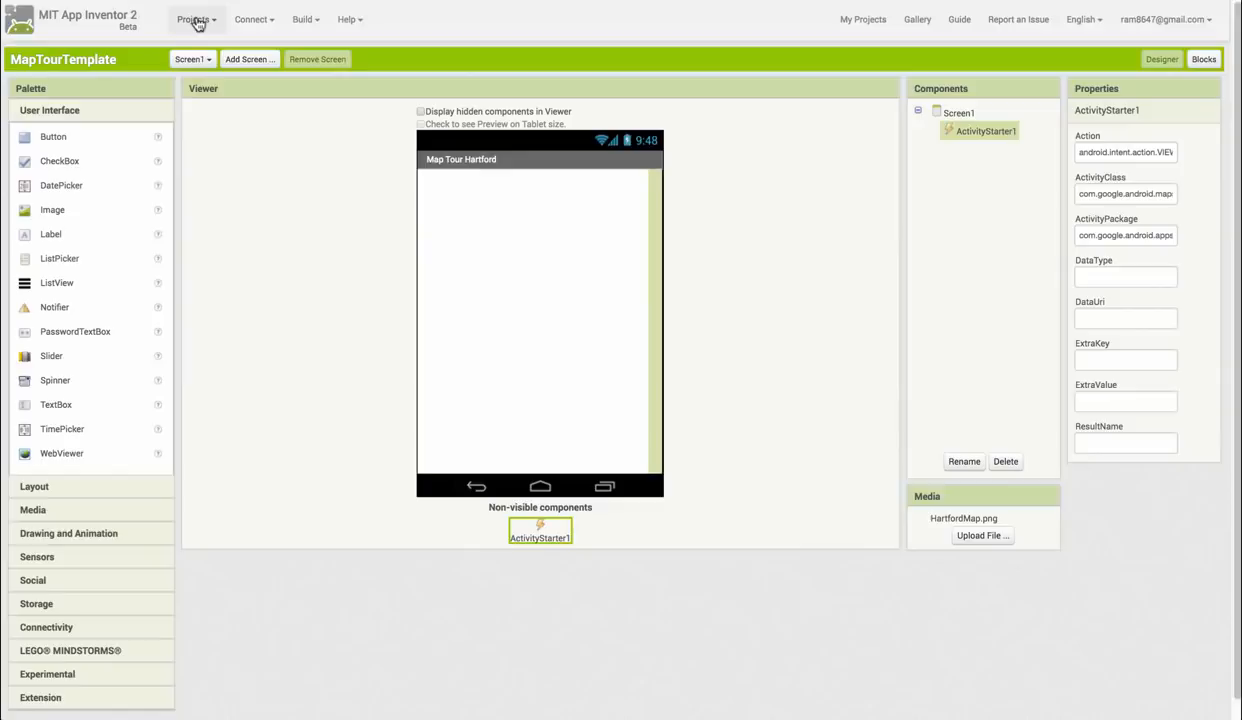
Save the MapTourTemplate project as a new project named MapTour
{"action": "left_click", "coordinate": [194, 19]}
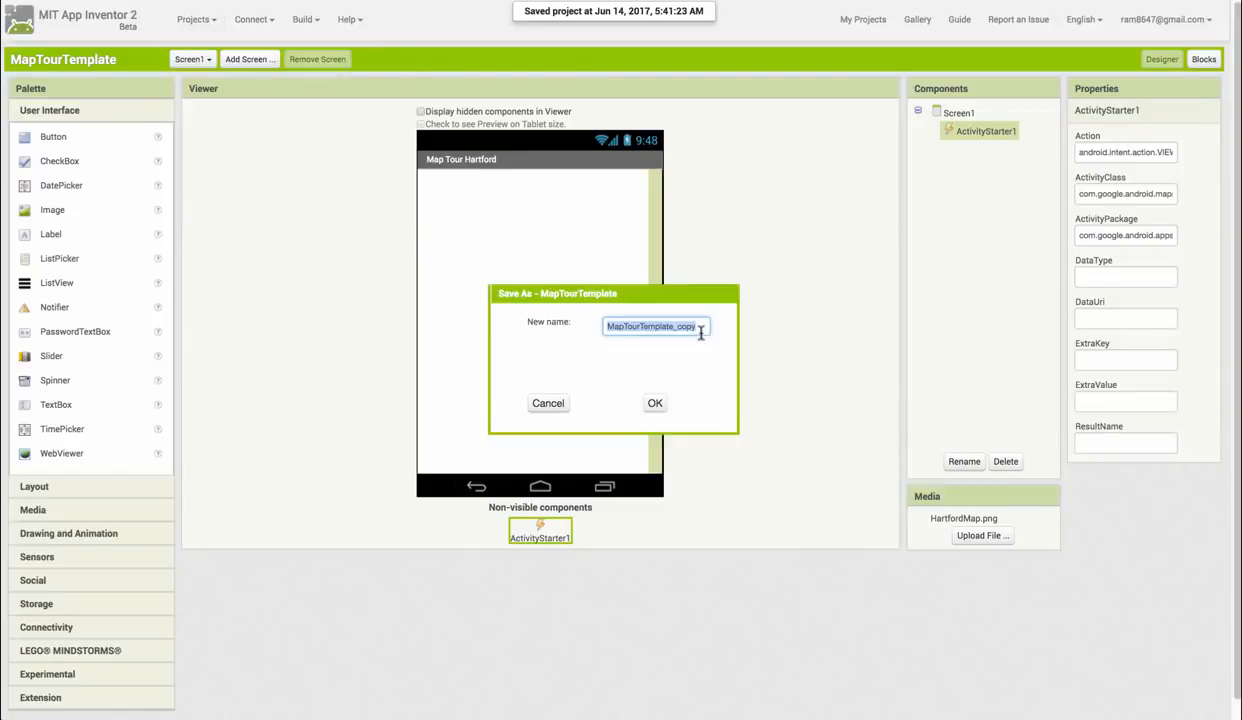
{"action": "left_click", "coordinate": [655, 403]}
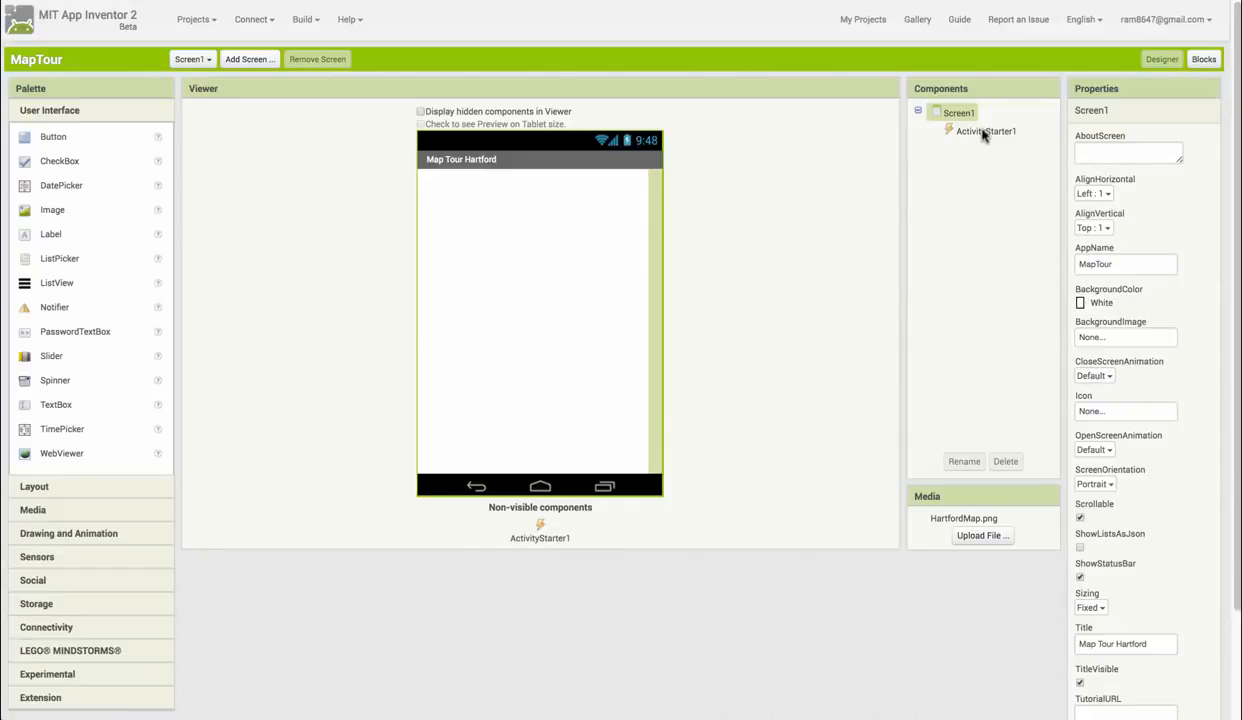
Inspect ActivityStarter1's Action android.intent.action.VIEW and its Google Maps class and package
{"action": "left_click", "coordinate": [985, 131]}
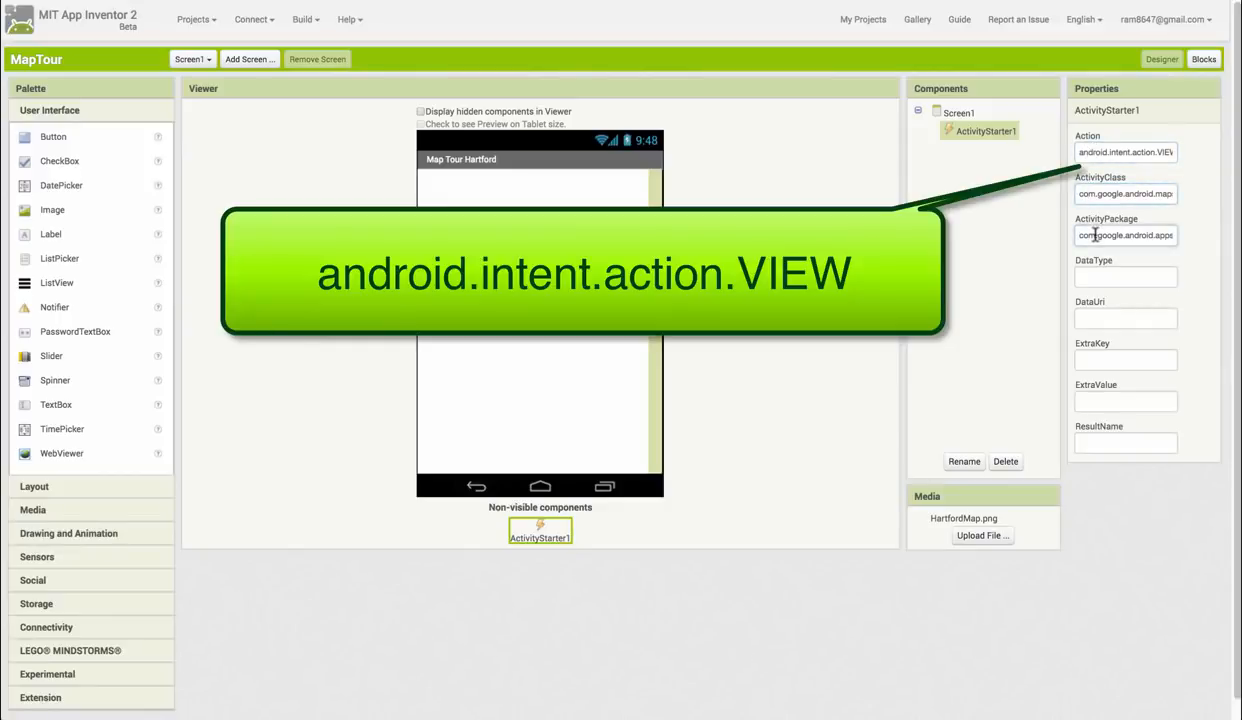
{"action": "left_click", "coordinate": [1125, 235]}
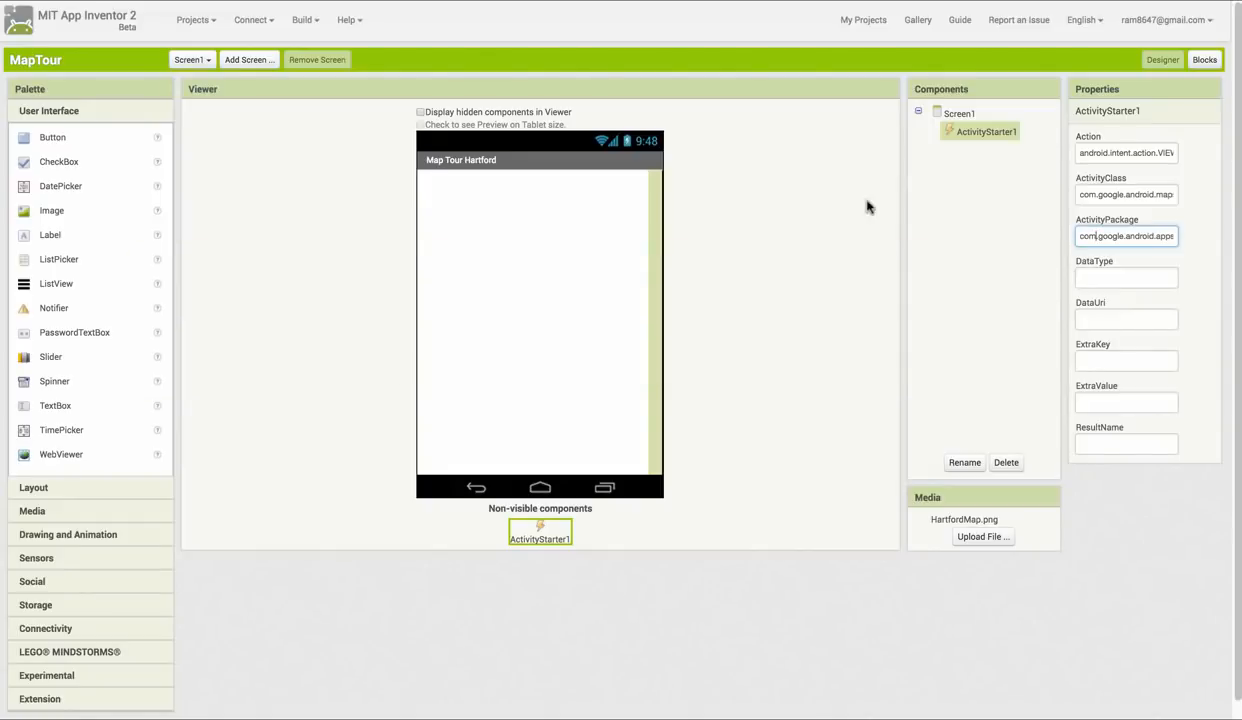
{"action": "mouse_move", "coordinate": [1086, 264]}
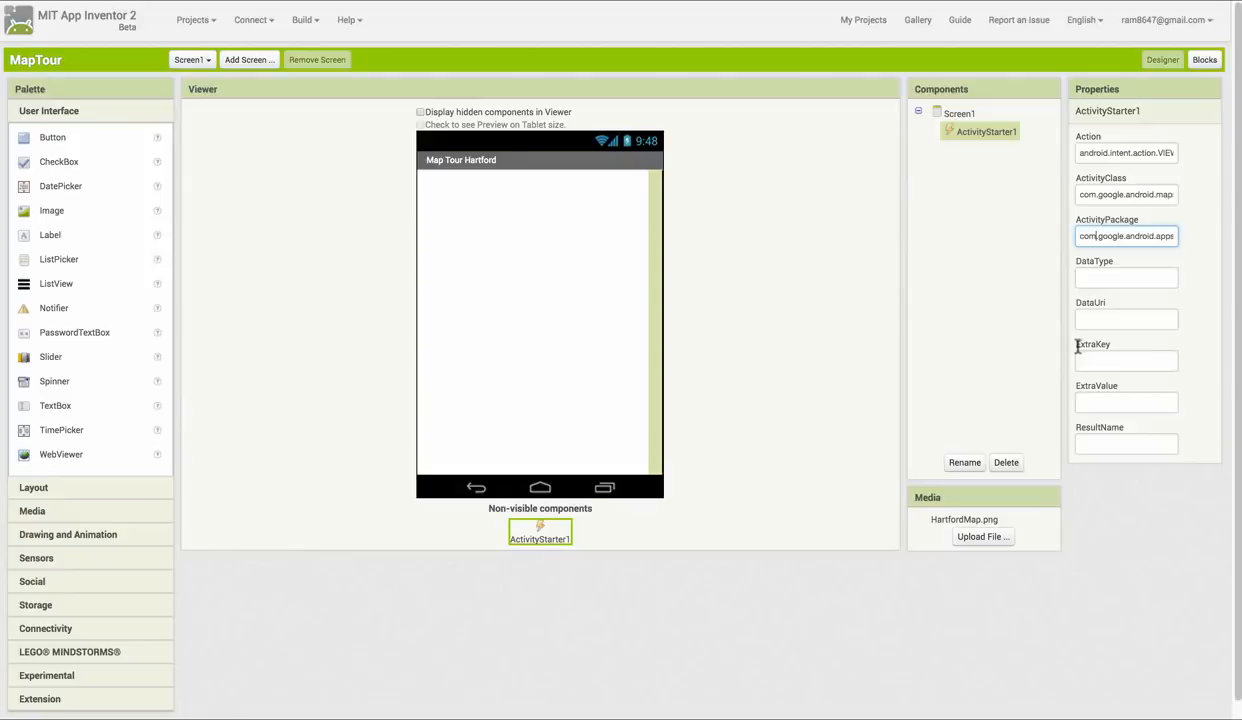
{"action": "mouse_move", "coordinate": [1126, 318]}
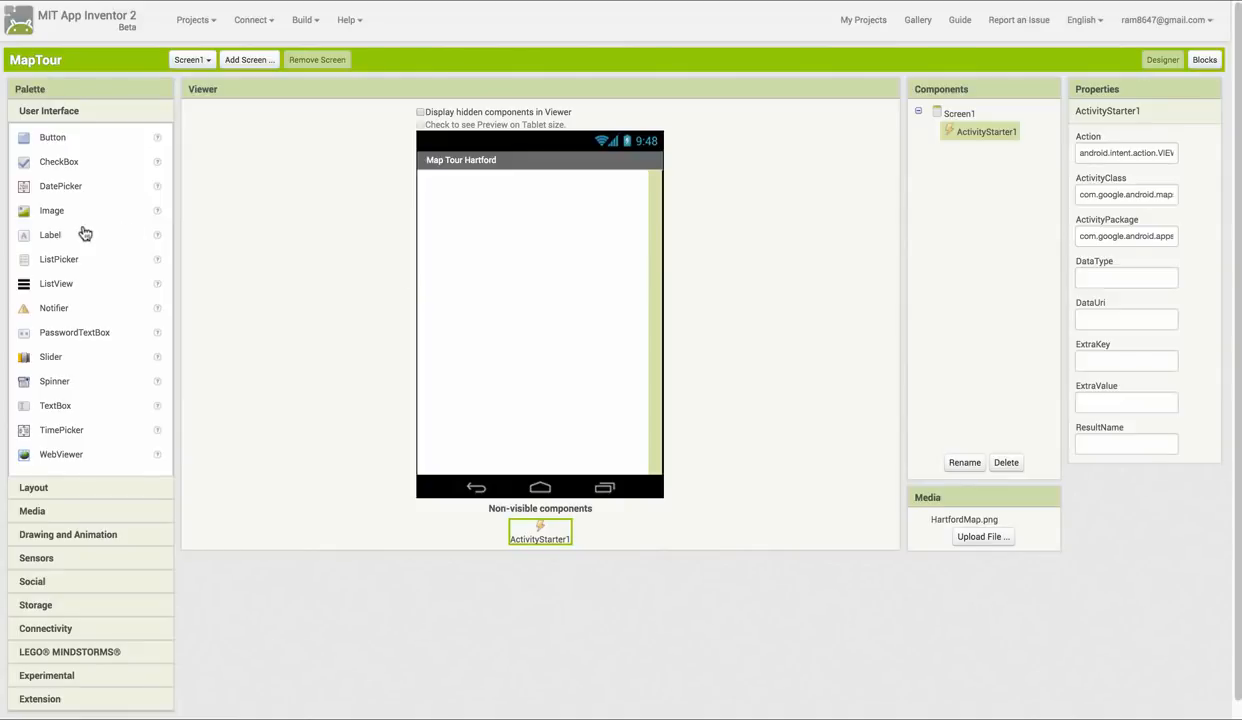
{"action": "mouse_move", "coordinate": [51, 211]}
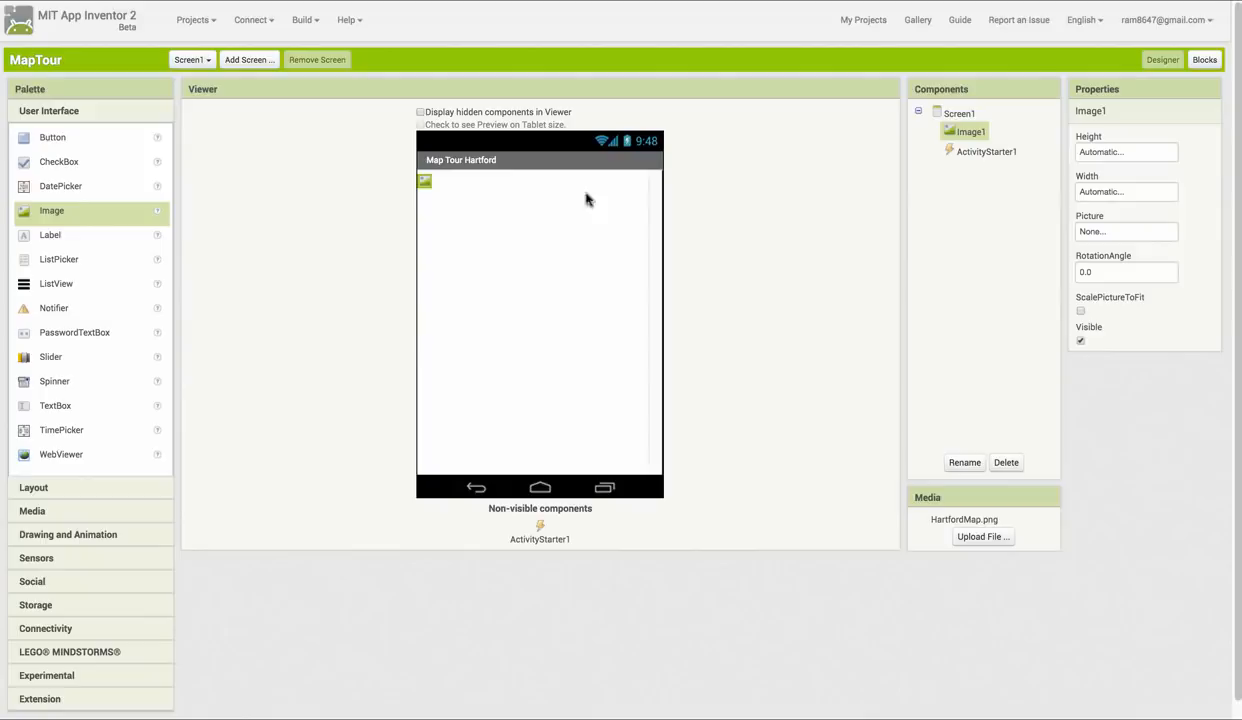
Give Image1 Fill parent width, 50 percent height and picture HartfordMap.png
{"action": "left_click", "coordinate": [1126, 192]}
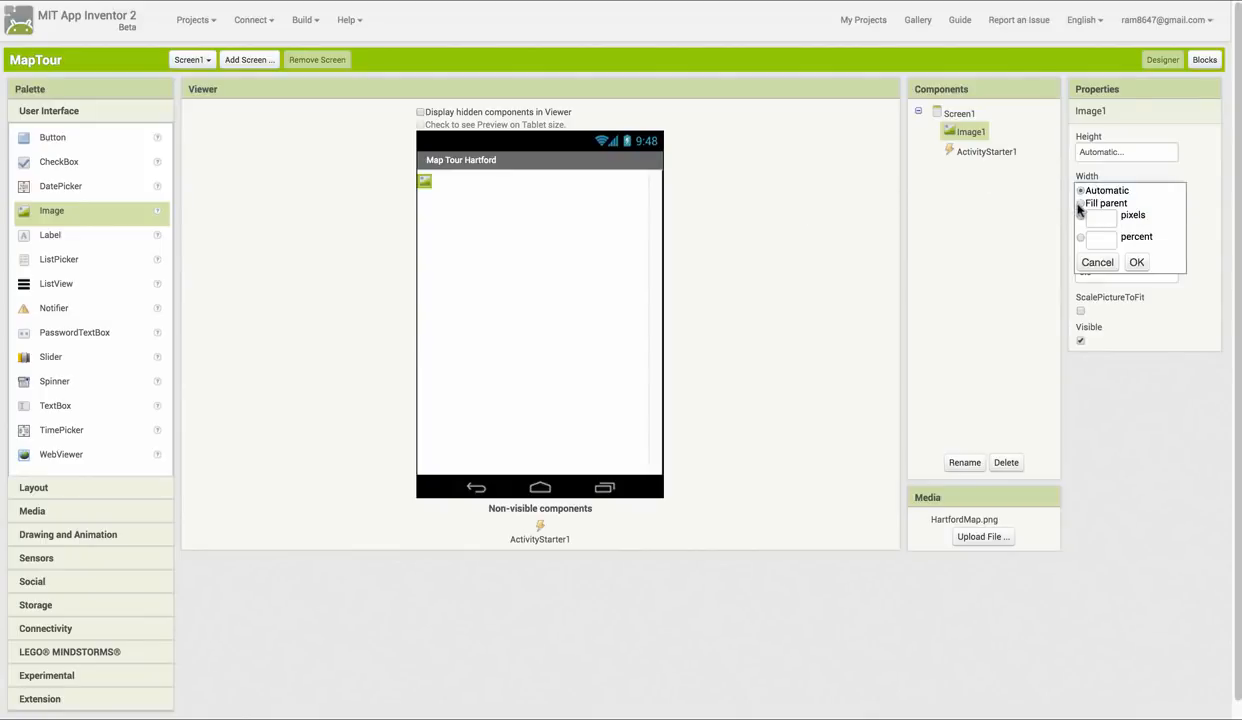
{"action": "left_click", "coordinate": [1136, 262]}
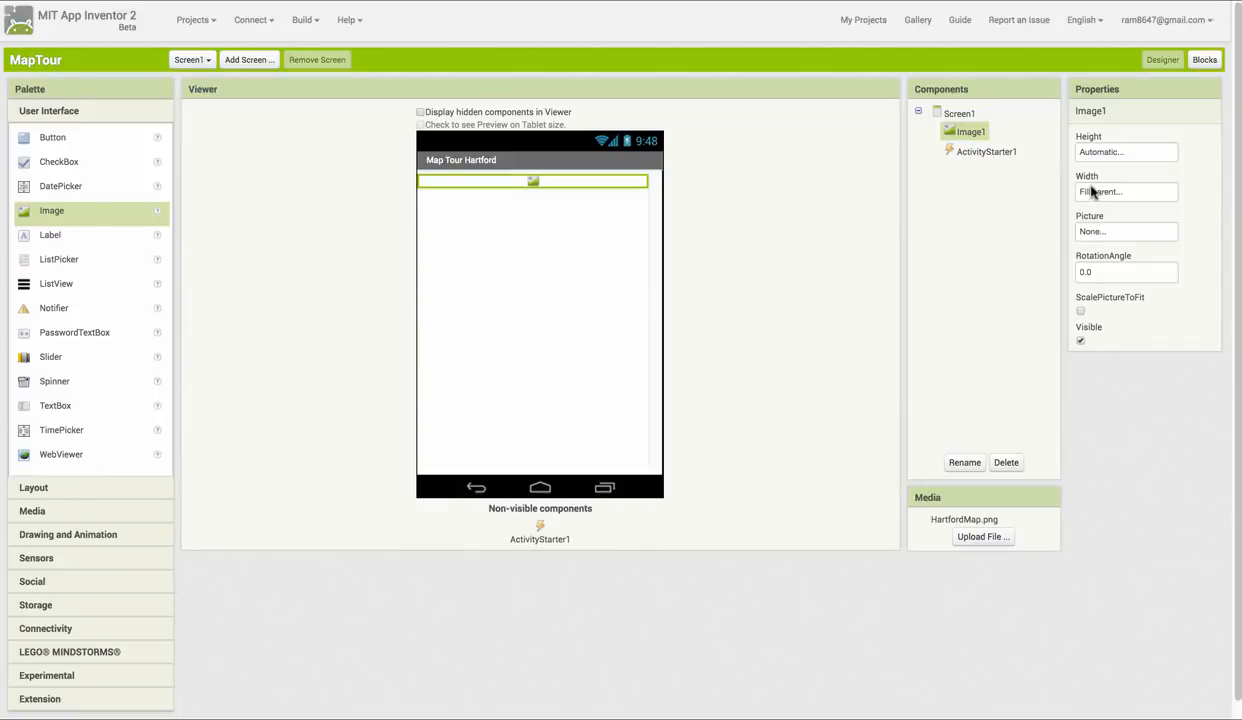
{"action": "left_click", "coordinate": [1126, 191]}
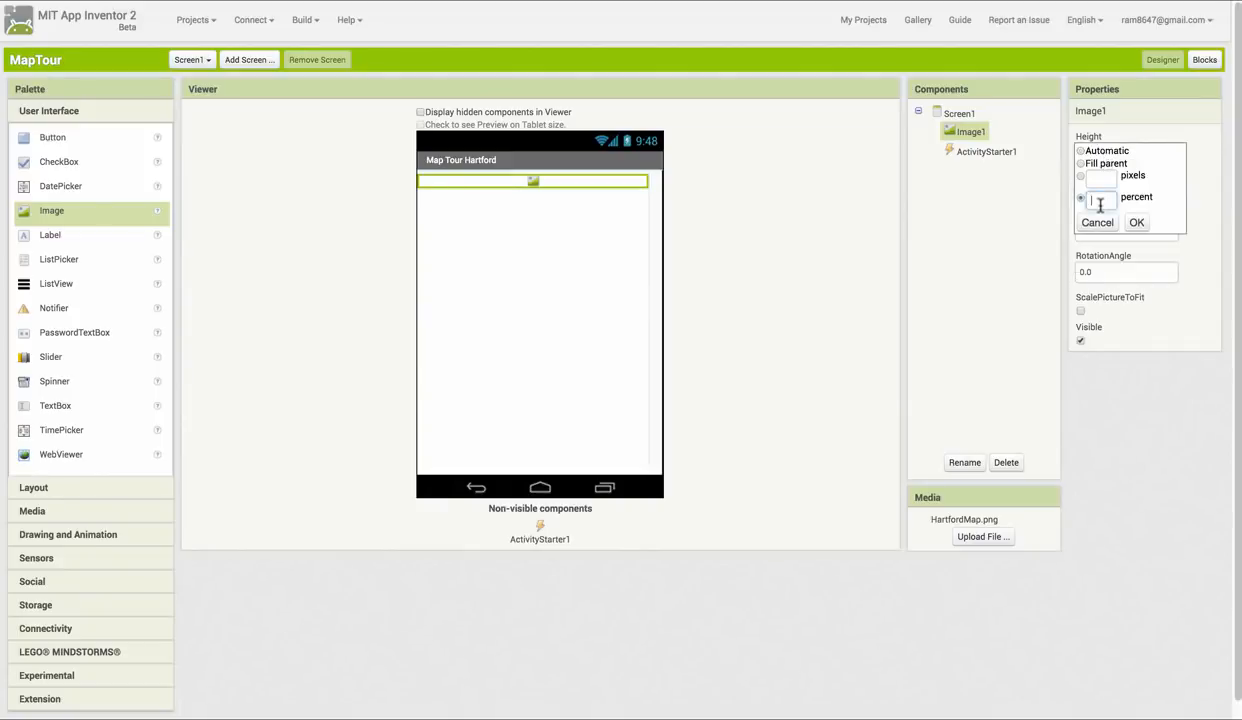
{"action": "left_click", "coordinate": [1137, 222]}
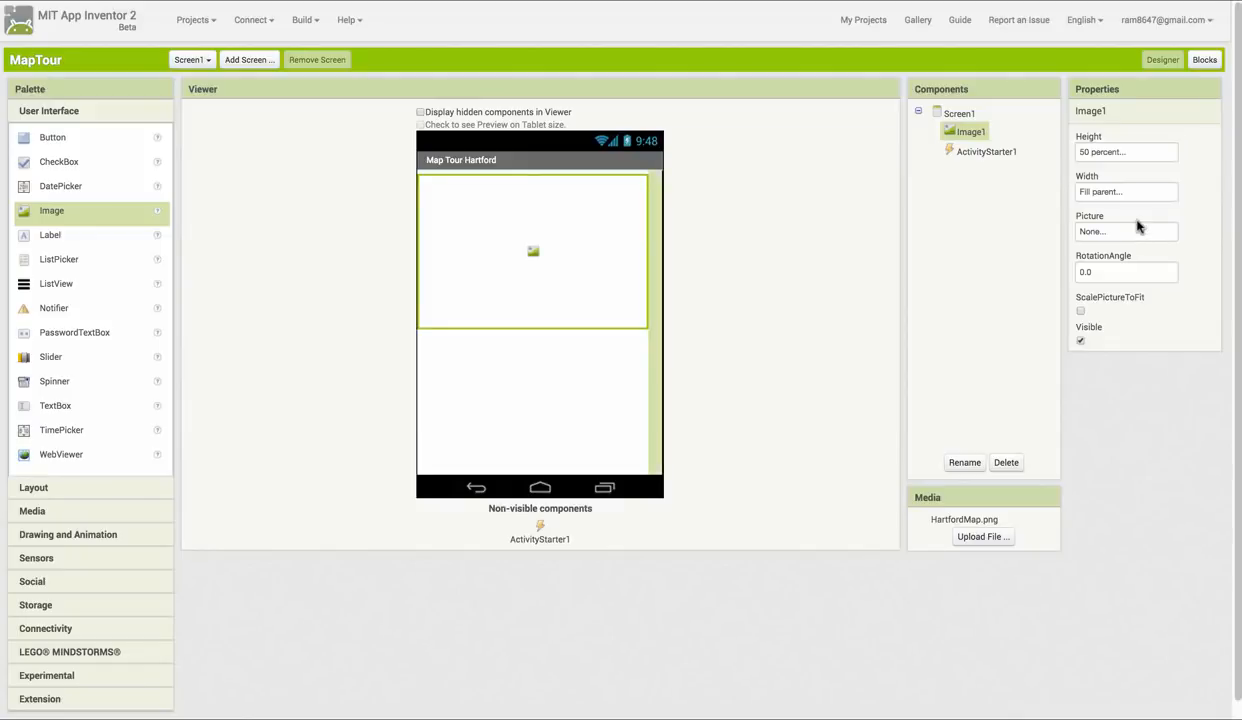
{"action": "mouse_move", "coordinate": [1100, 250]}
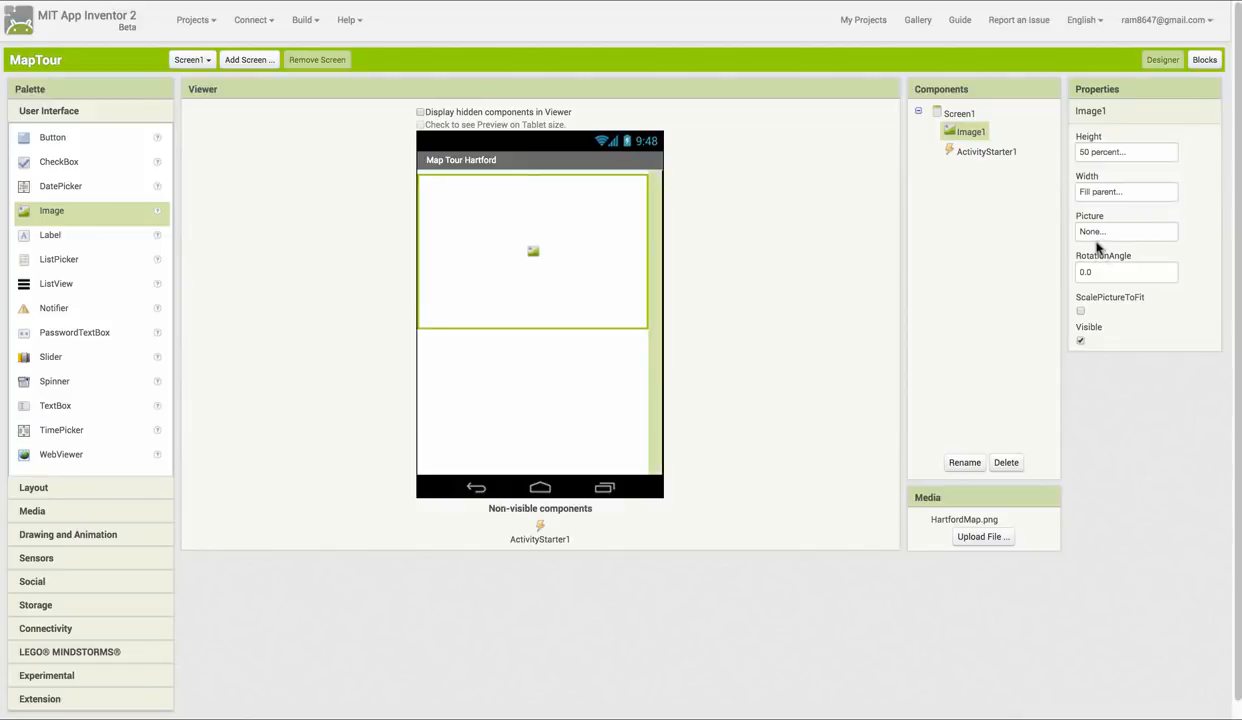
{"action": "left_click", "coordinate": [1126, 231]}
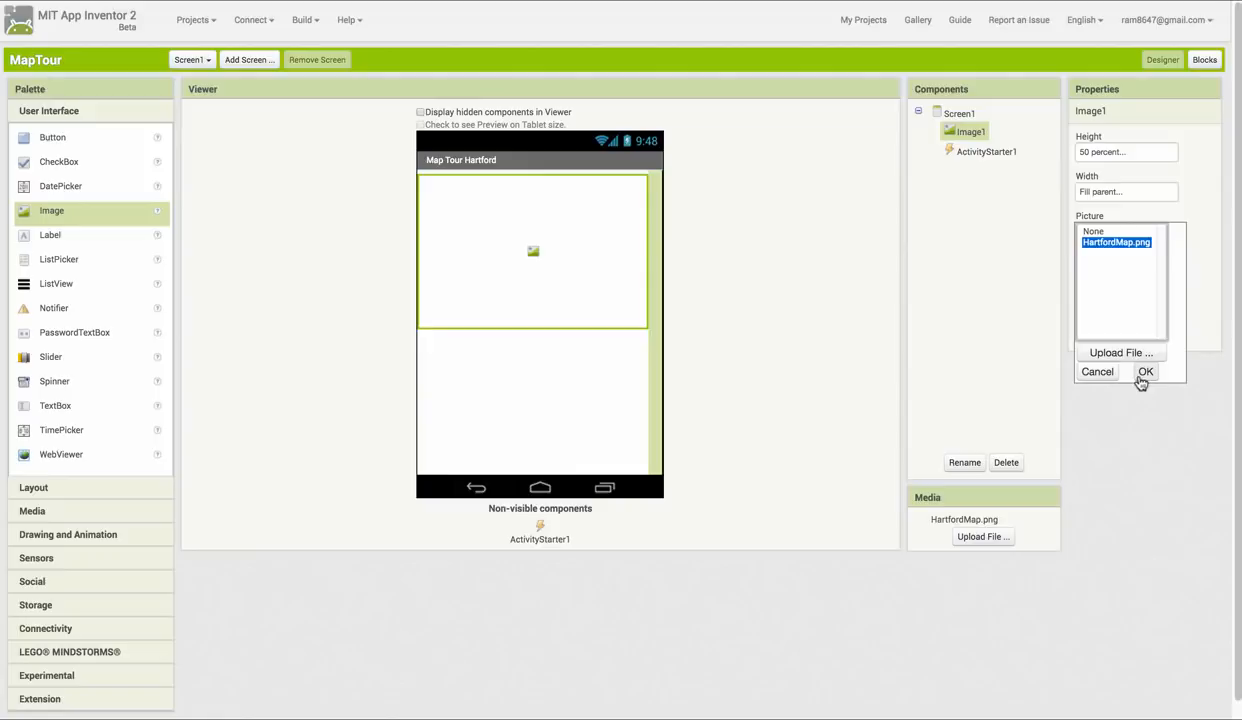
{"action": "left_click", "coordinate": [1146, 371]}
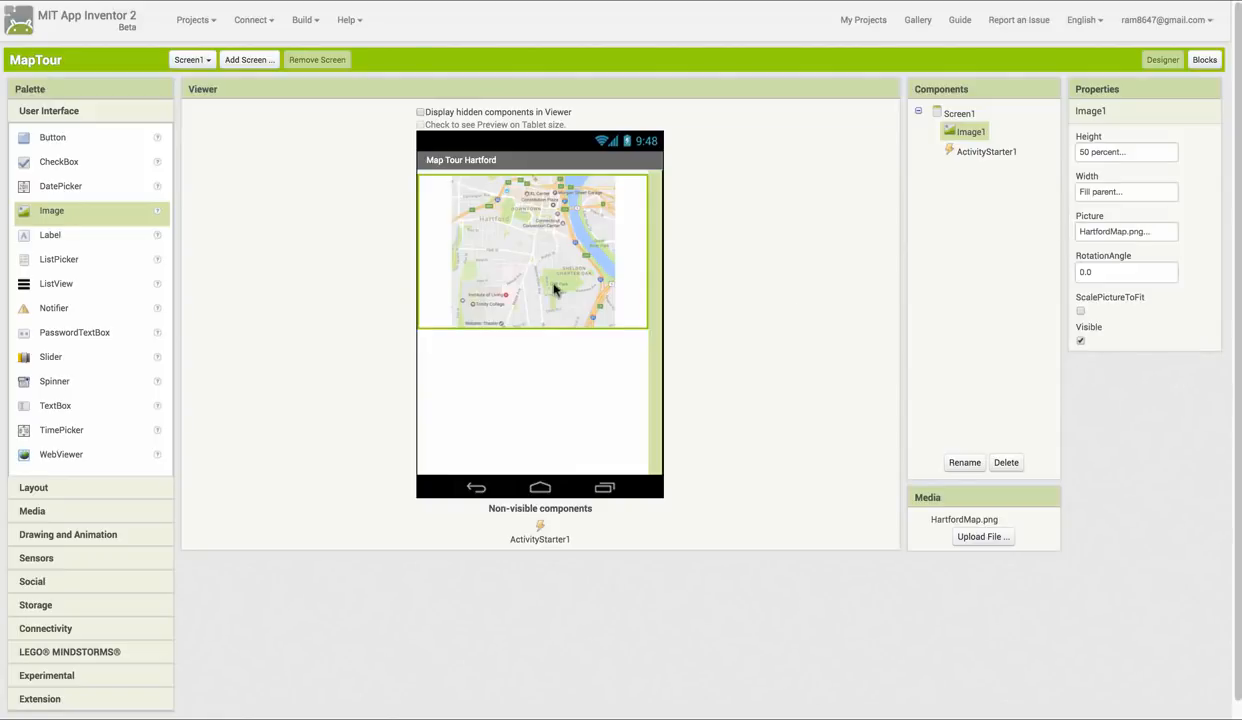
{"action": "mouse_move", "coordinate": [452, 250]}
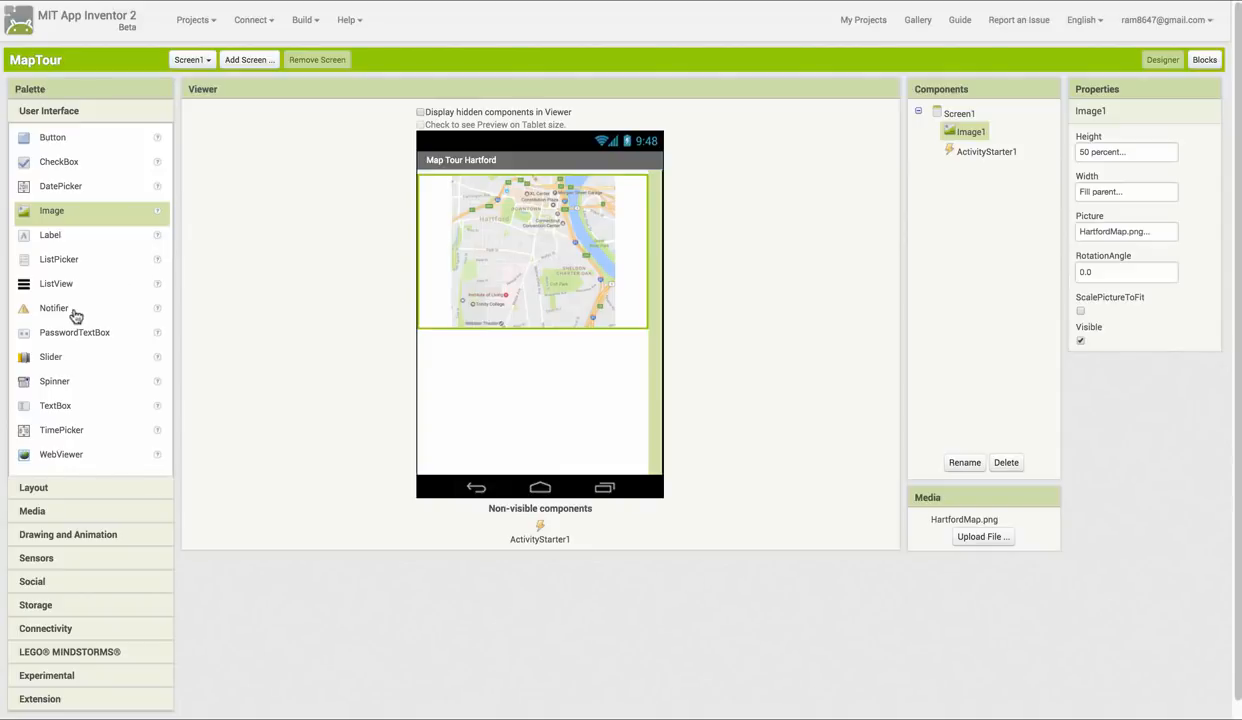
Add ListPicker1 below the map, labelled 'Choose Destination' with Fill parent width
{"action": "left_click_drag", "start_coordinate": [58, 259], "coordinate": [435, 333]}
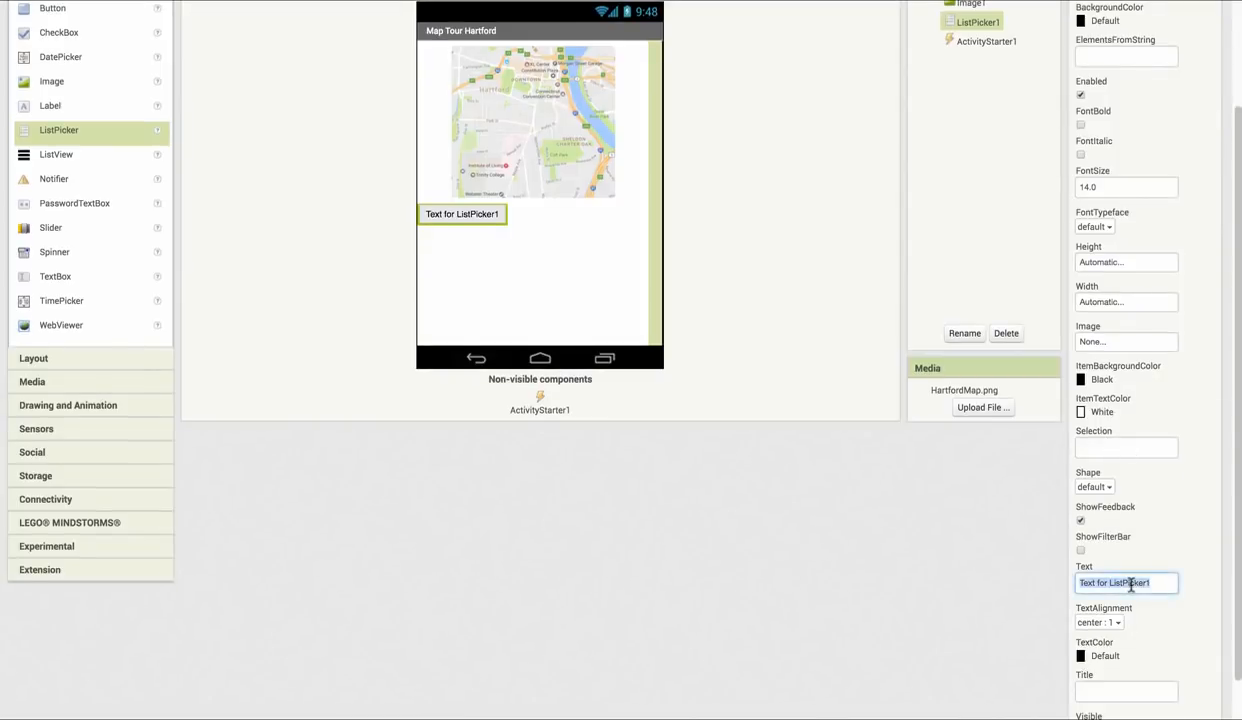
{"action": "type", "text": "Choose Destination"}
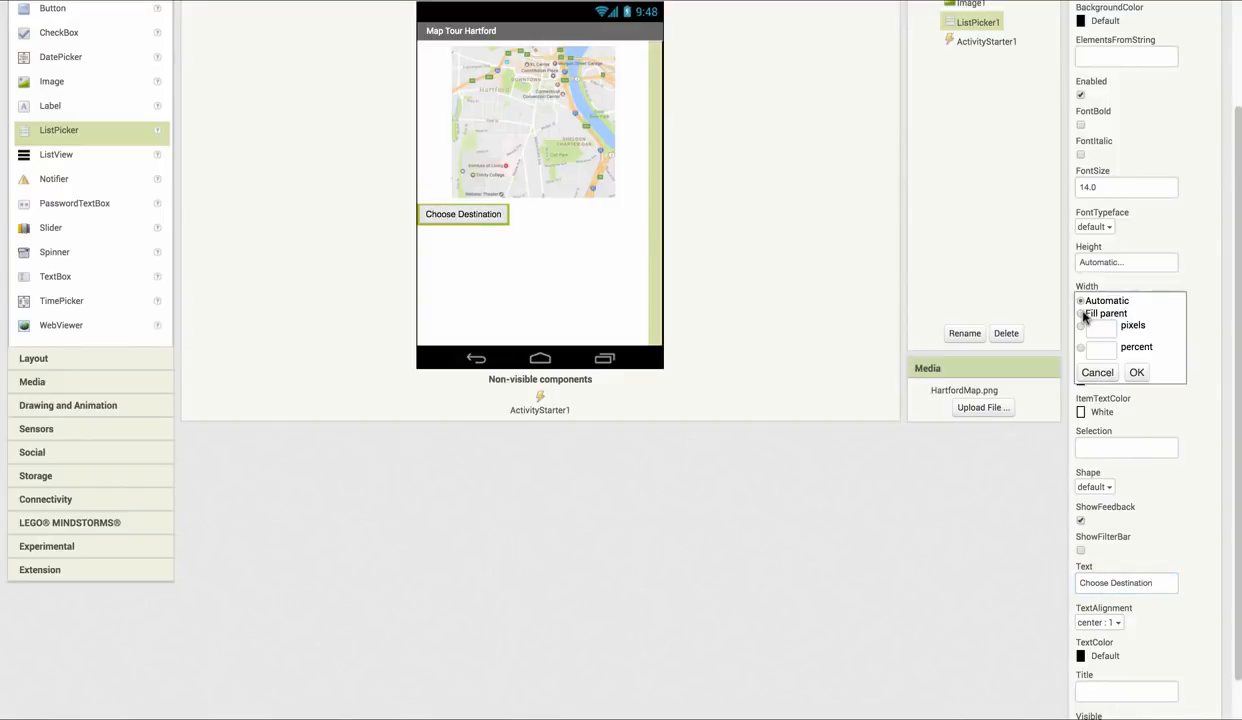
{"action": "left_click", "coordinate": [1136, 372]}
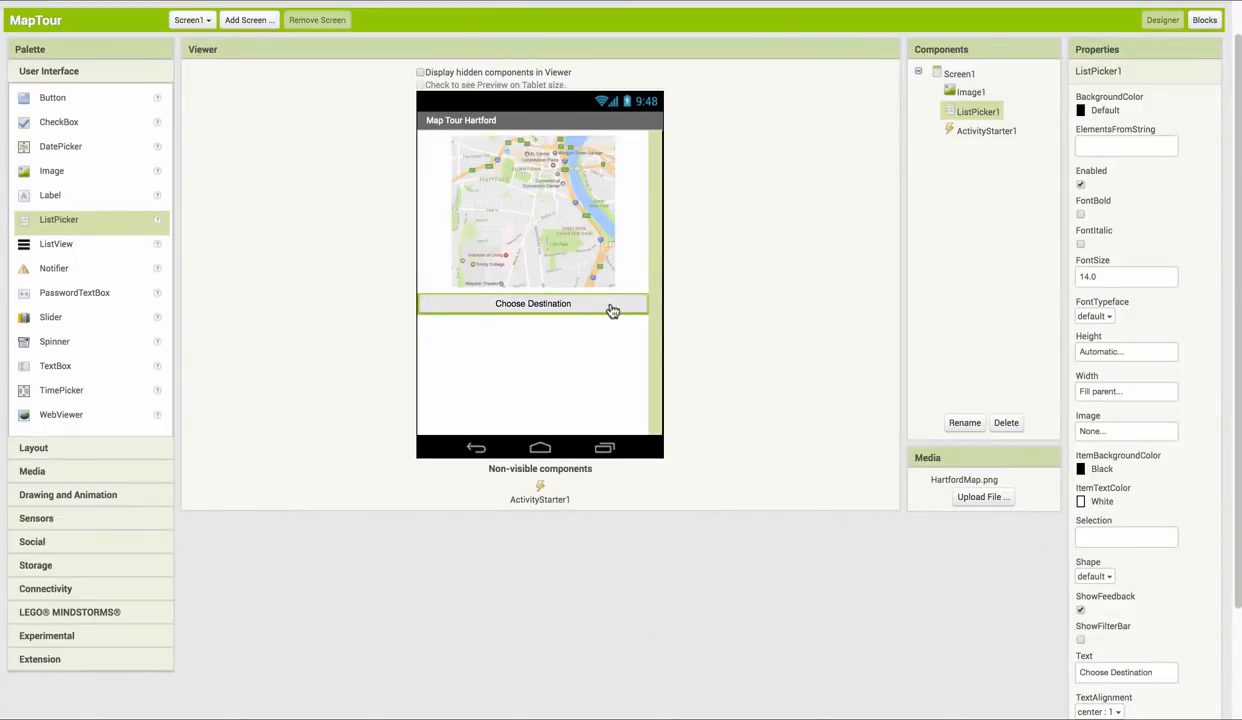
{"action": "mouse_move", "coordinate": [698, 333]}
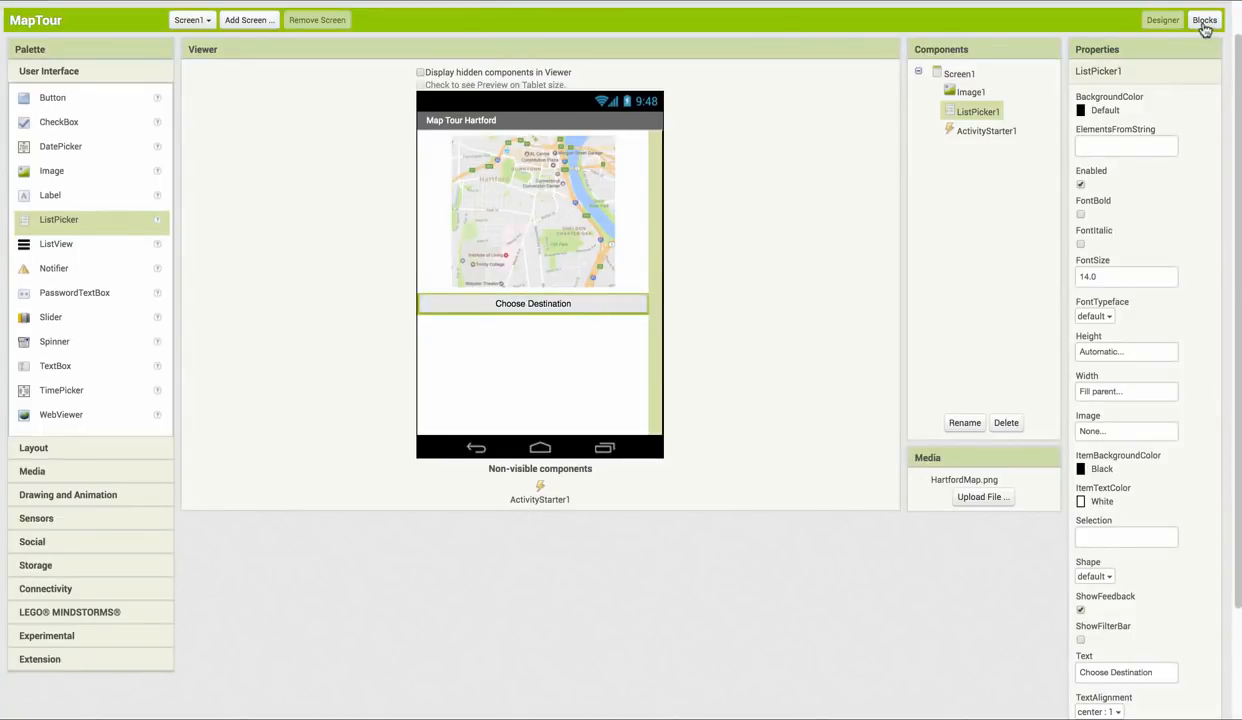
Create the global variable destinations initialized with a make a list block
{"action": "left_click", "coordinate": [1205, 19]}
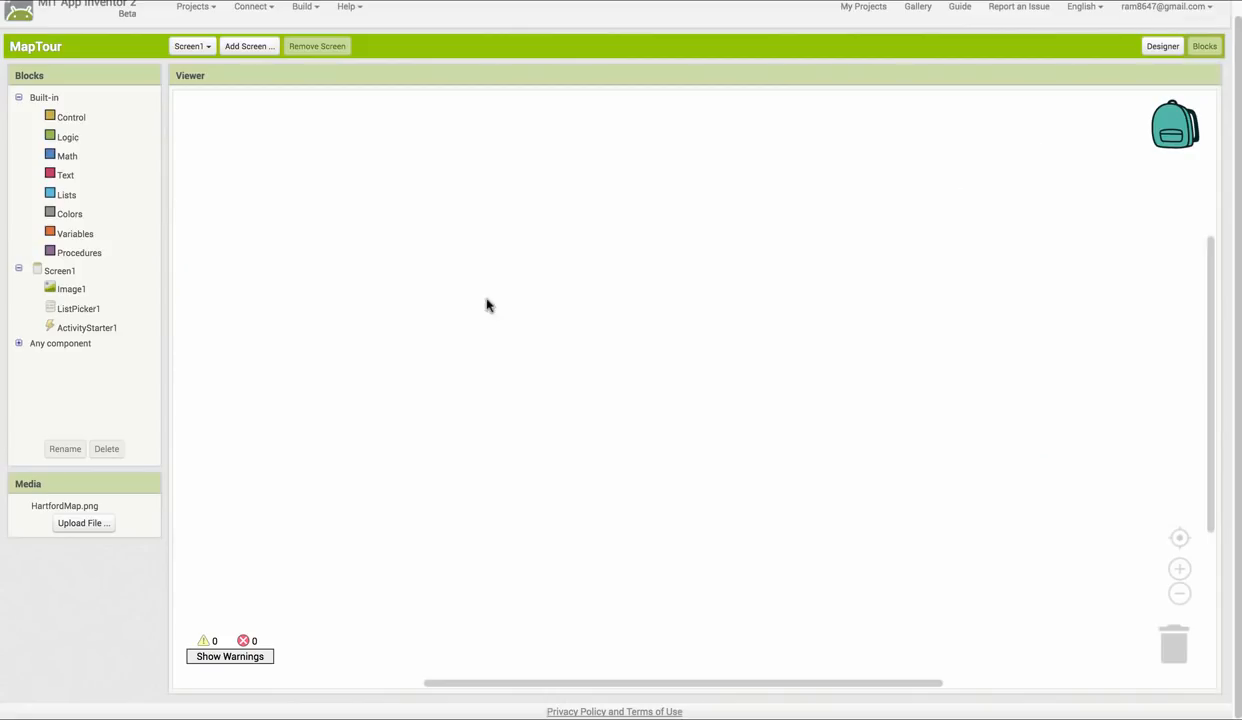
{"action": "mouse_move", "coordinate": [78, 174]}
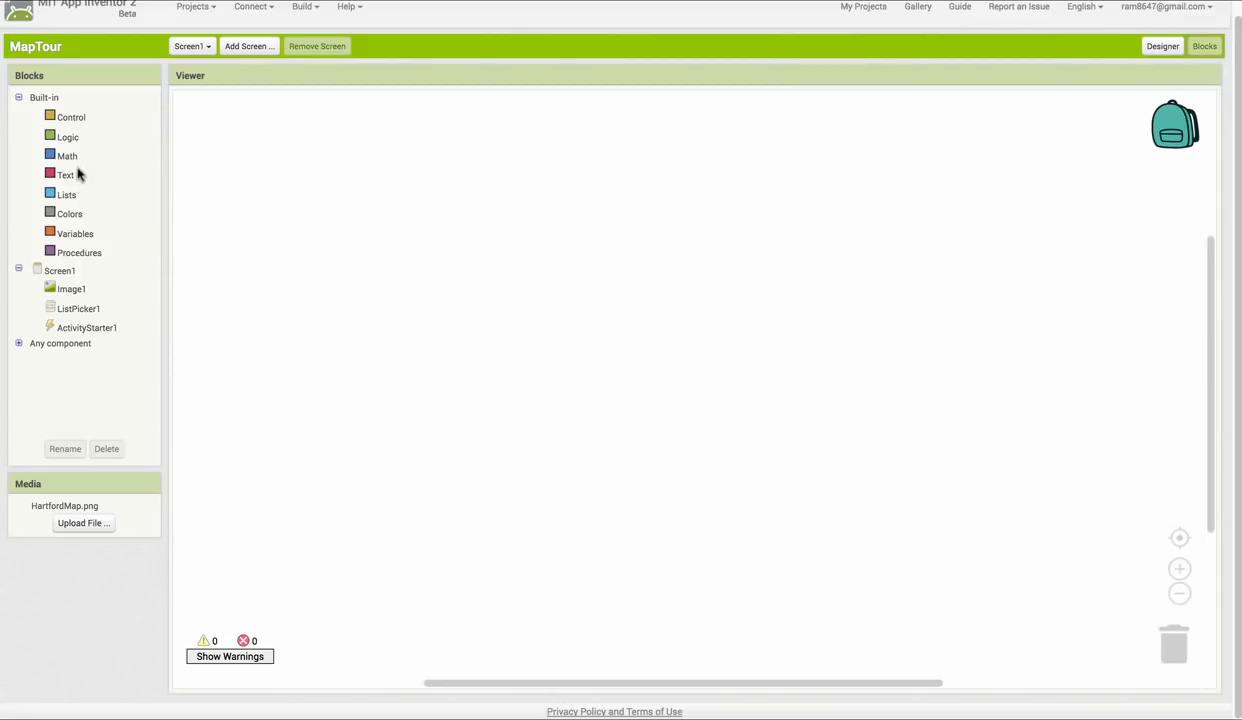
{"action": "left_click", "coordinate": [75, 233]}
{"action": "type", "text": "destinations"}
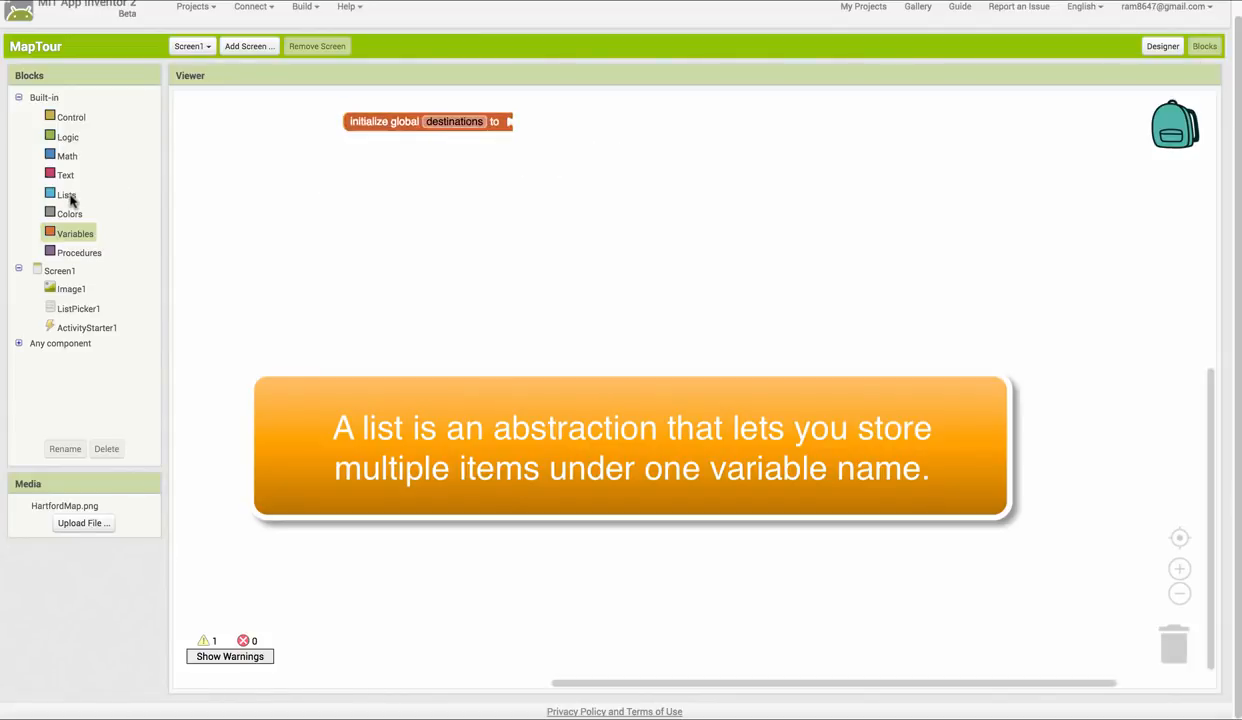
{"action": "left_click", "coordinate": [66, 194]}
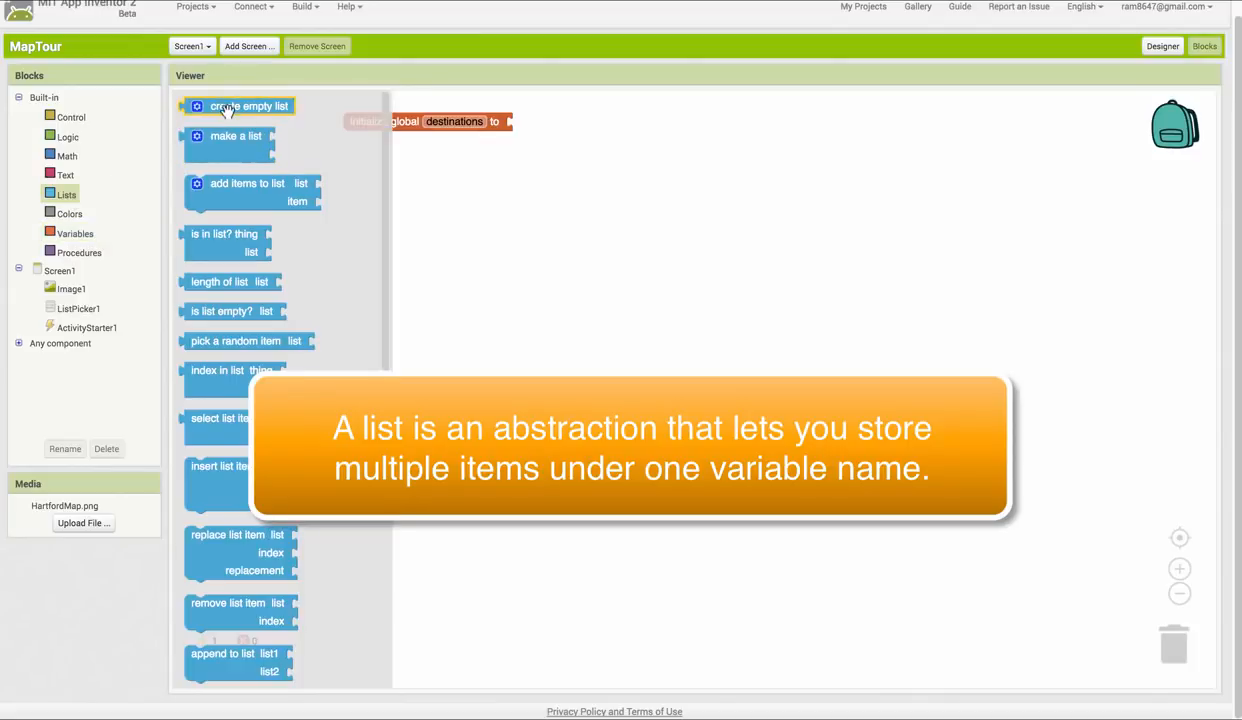
{"action": "left_click_drag", "start_coordinate": [235, 143], "coordinate": [558, 130]}
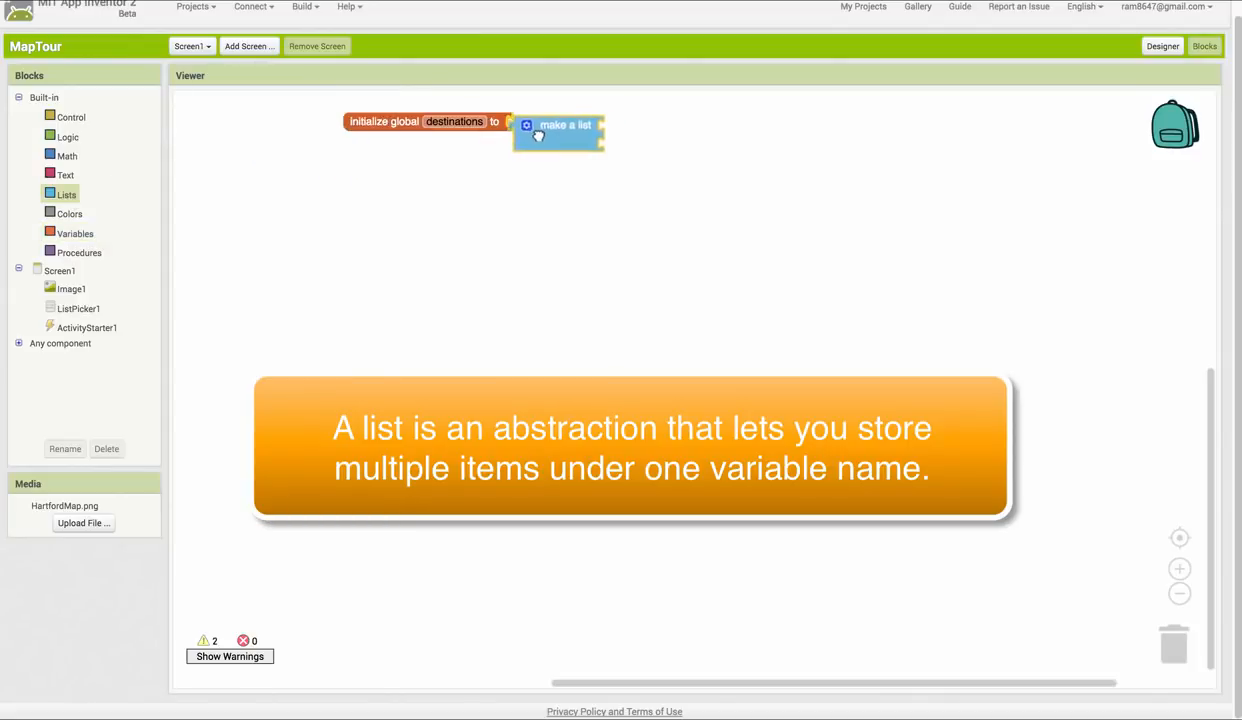
Fill the list with Connecticut State Capitol, Mark Twain House, Trinity College, Bogus Theater of Hartford
{"action": "left_click", "coordinate": [526, 121]}
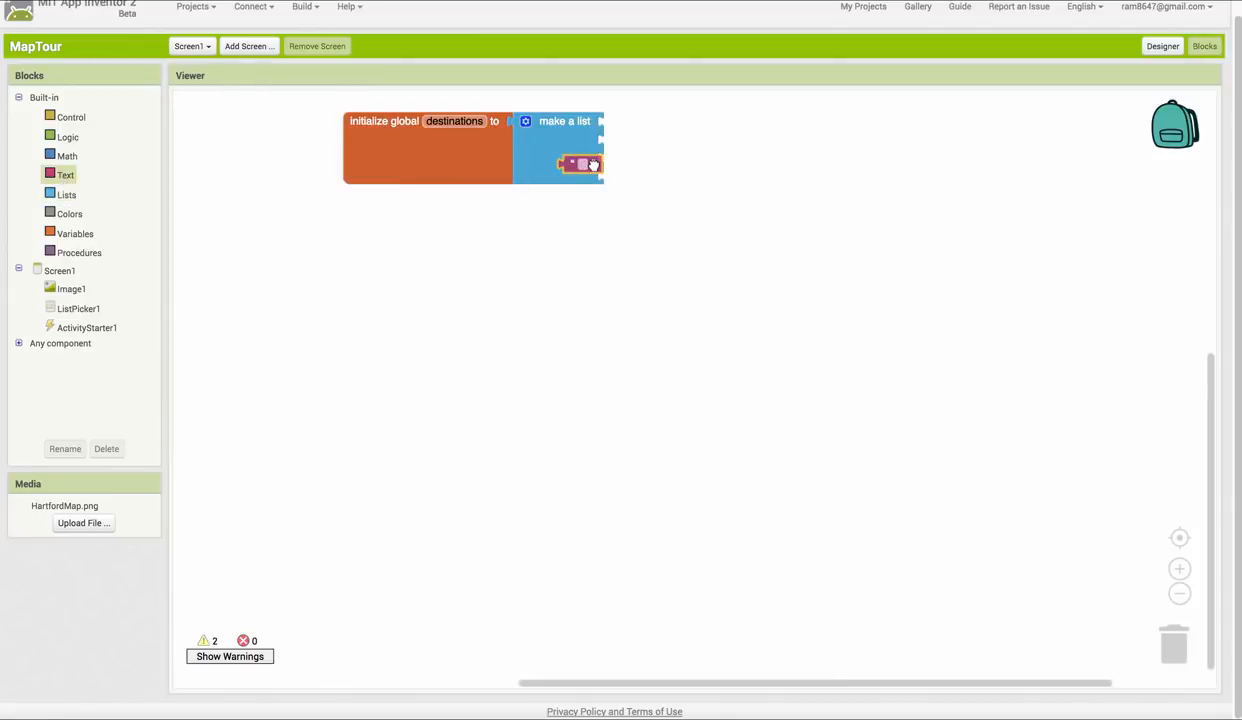
{"action": "left_click_drag", "start_coordinate": [580, 164], "coordinate": [620, 121]}
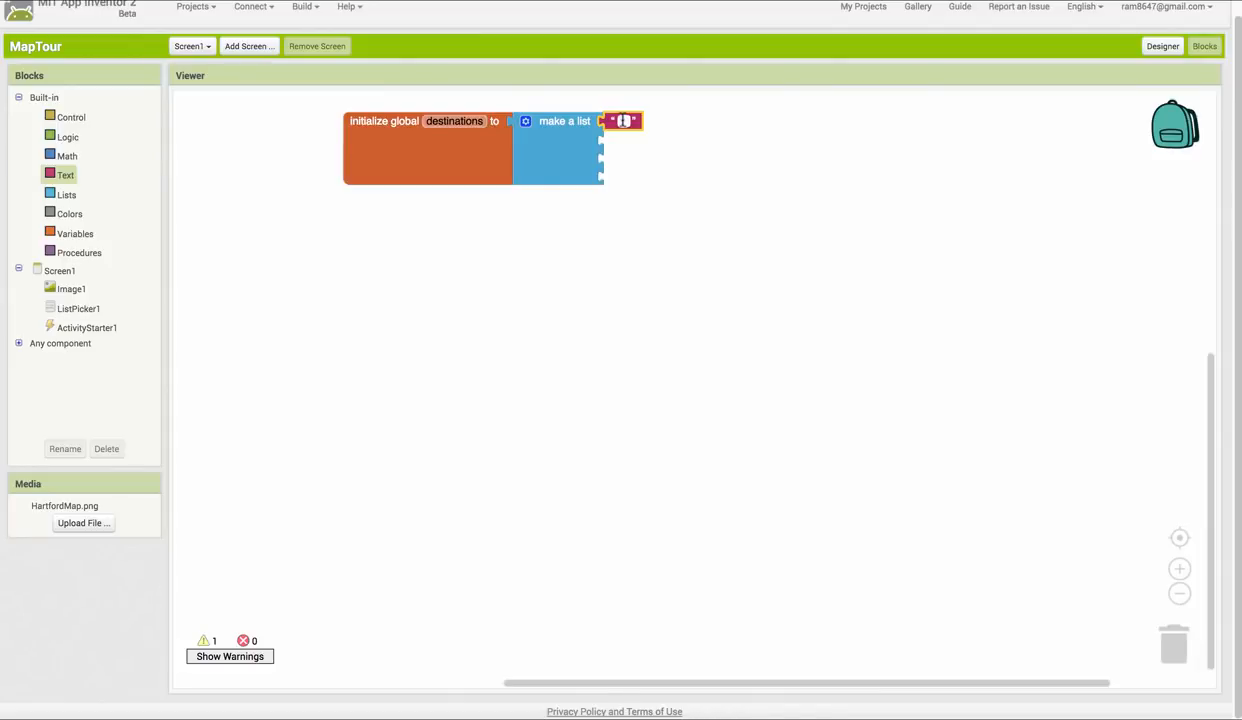
{"action": "type", "text": "Connecticut State Capitol"}
{"action": "type", "text": "Mark Twain House"}
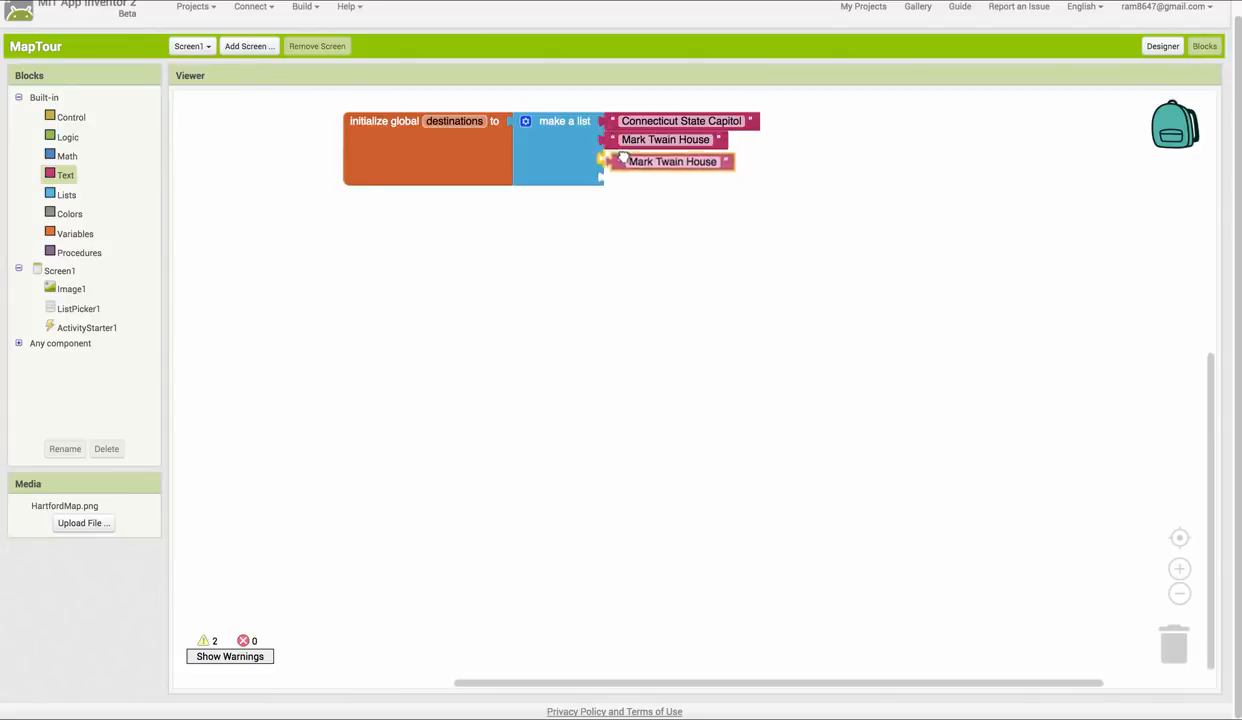
{"action": "type", "text": "Trinity College"}
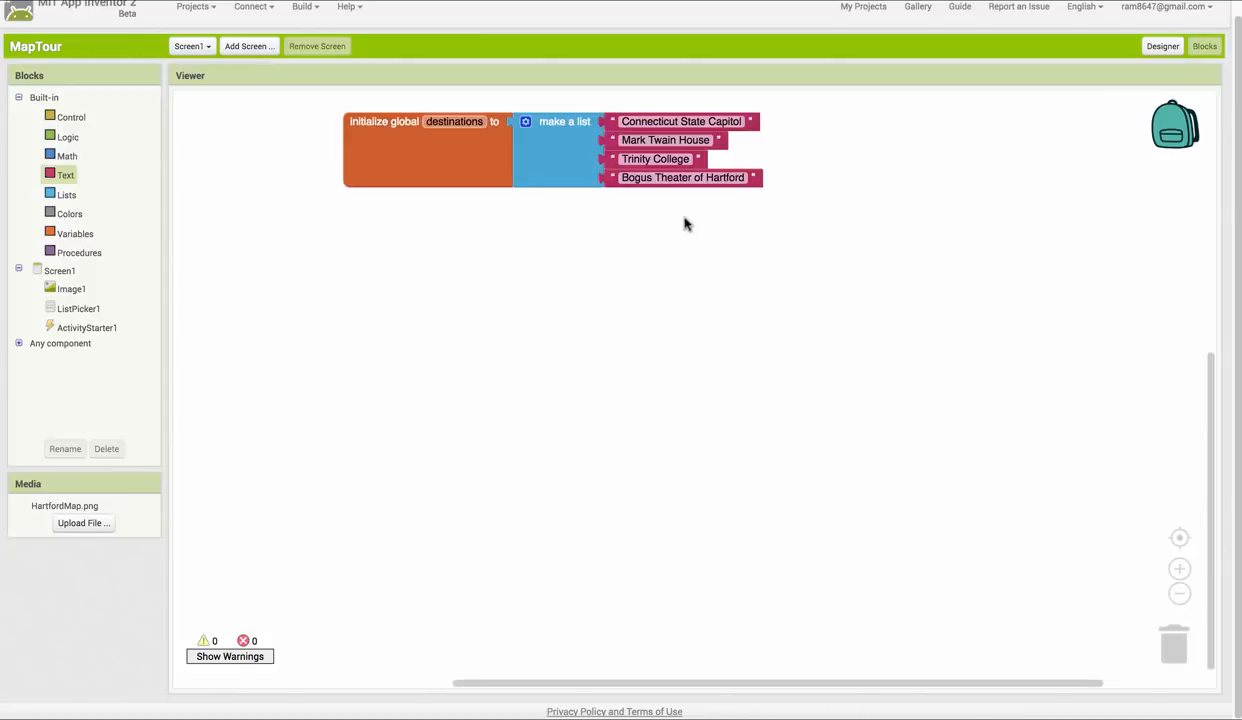
{"action": "mouse_move", "coordinate": [604, 308]}
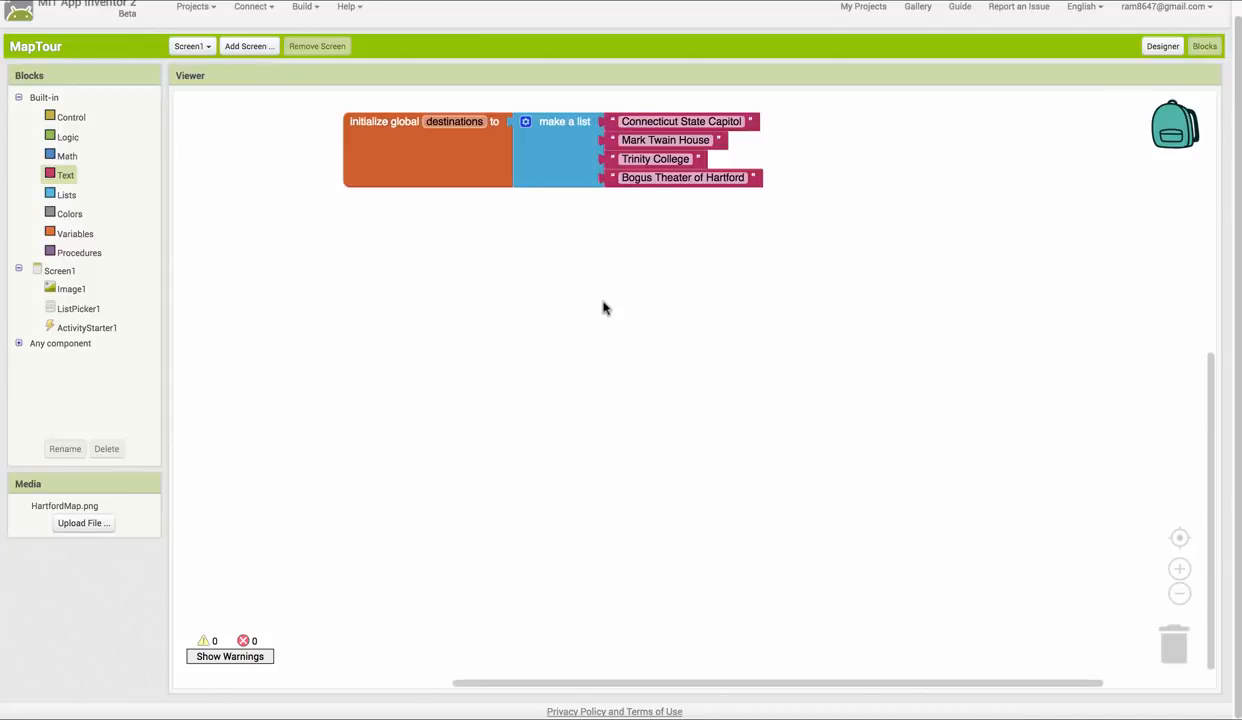
{"action": "mouse_move", "coordinate": [584, 309]}
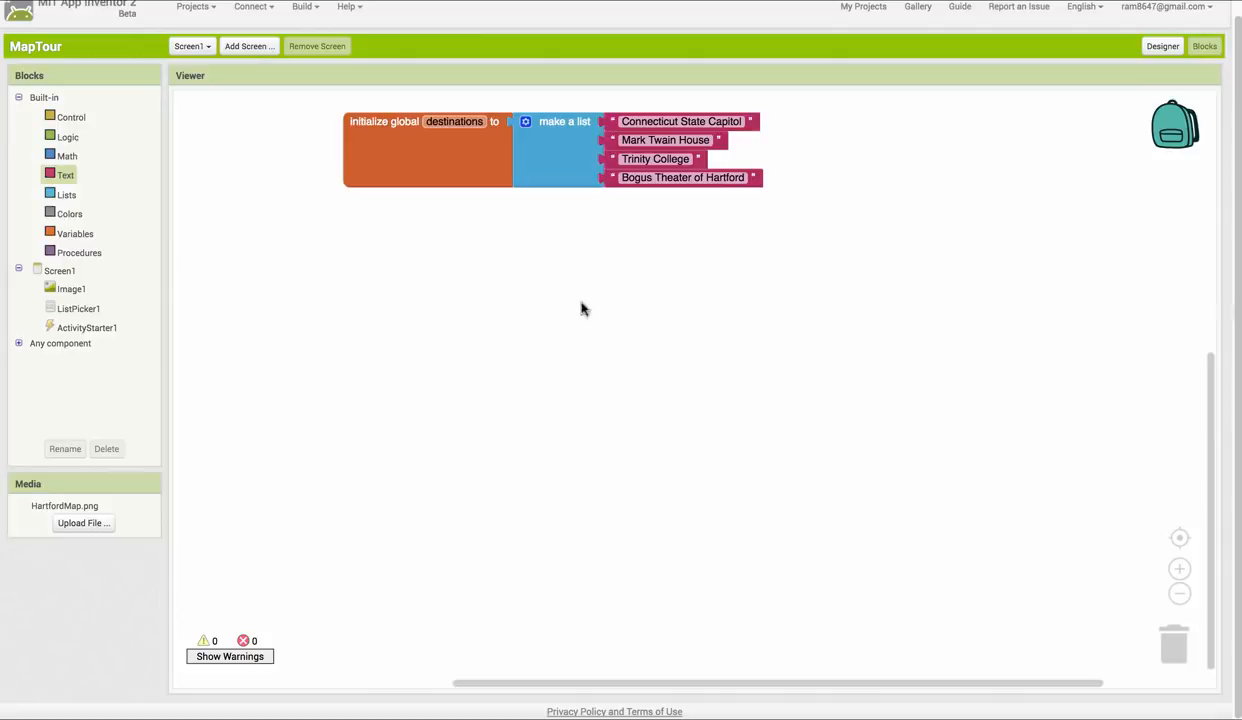
{"action": "mouse_move", "coordinate": [476, 158]}
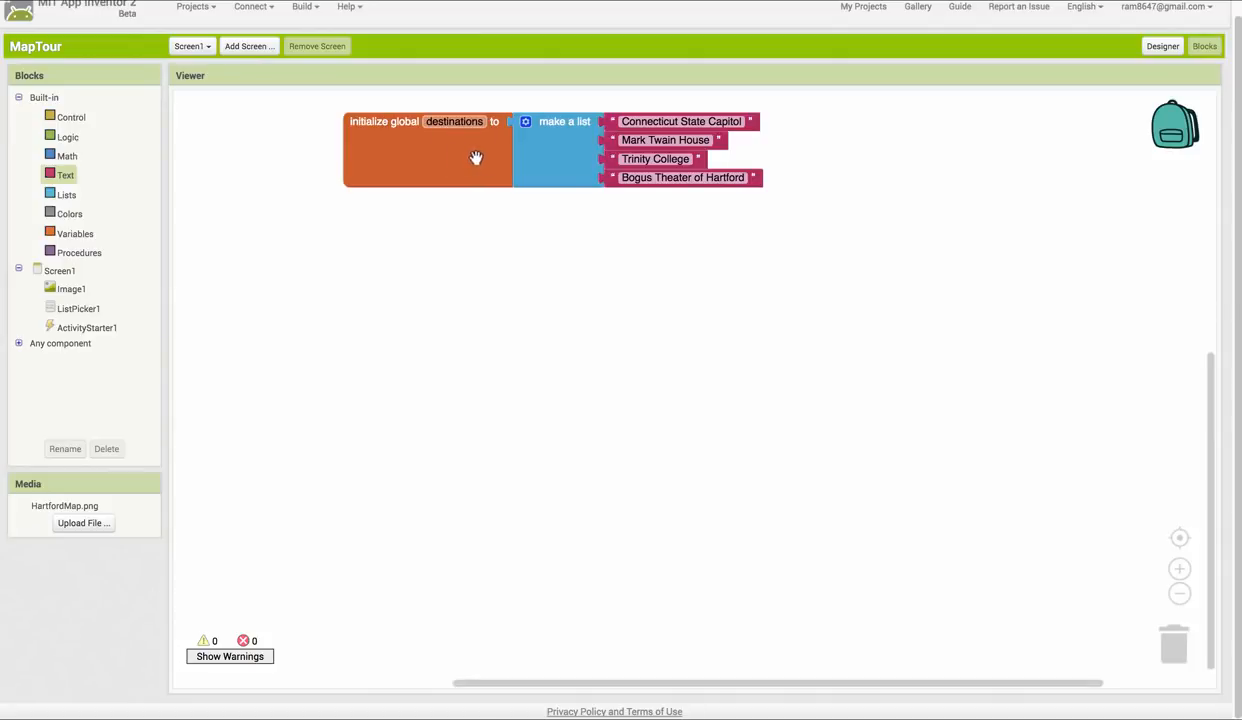
{"action": "mouse_move", "coordinate": [476, 158]}
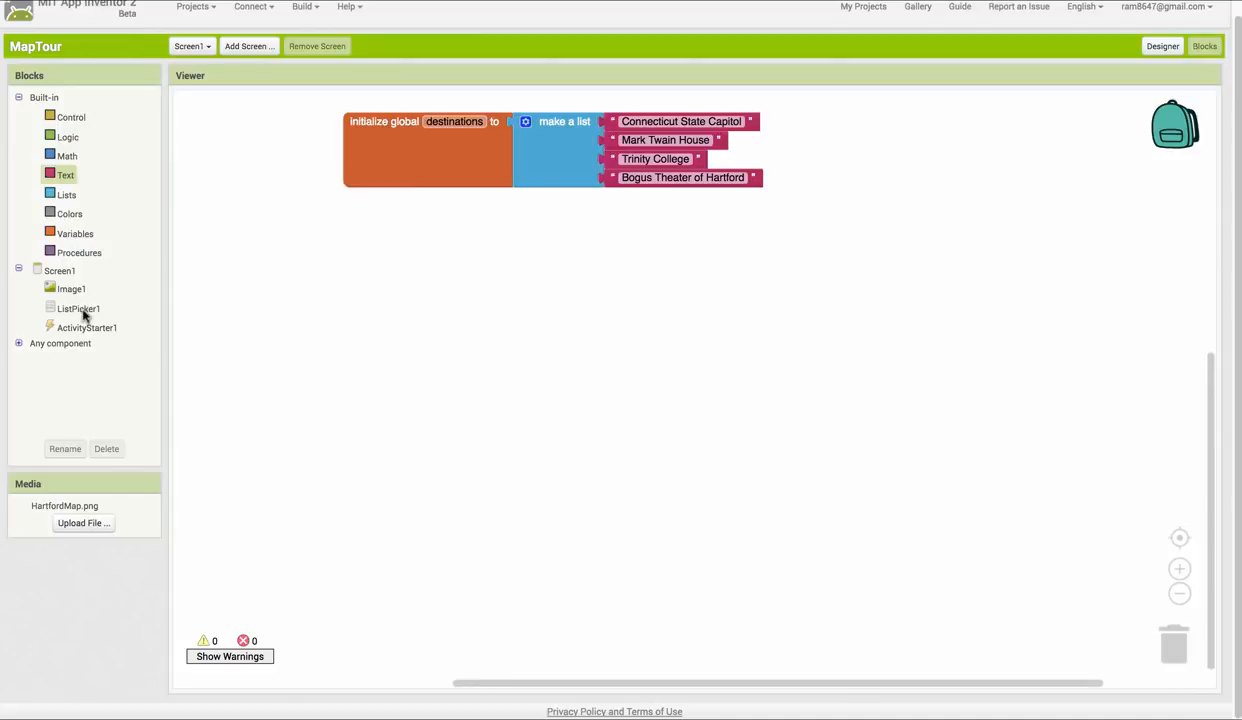
In Screen1.Initialize, set ListPicker1.Elements to get global destinations
{"action": "left_click", "coordinate": [78, 308]}
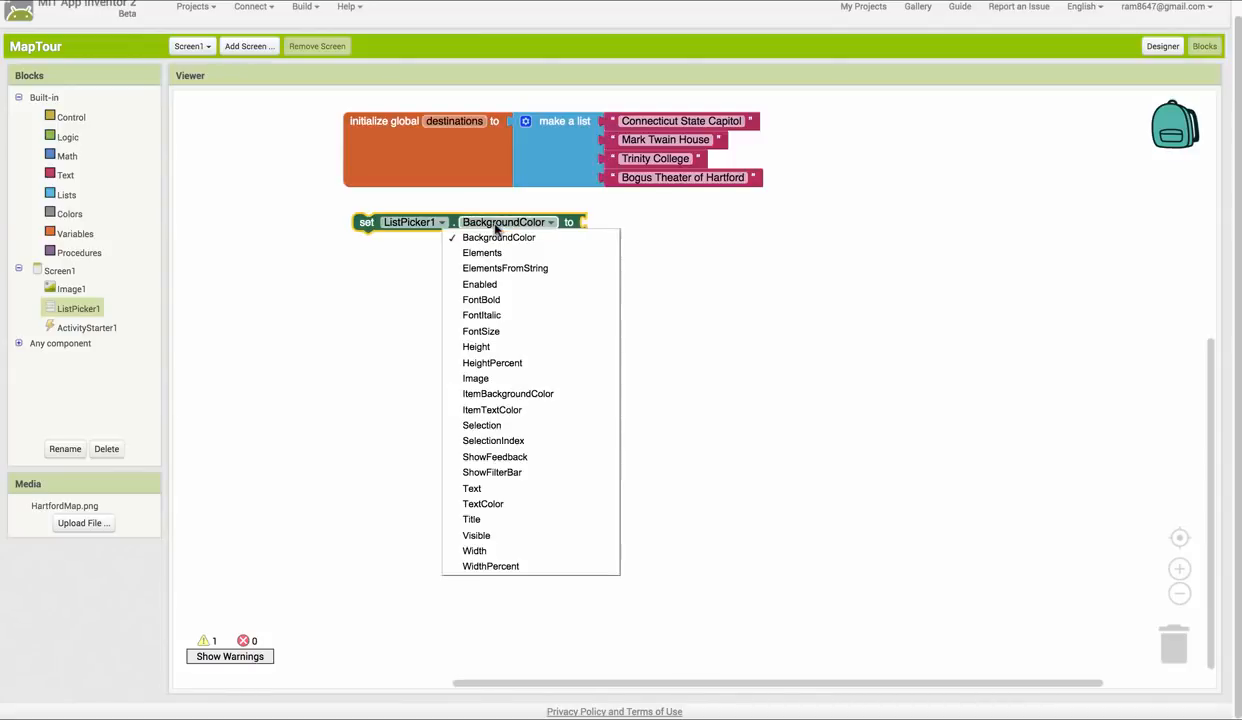
{"action": "left_click", "coordinate": [482, 252]}
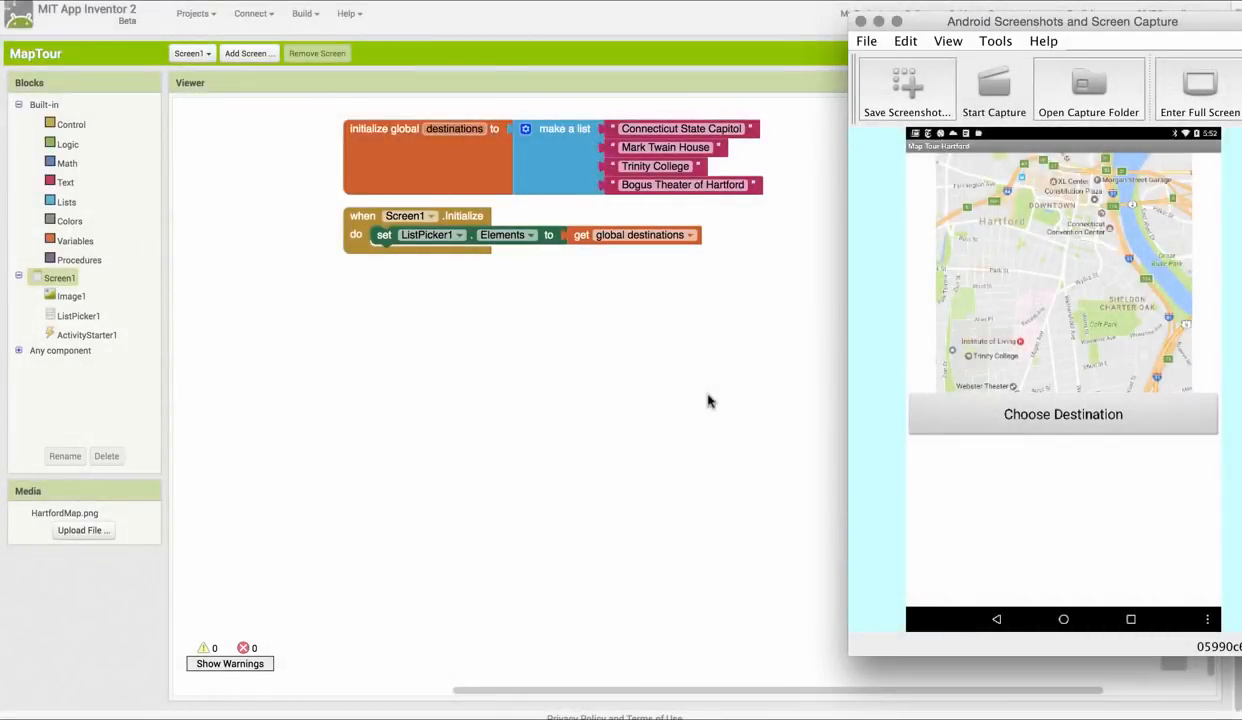
{"action": "left_click", "coordinate": [1063, 414]}
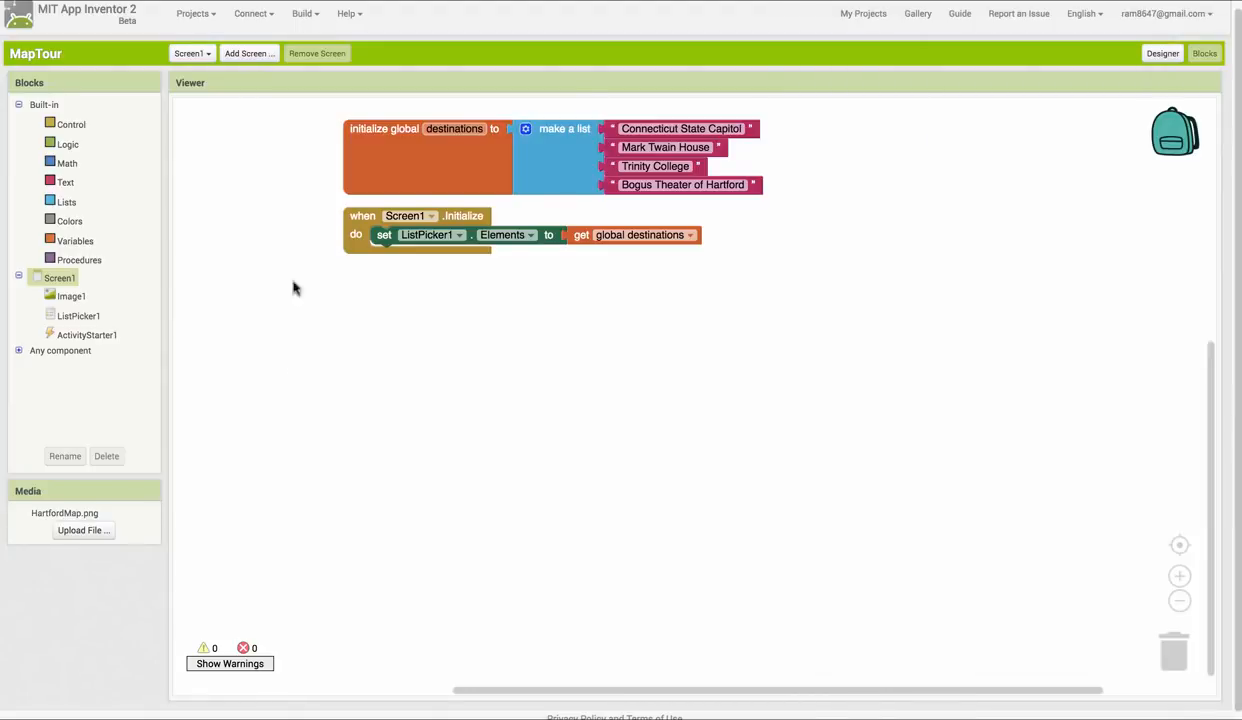
In ListPicker1.AfterPicking, set ActivityStarter1.DataUri and call ActivityStarter1.StartActivity
{"action": "left_click", "coordinate": [78, 315]}
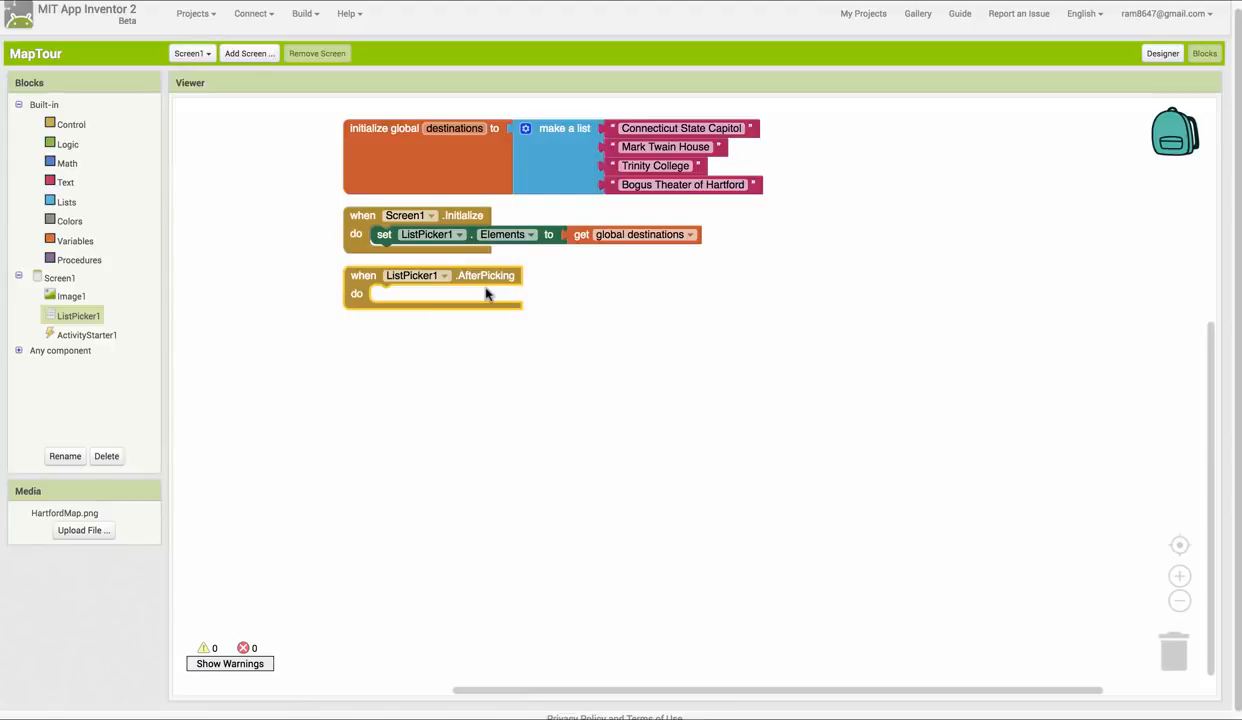
{"action": "mouse_move", "coordinate": [555, 317]}
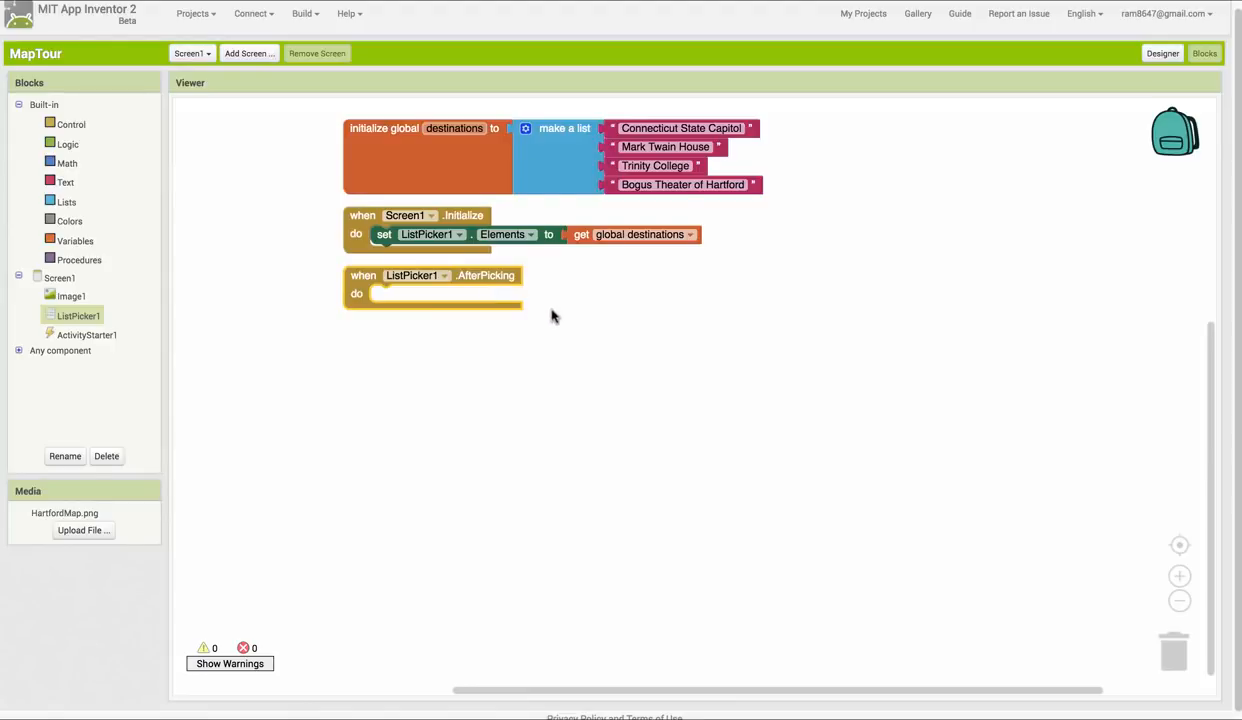
{"action": "mouse_move", "coordinate": [614, 277]}
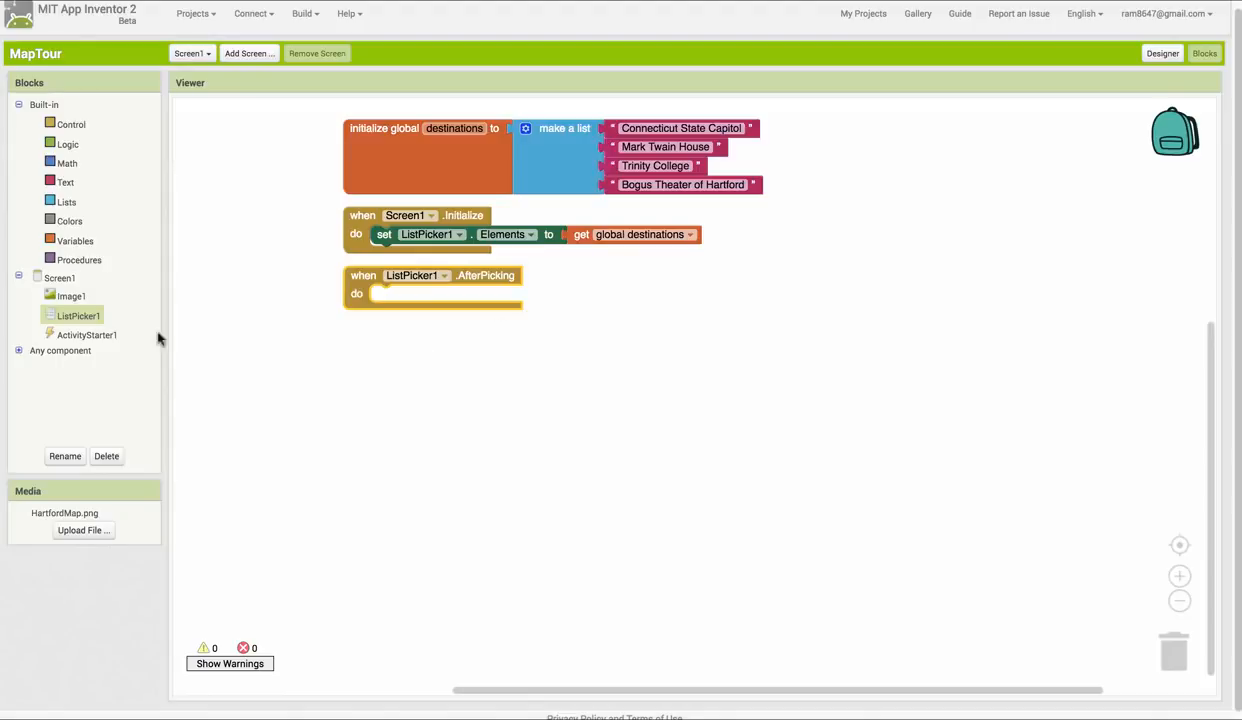
{"action": "left_click", "coordinate": [87, 334]}
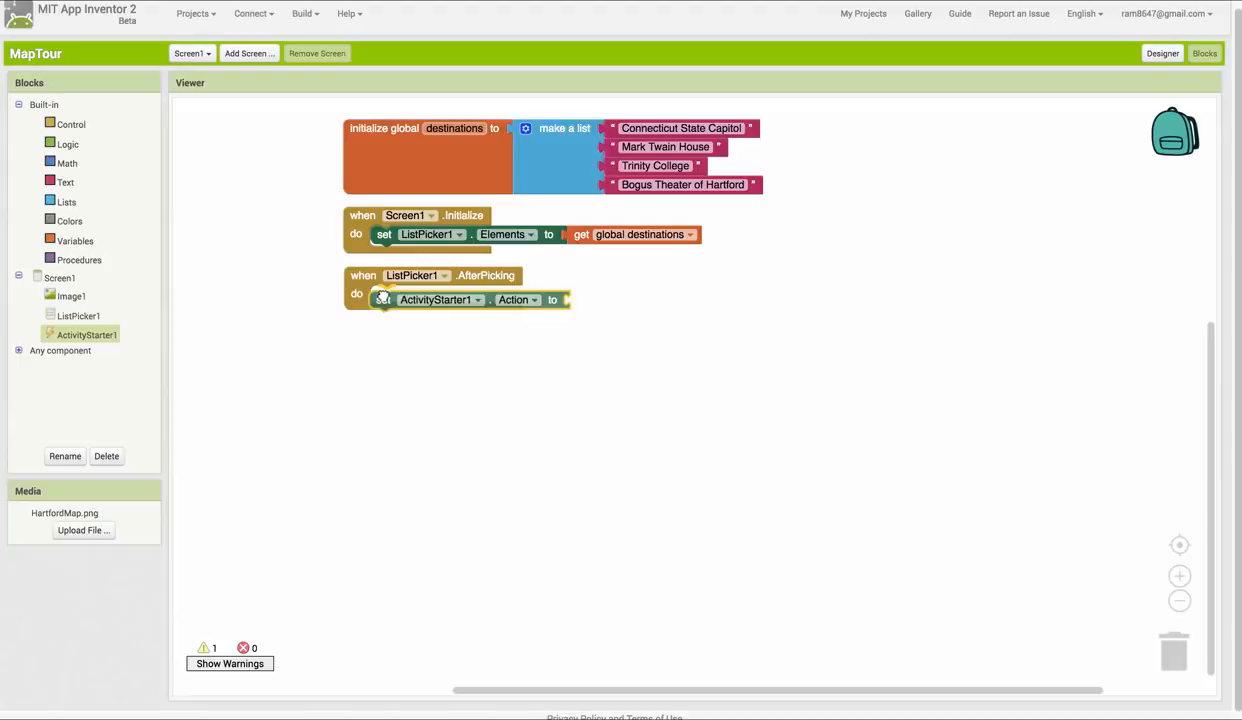
{"action": "left_click", "coordinate": [540, 294]}
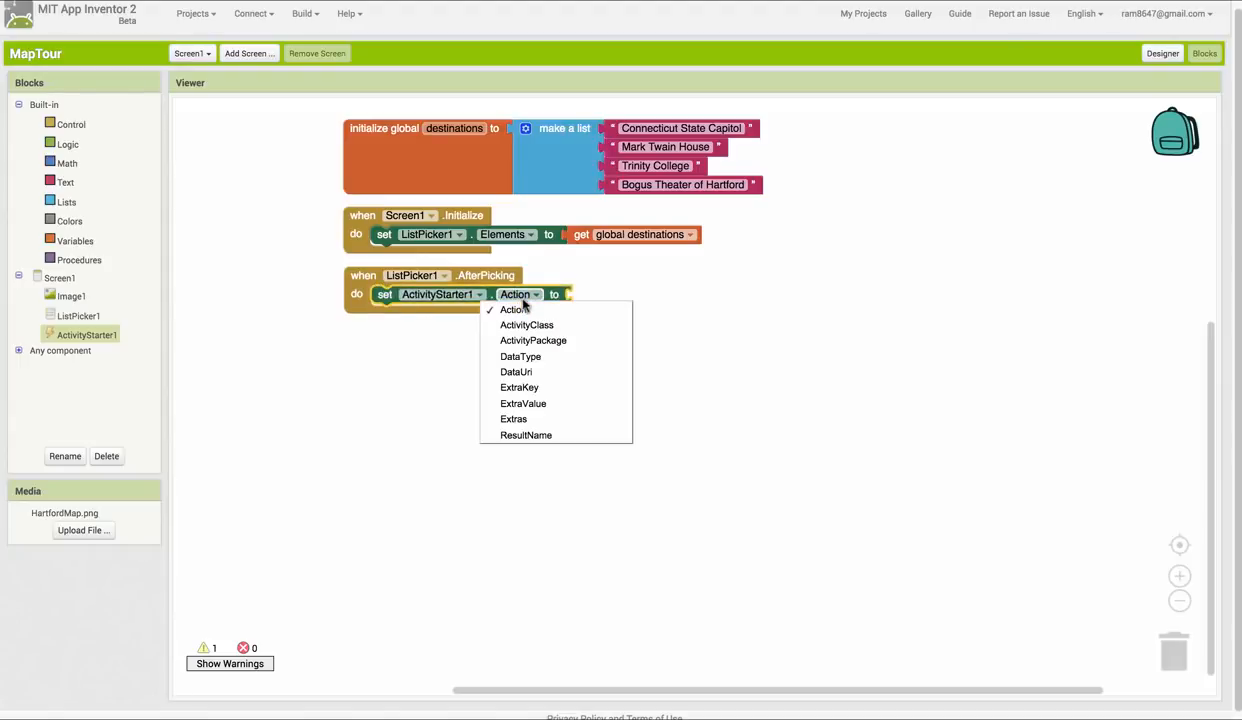
{"action": "left_click", "coordinate": [516, 371]}
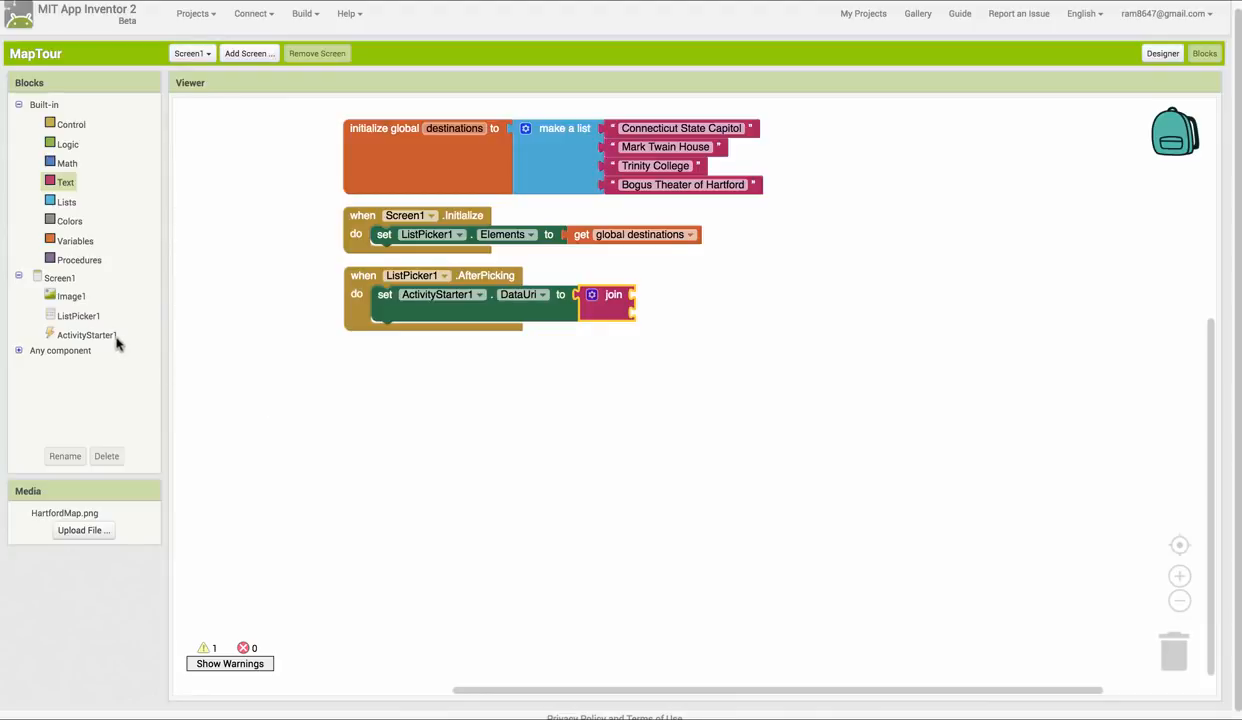
{"action": "left_click", "coordinate": [87, 335]}
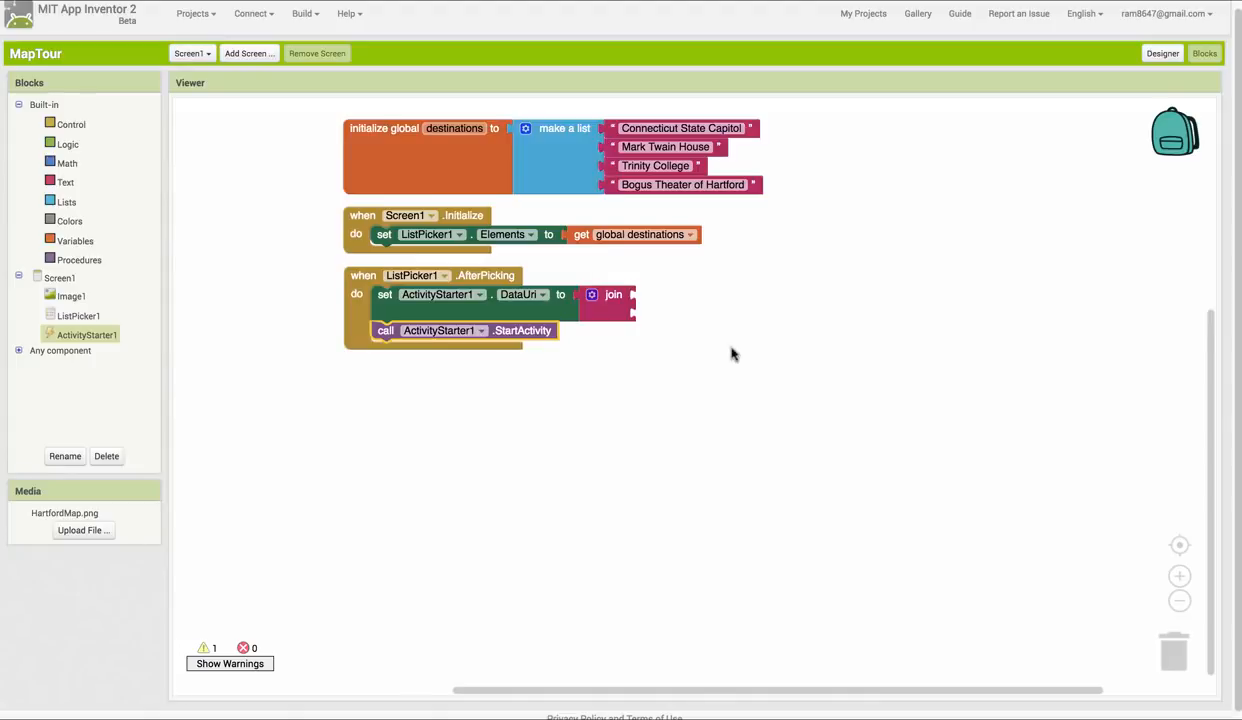
{"action": "mouse_move", "coordinate": [559, 308]}
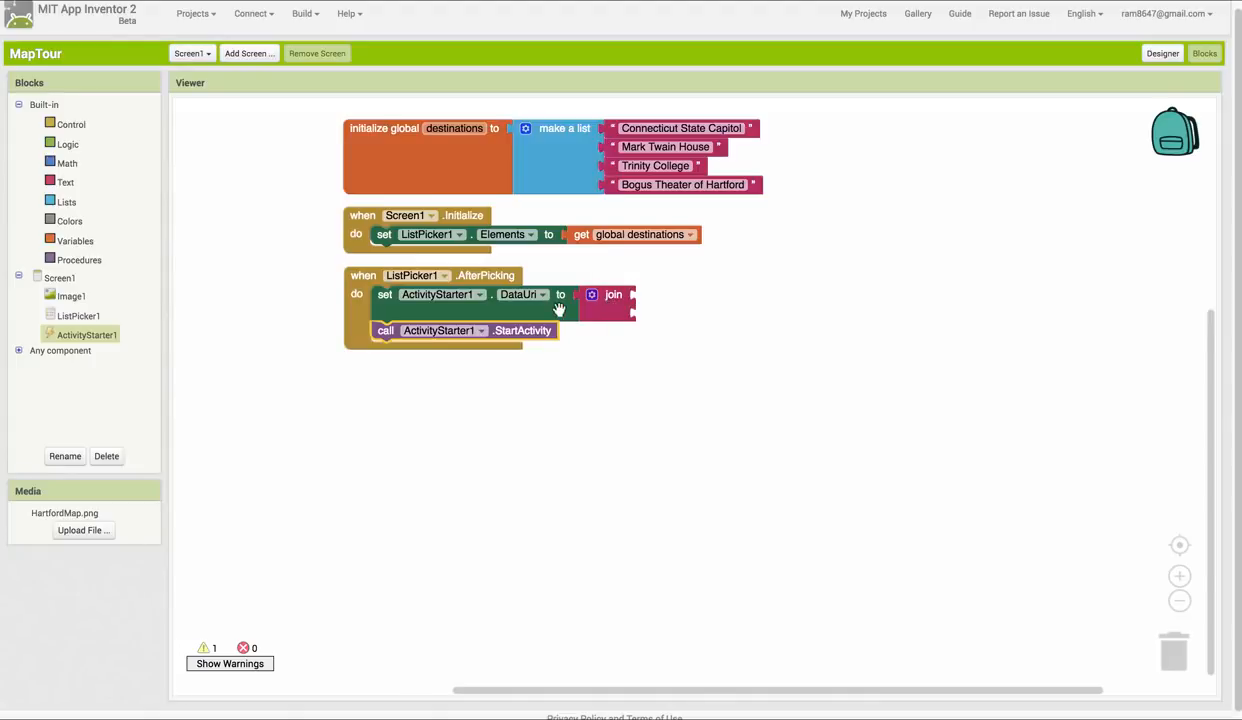
Make DataUri join the text "geo:0,0?q=" with ListPicker1.Selection
{"action": "left_click", "coordinate": [66, 182]}
{"action": "type", "text": "geo:0,0?"}
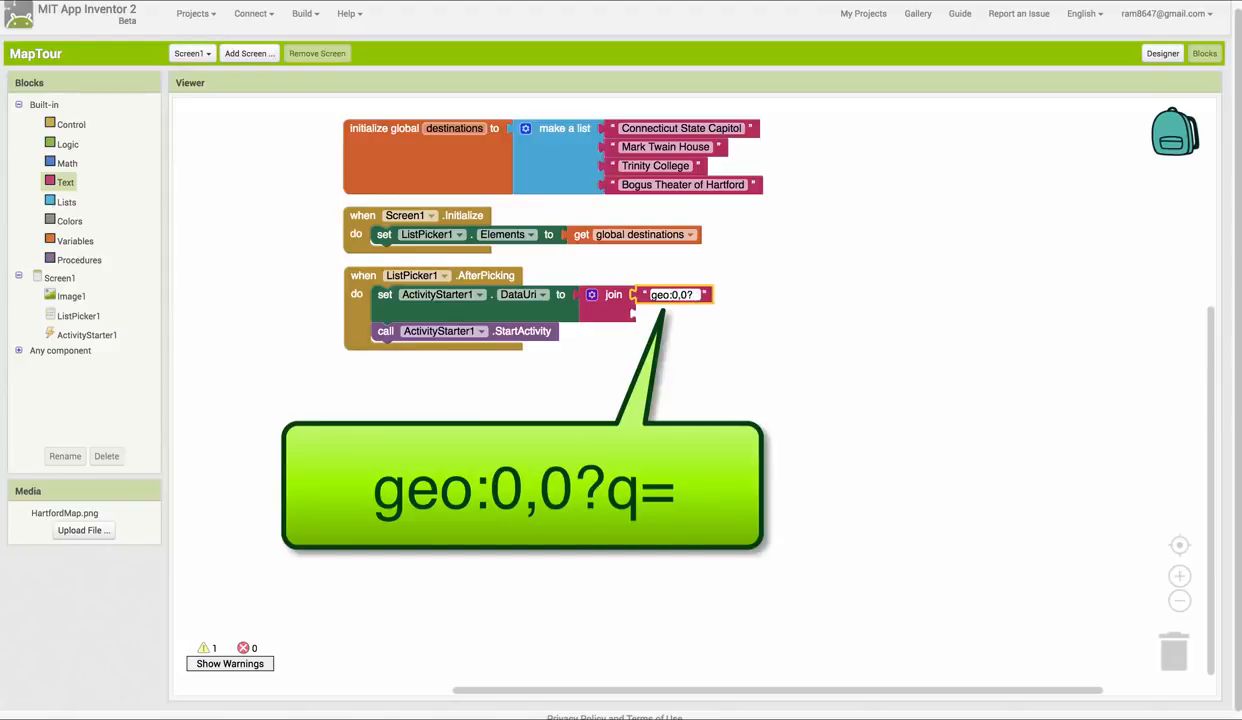
{"action": "type", "text": "q="}
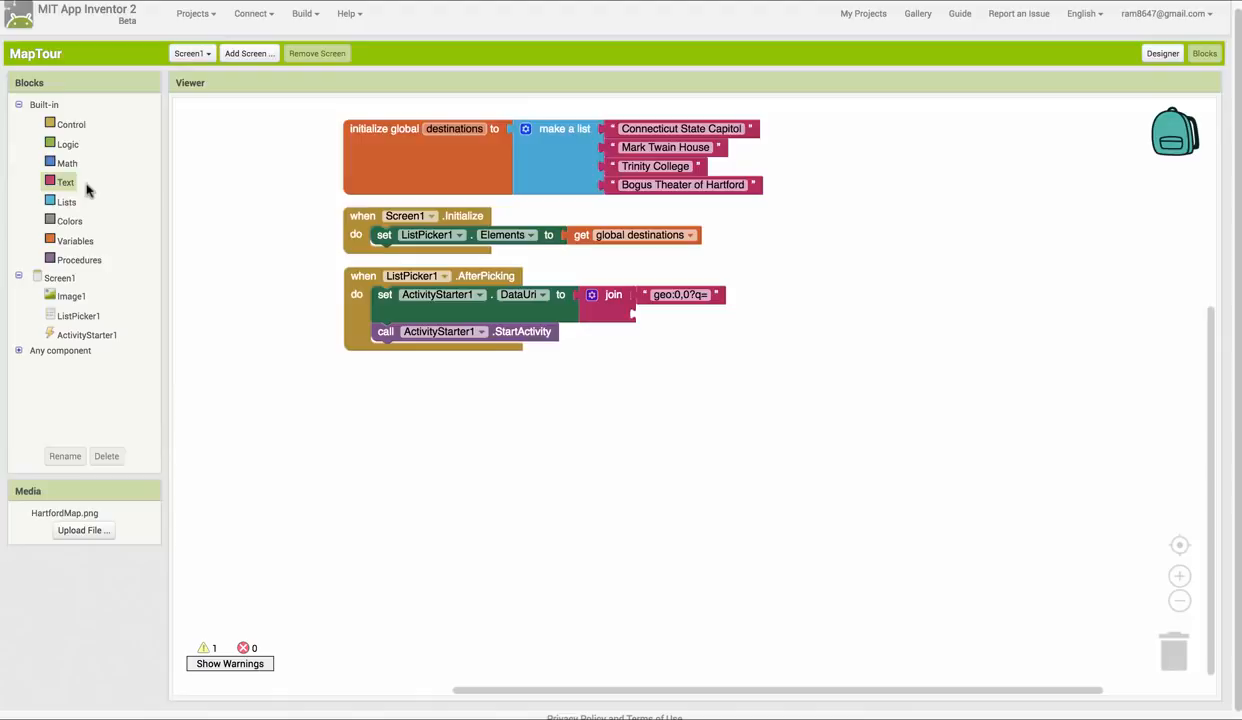
{"action": "mouse_move", "coordinate": [75, 316]}
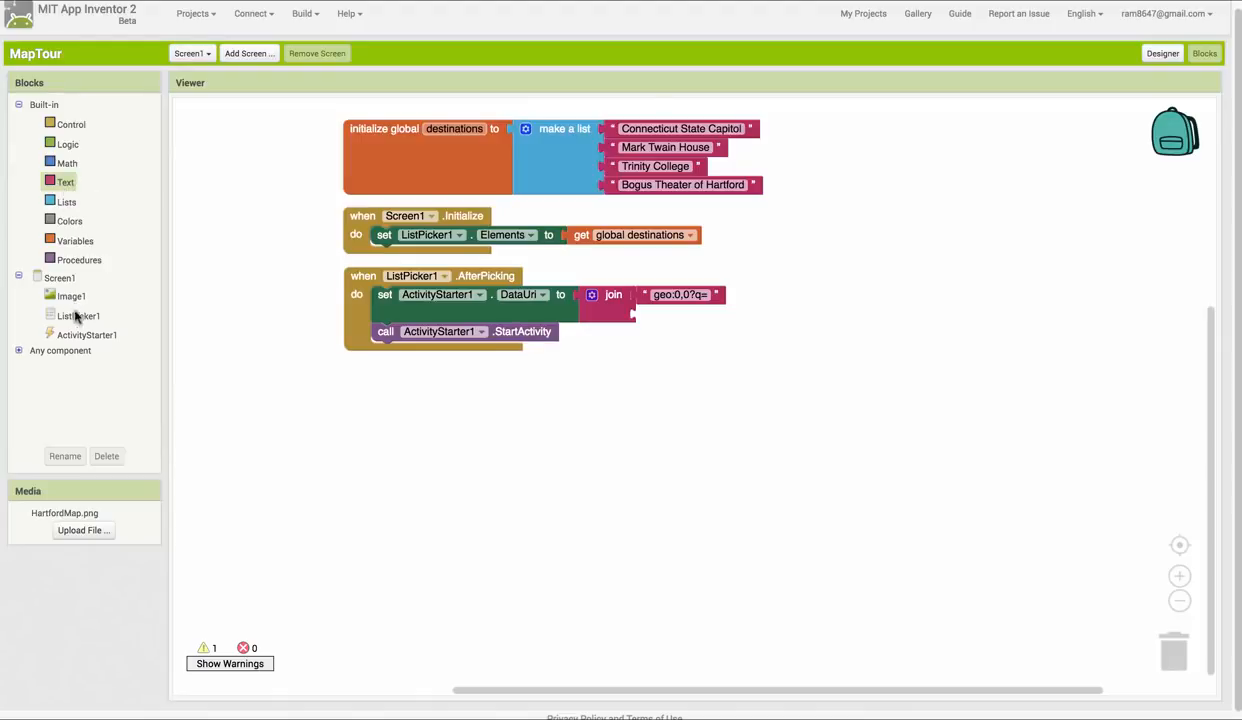
{"action": "left_click", "coordinate": [78, 315]}
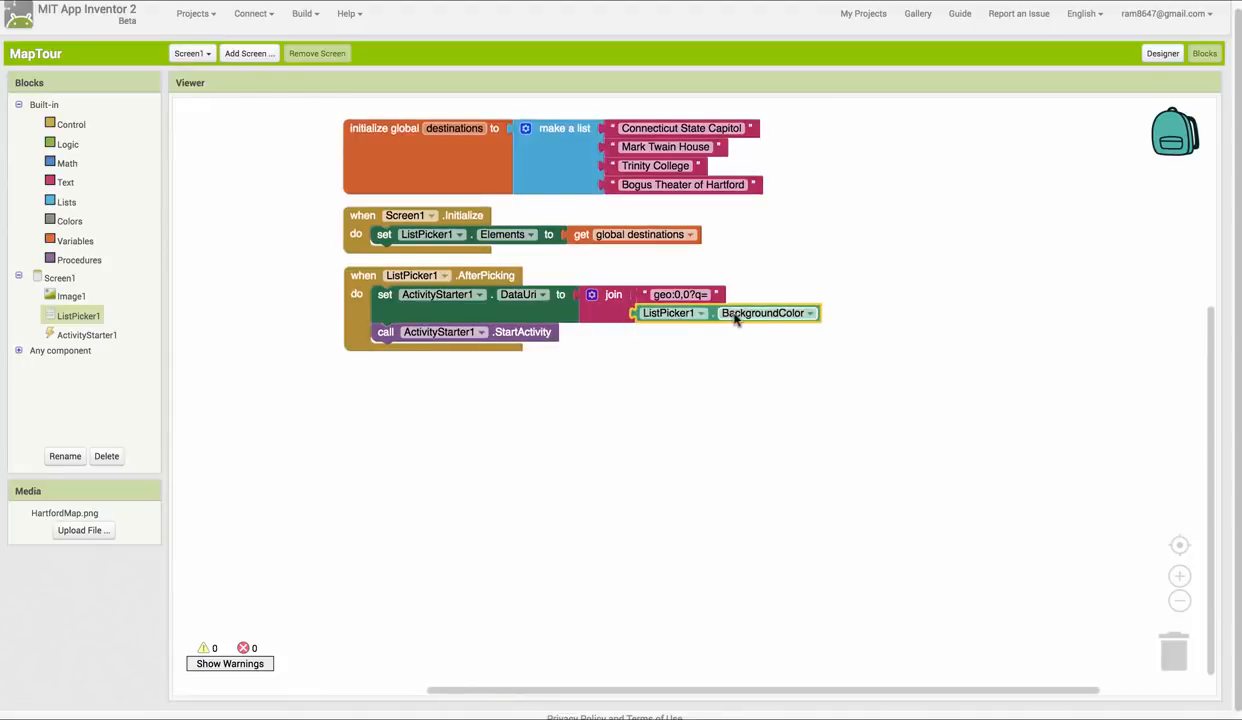
{"action": "left_click", "coordinate": [810, 313]}
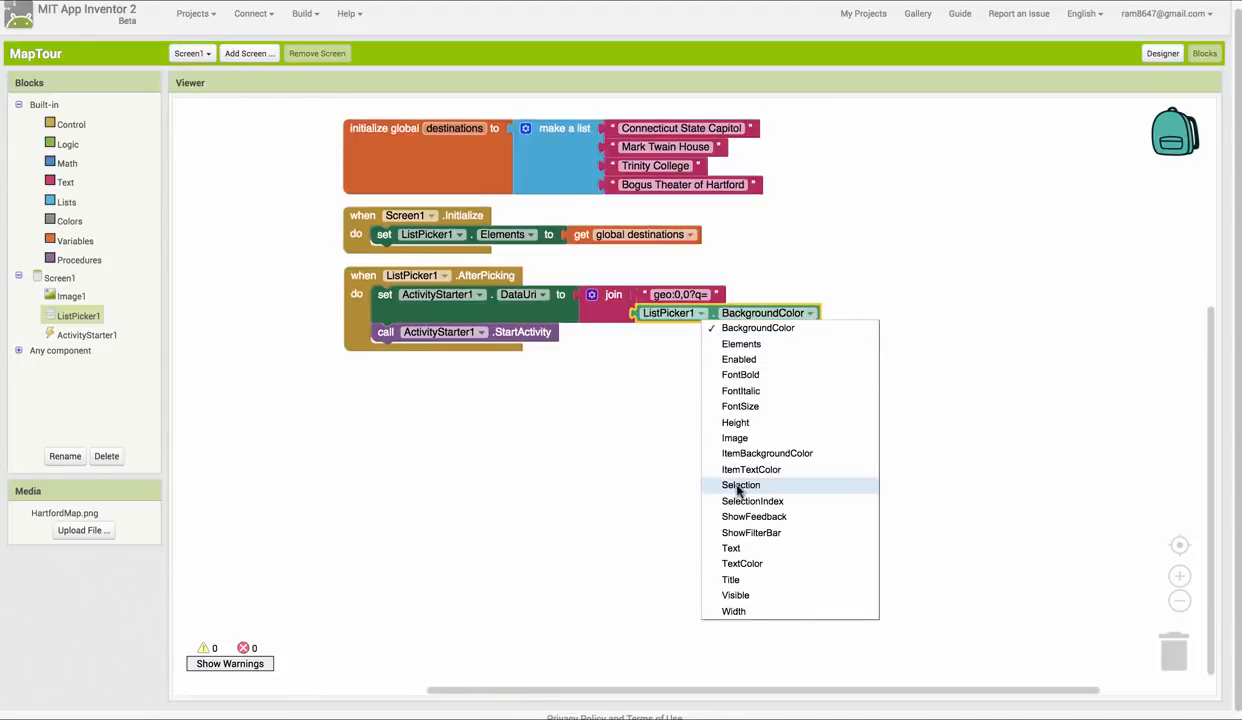
{"action": "left_click", "coordinate": [741, 485]}
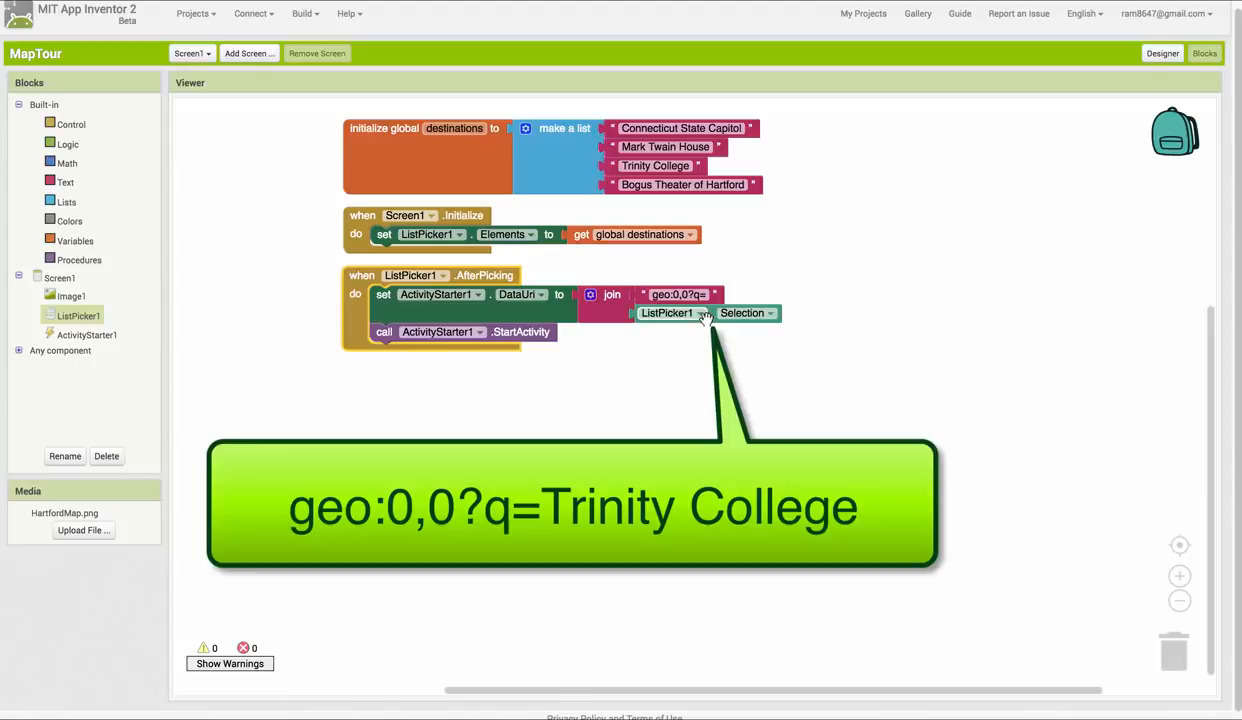
{"action": "mouse_move", "coordinate": [793, 238]}
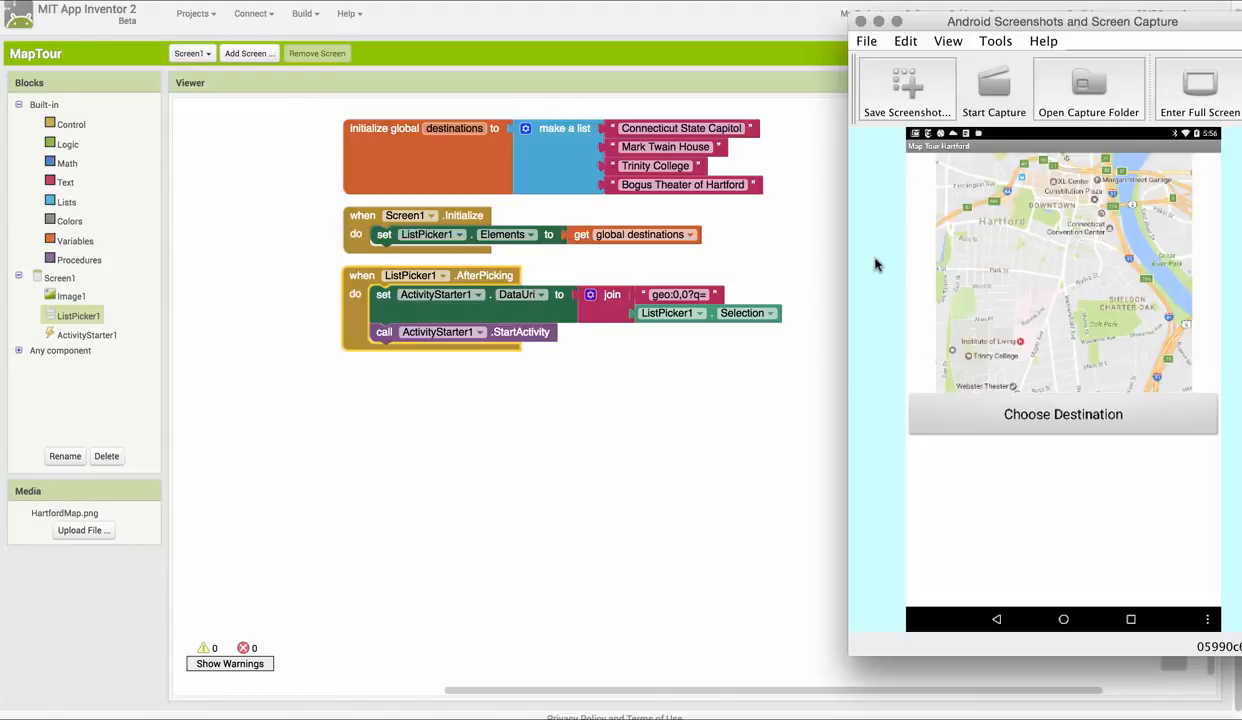
On the mirrored phone, pick Trinity College from Choose Destination to open Google Maps
{"action": "left_click", "coordinate": [1063, 414]}
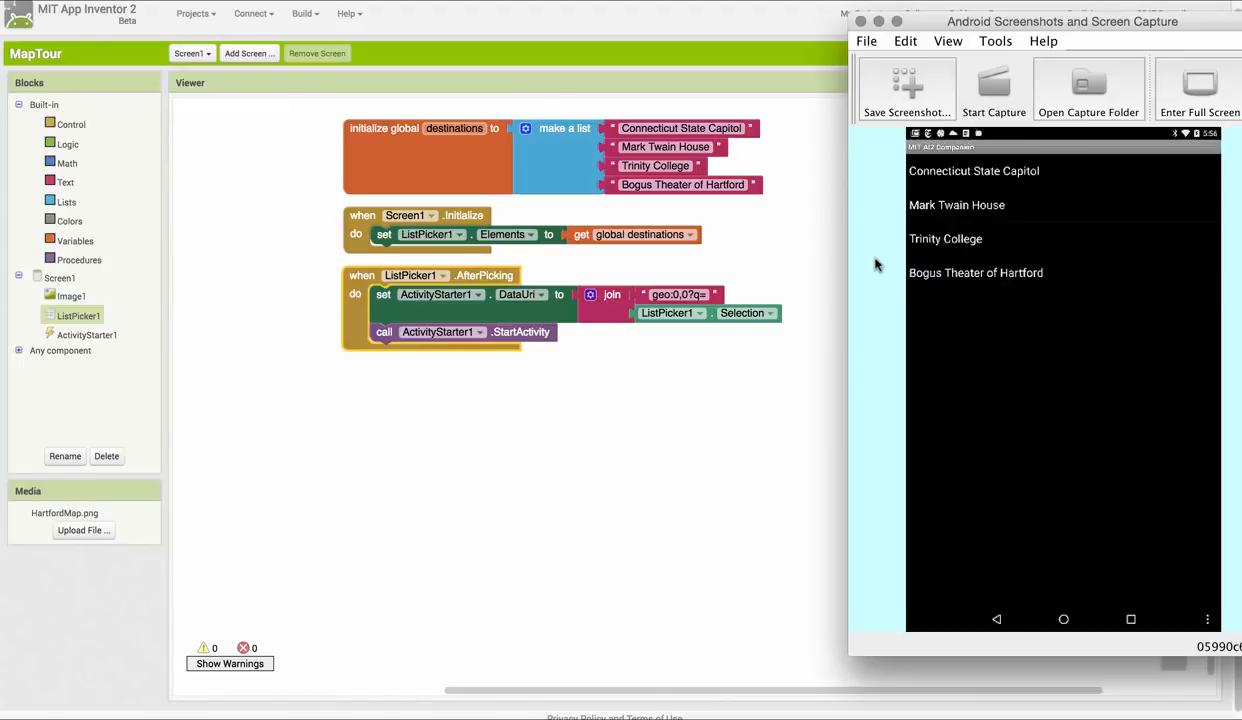
{"action": "left_click", "coordinate": [945, 238]}
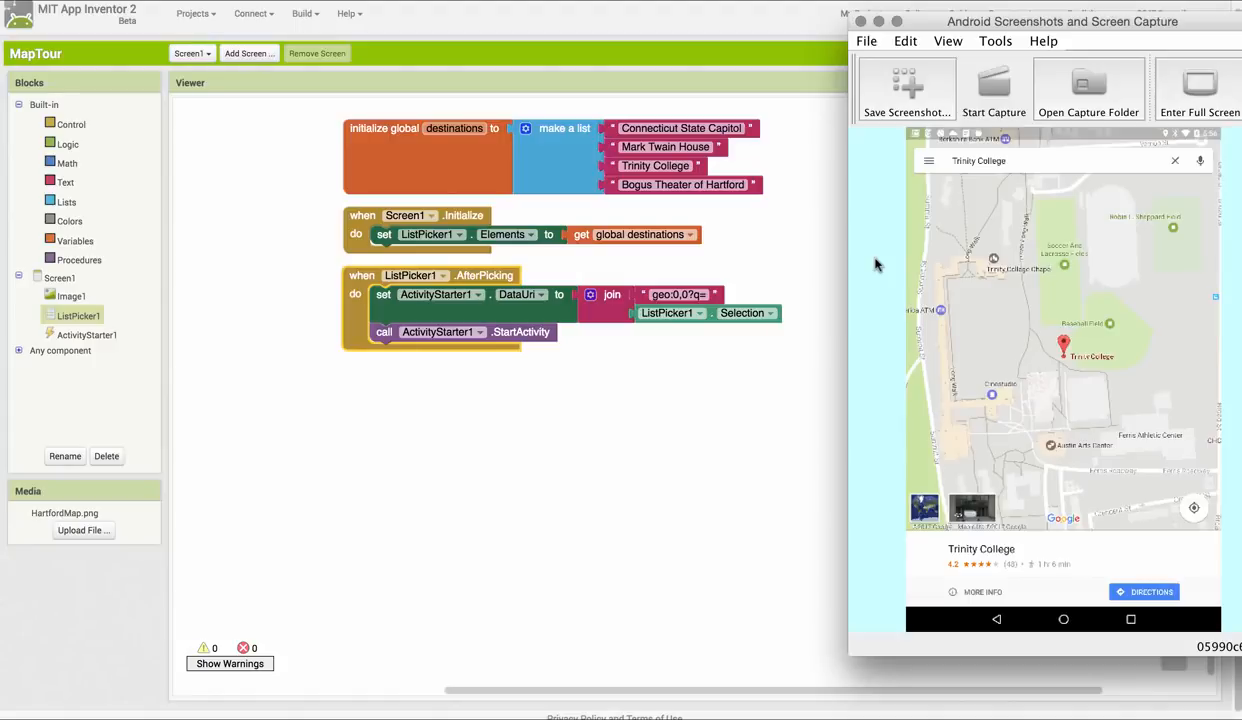
{"action": "mouse_move", "coordinate": [1112, 517]}
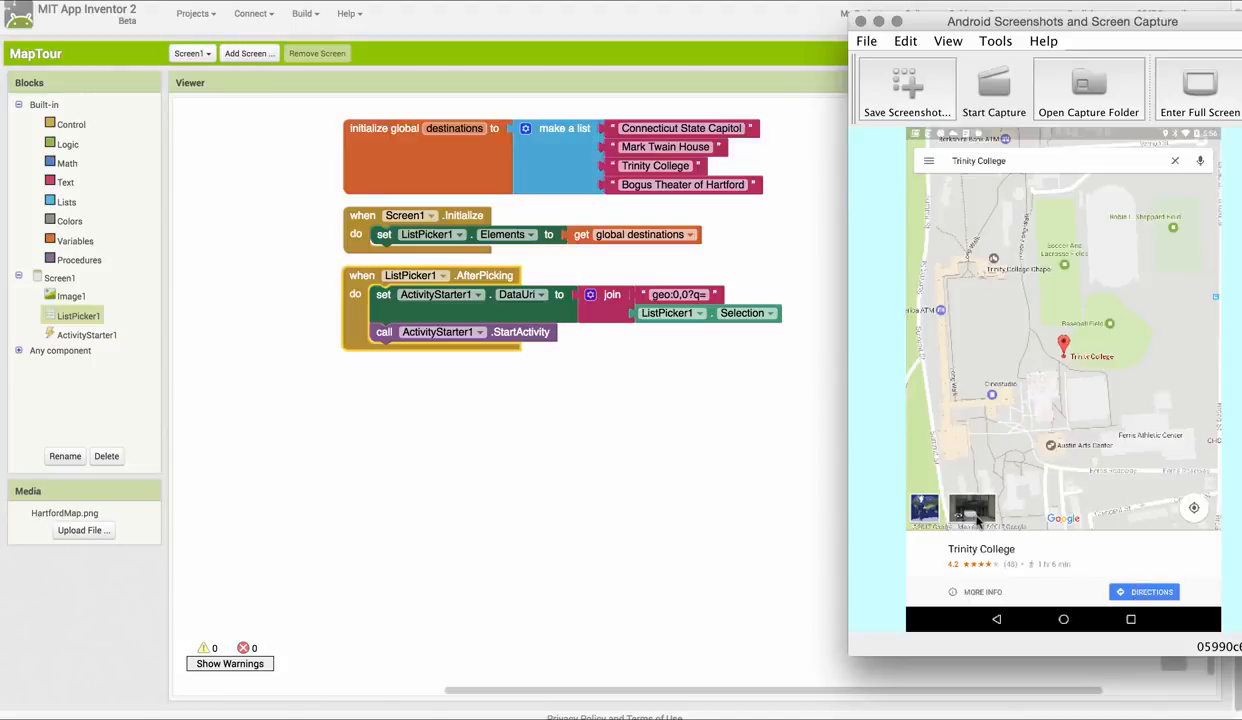
{"action": "mouse_move", "coordinate": [713, 461]}
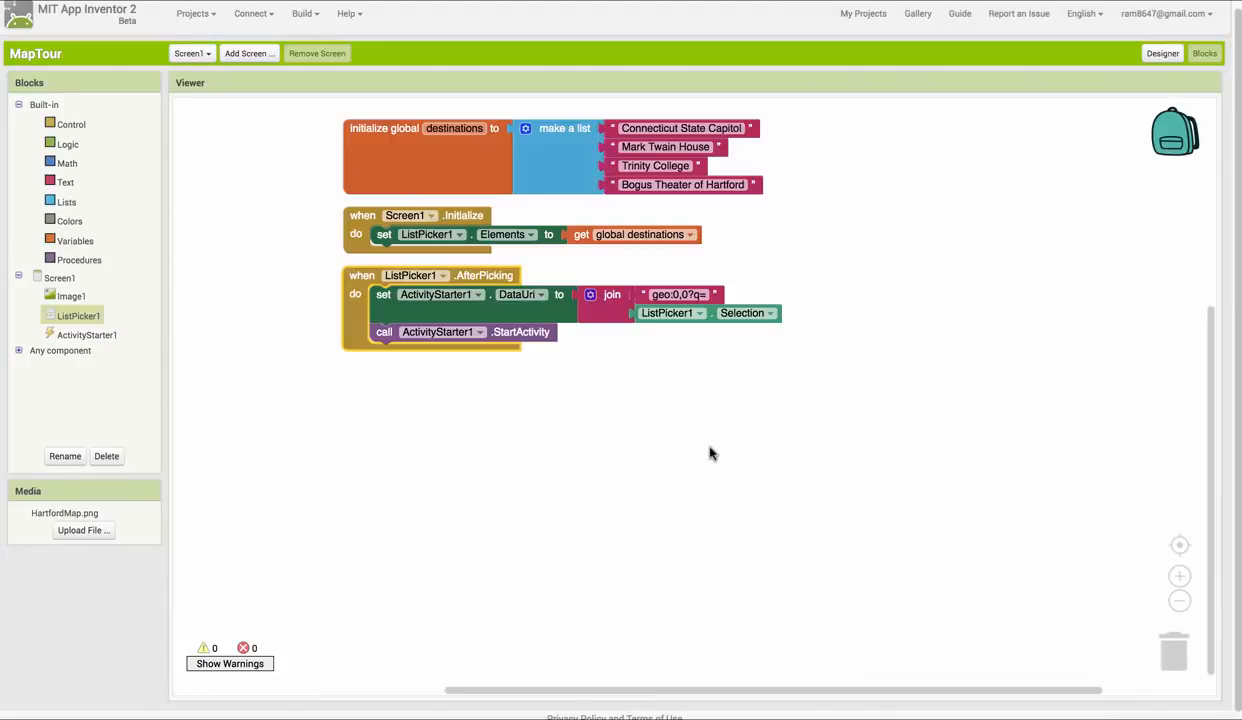
{"action": "mouse_move", "coordinate": [1138, 78]}
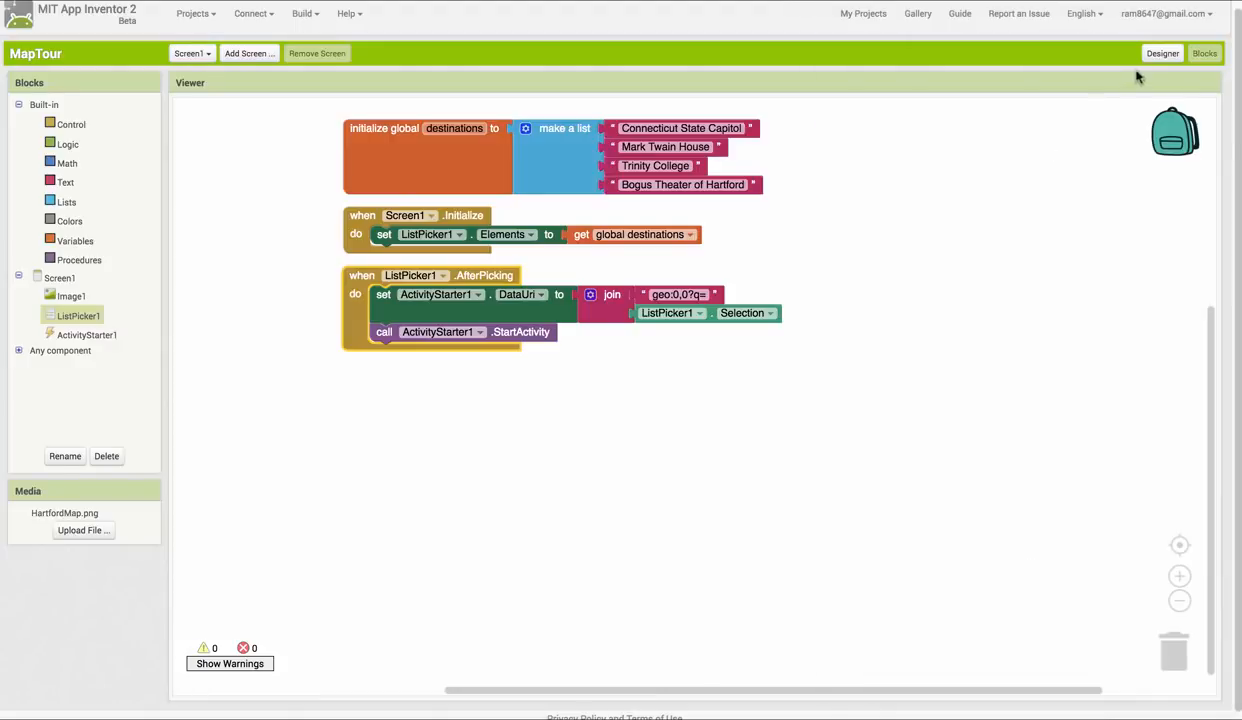
Add a Fill parent width button labelled 'Surprise Me!', renamed ButtonSurprise, below Choose Destination
{"action": "left_click", "coordinate": [1162, 53]}
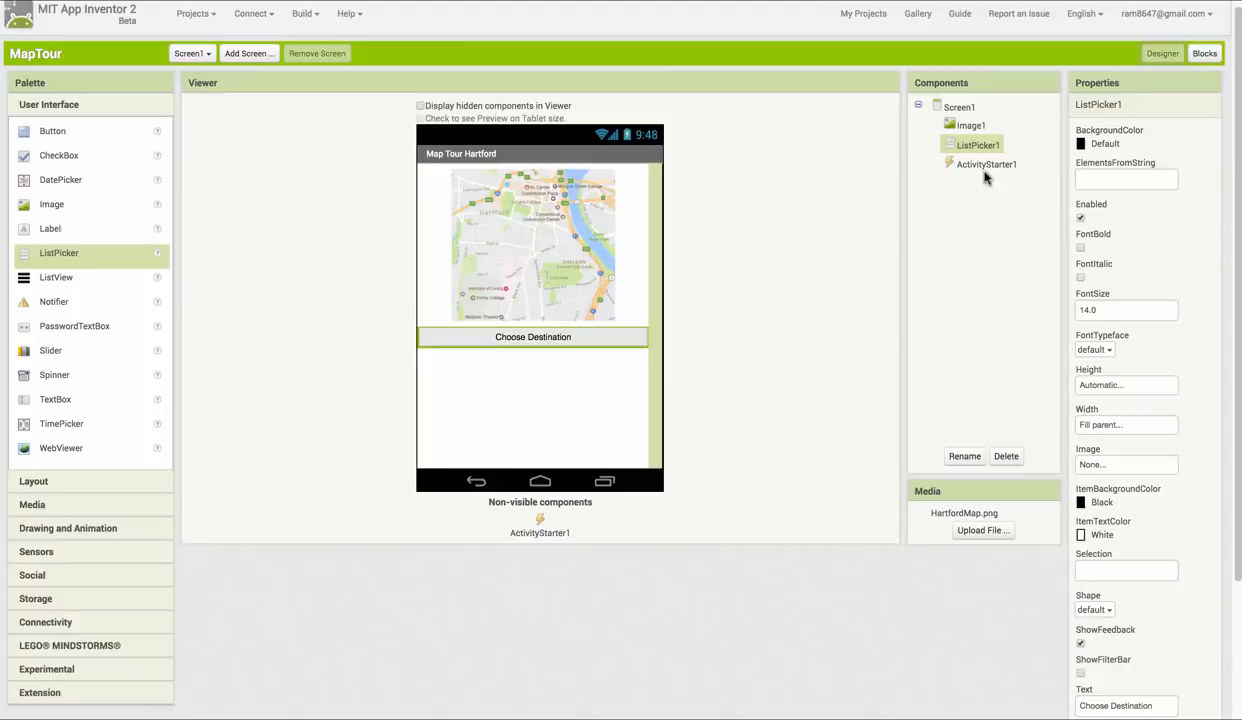
{"action": "mouse_move", "coordinate": [138, 232]}
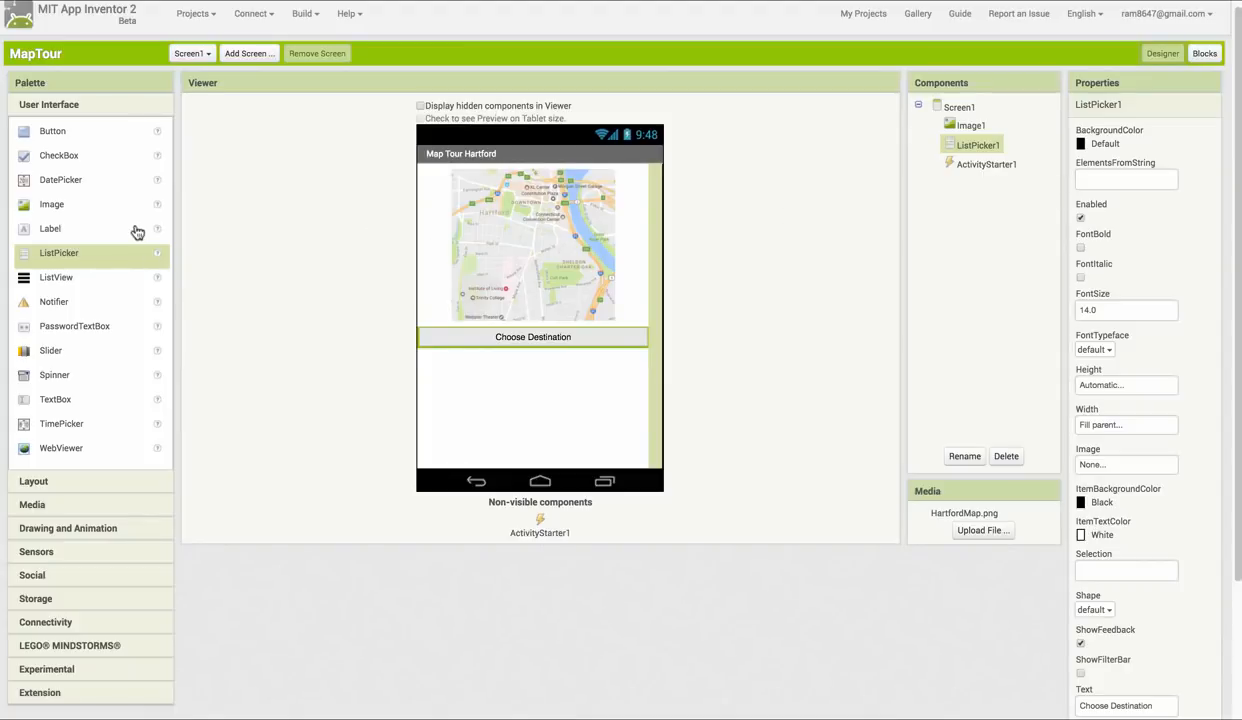
{"action": "left_click_drag", "start_coordinate": [52, 130], "coordinate": [455, 366]}
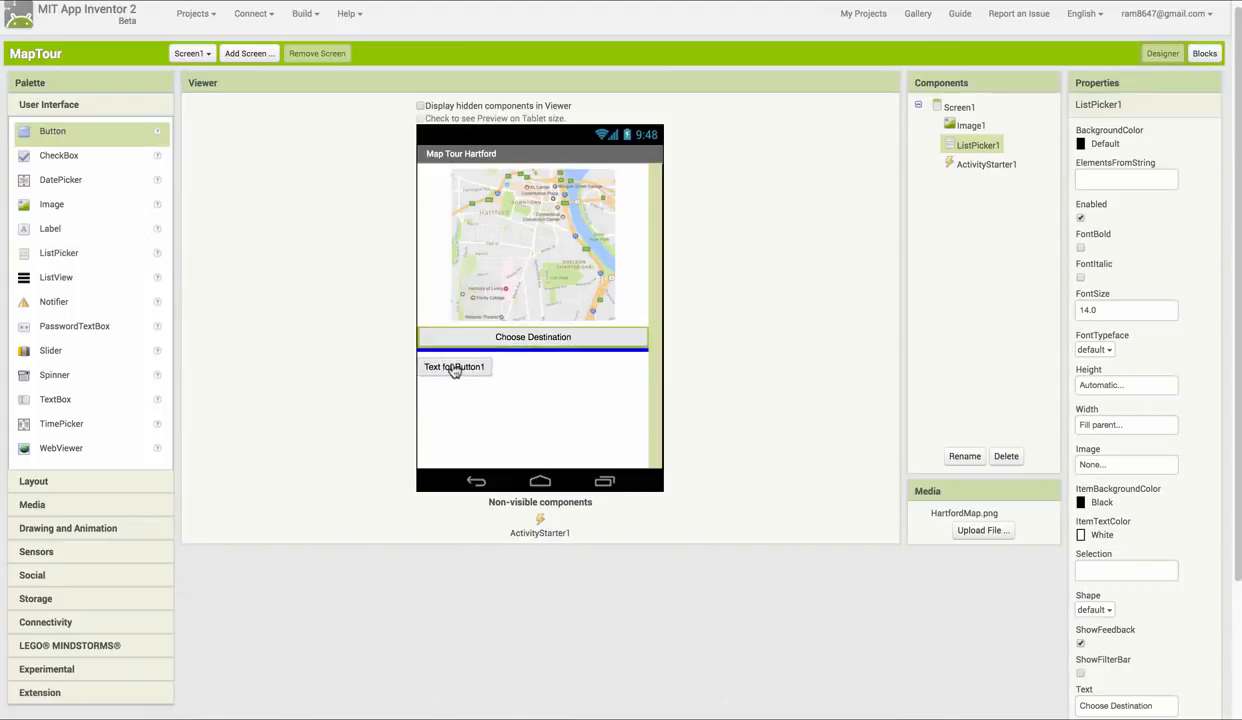
{"action": "left_click", "coordinate": [455, 365]}
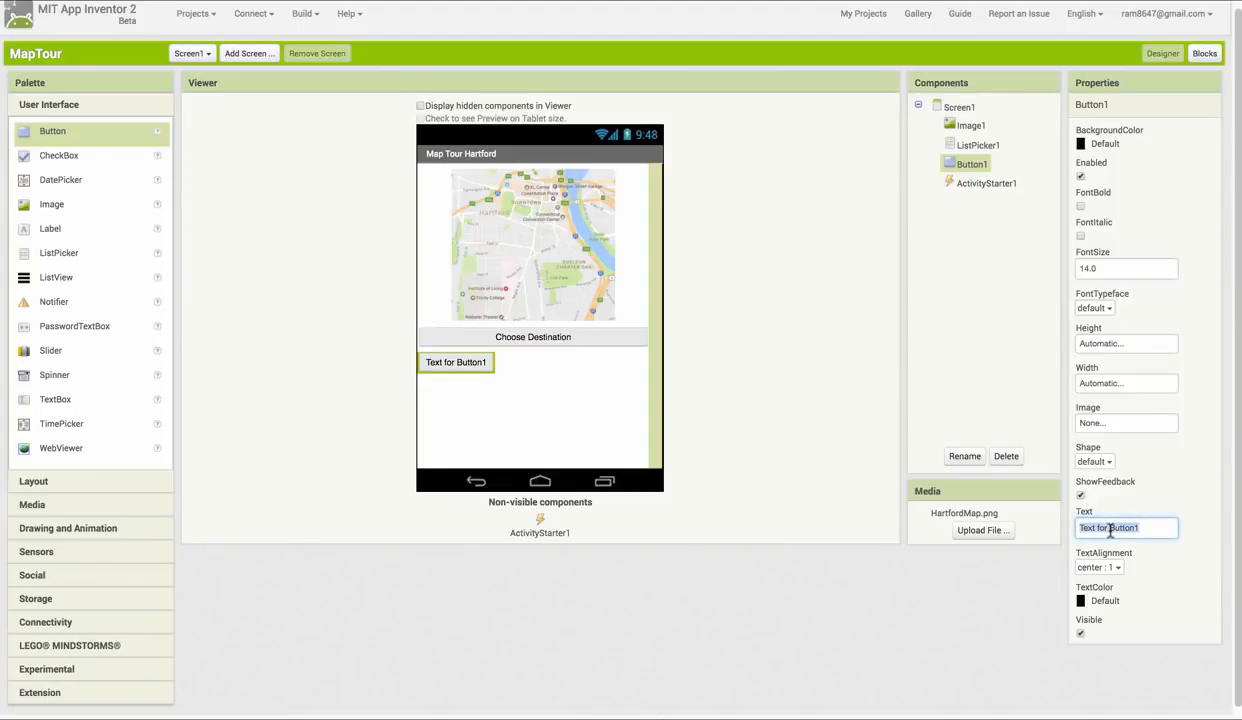
{"action": "type", "text": "Surprise Me!"}
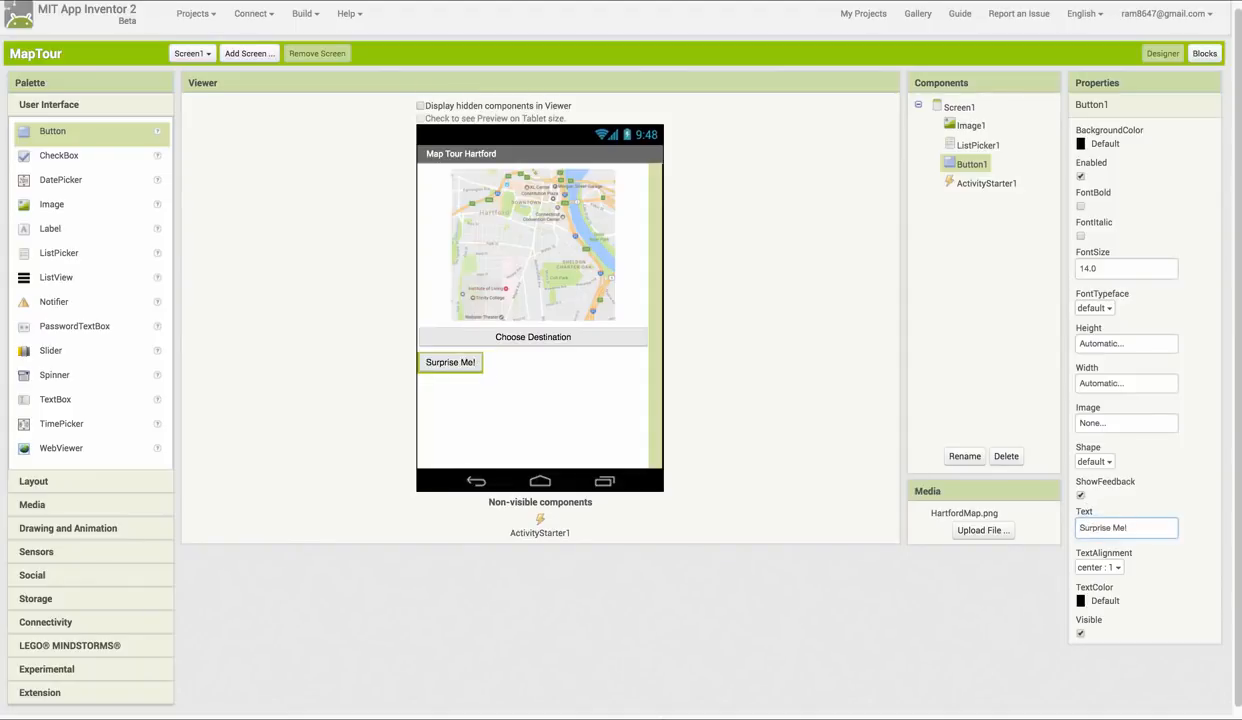
{"action": "left_click", "coordinate": [963, 456]}
{"action": "type", "text": "ButtonSurprise"}
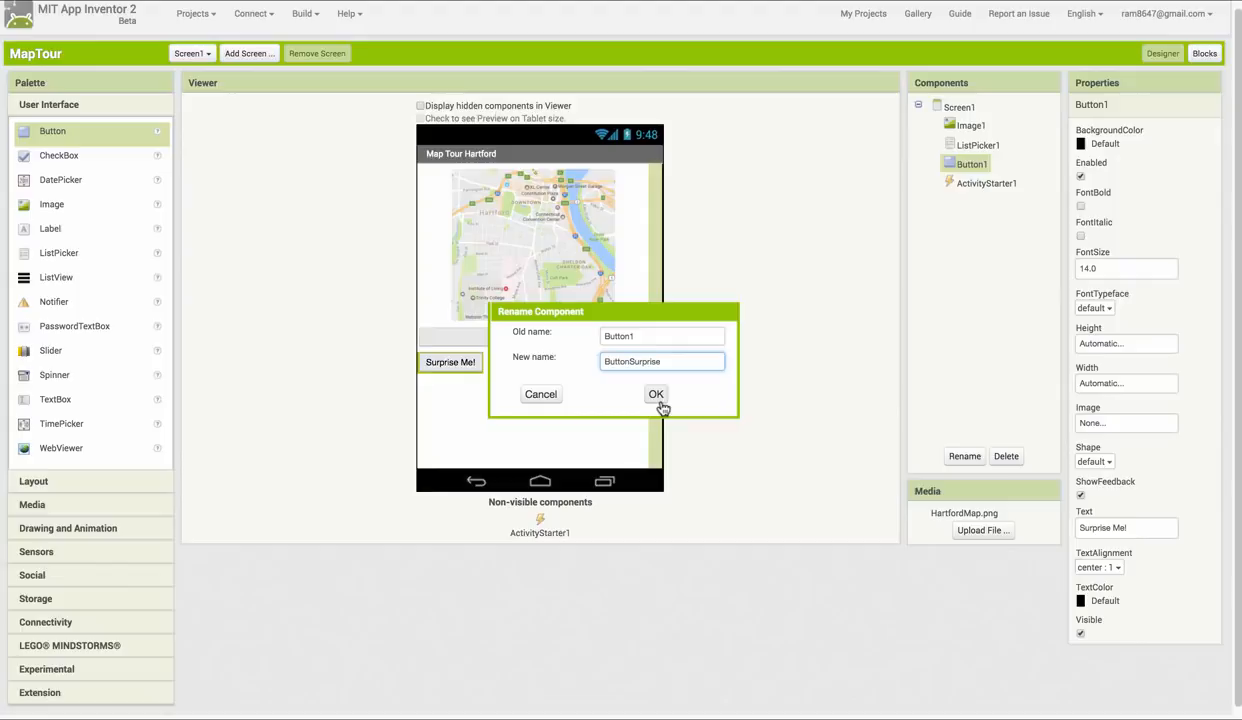
{"action": "left_click", "coordinate": [656, 394]}
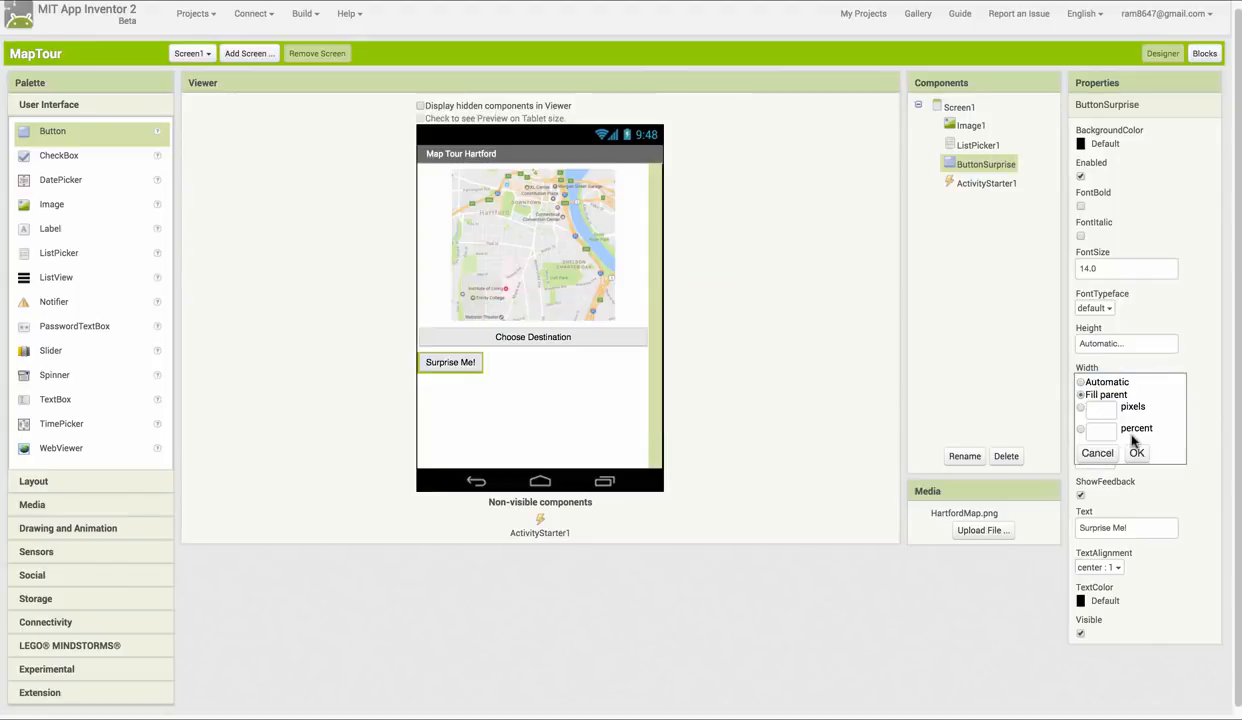
{"action": "left_click", "coordinate": [1136, 453]}
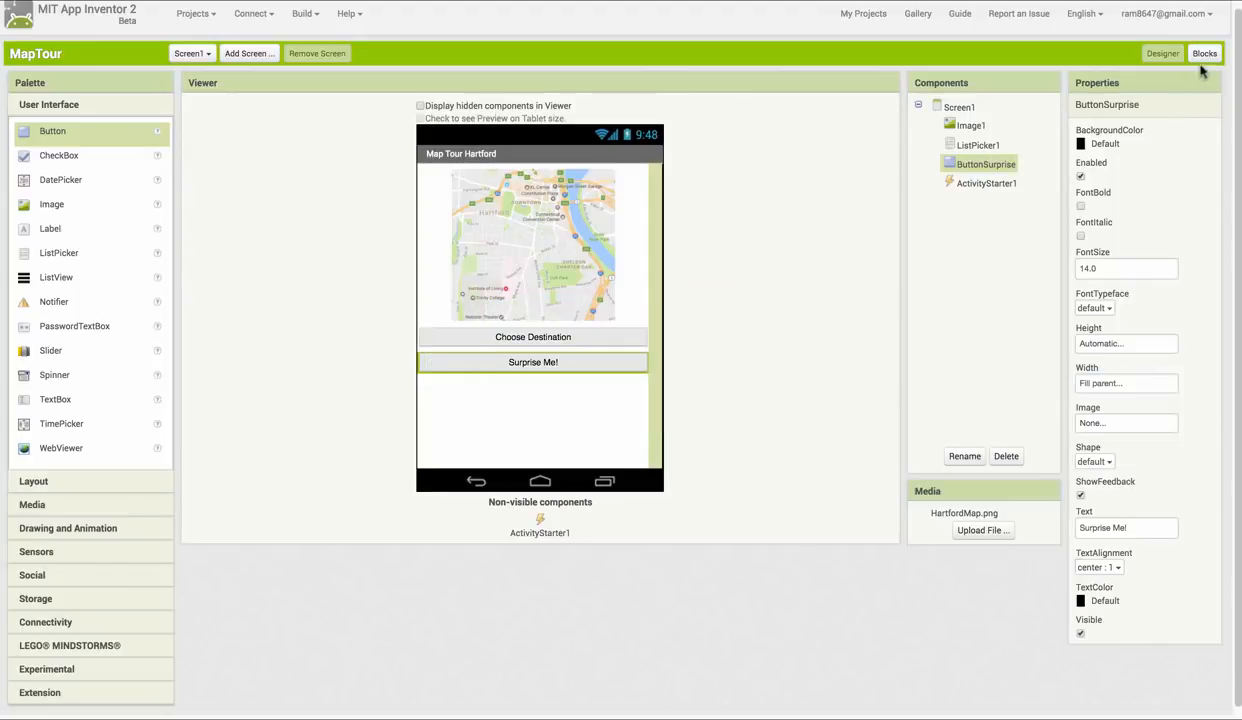
{"action": "left_click", "coordinate": [1204, 53]}
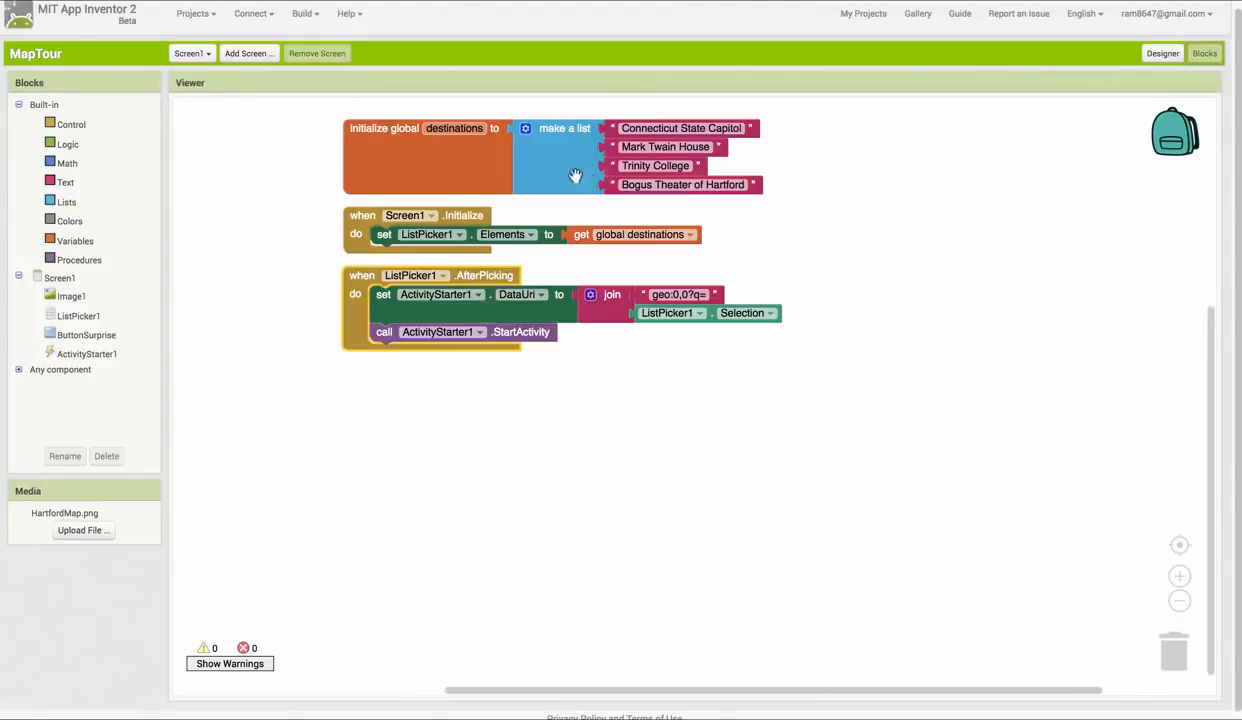
{"action": "mouse_move", "coordinate": [70, 330]}
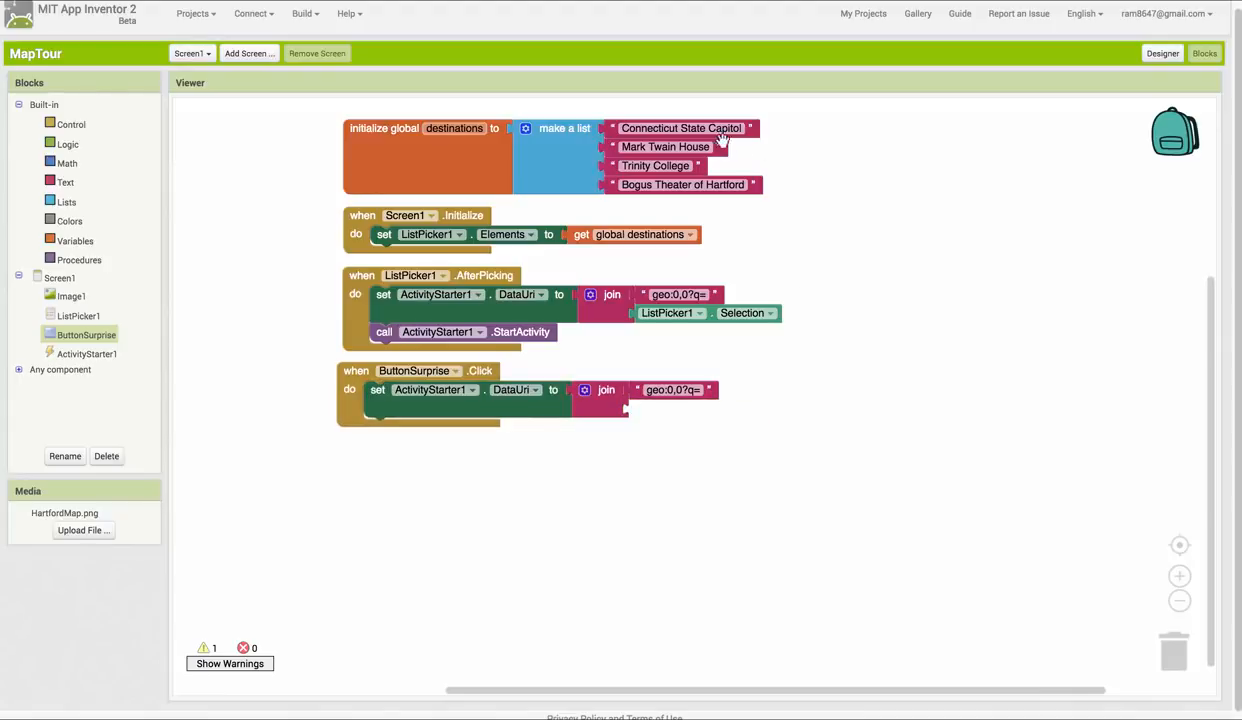
{"action": "mouse_move", "coordinate": [593, 155]}
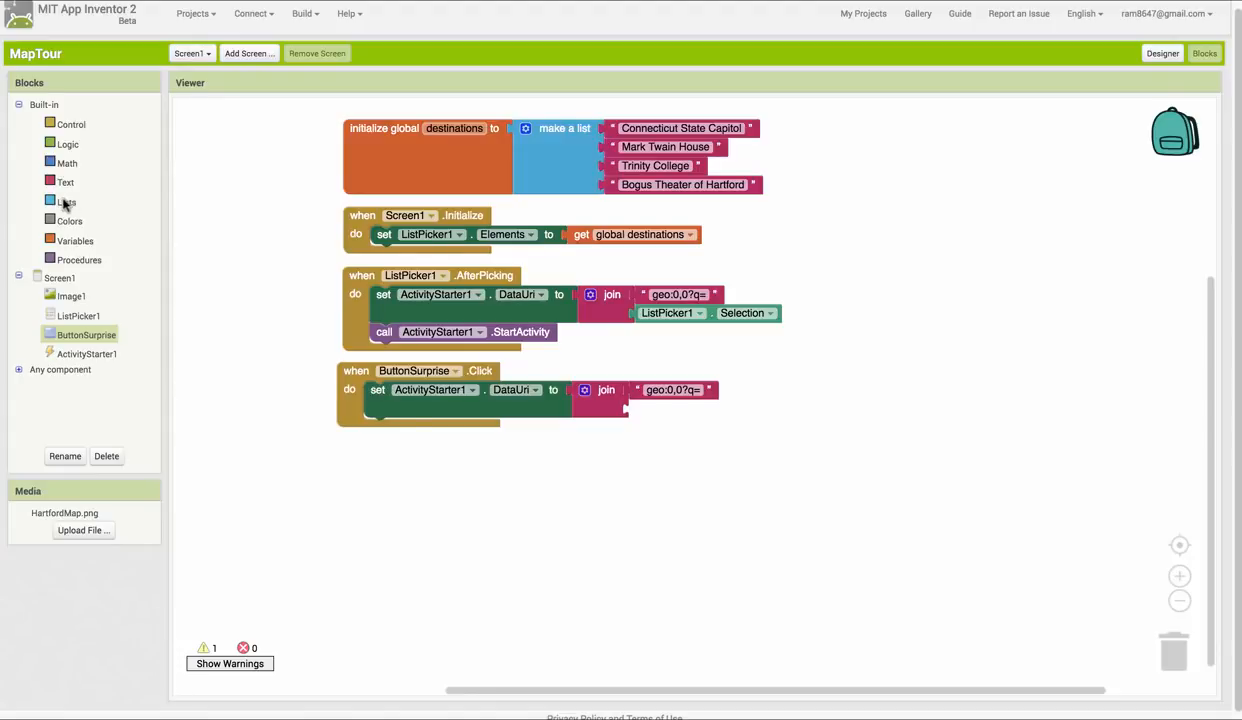
Plug 'pick a random item' of get global destinations into ButtonSurprise's DataUri join
{"action": "left_click", "coordinate": [68, 202]}
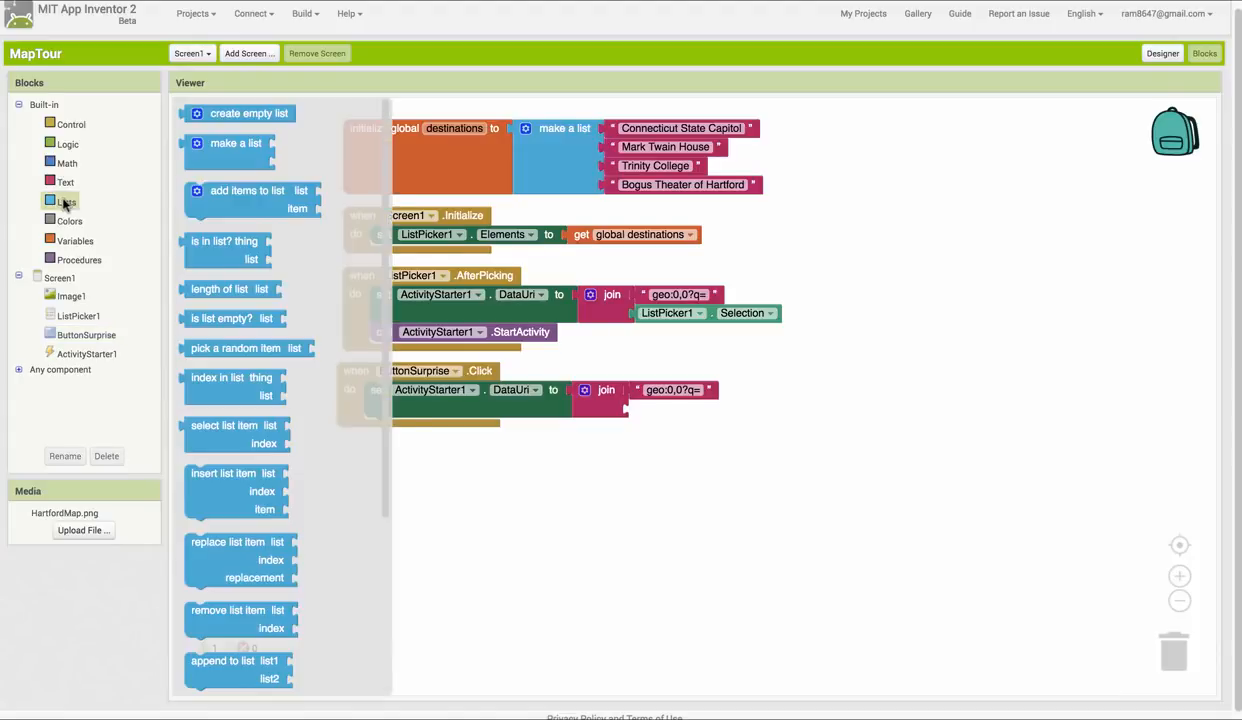
{"action": "left_click_drag", "start_coordinate": [236, 348], "coordinate": [673, 373]}
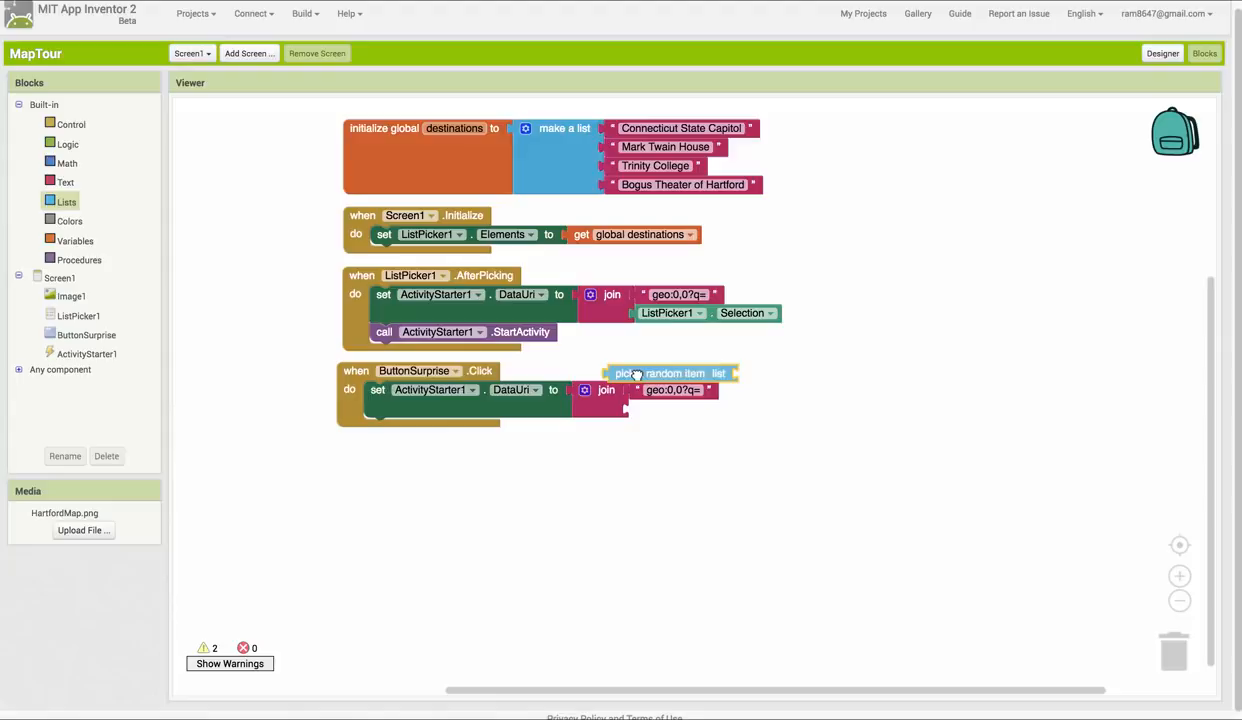
{"action": "left_click_drag", "start_coordinate": [670, 373], "coordinate": [680, 408]}
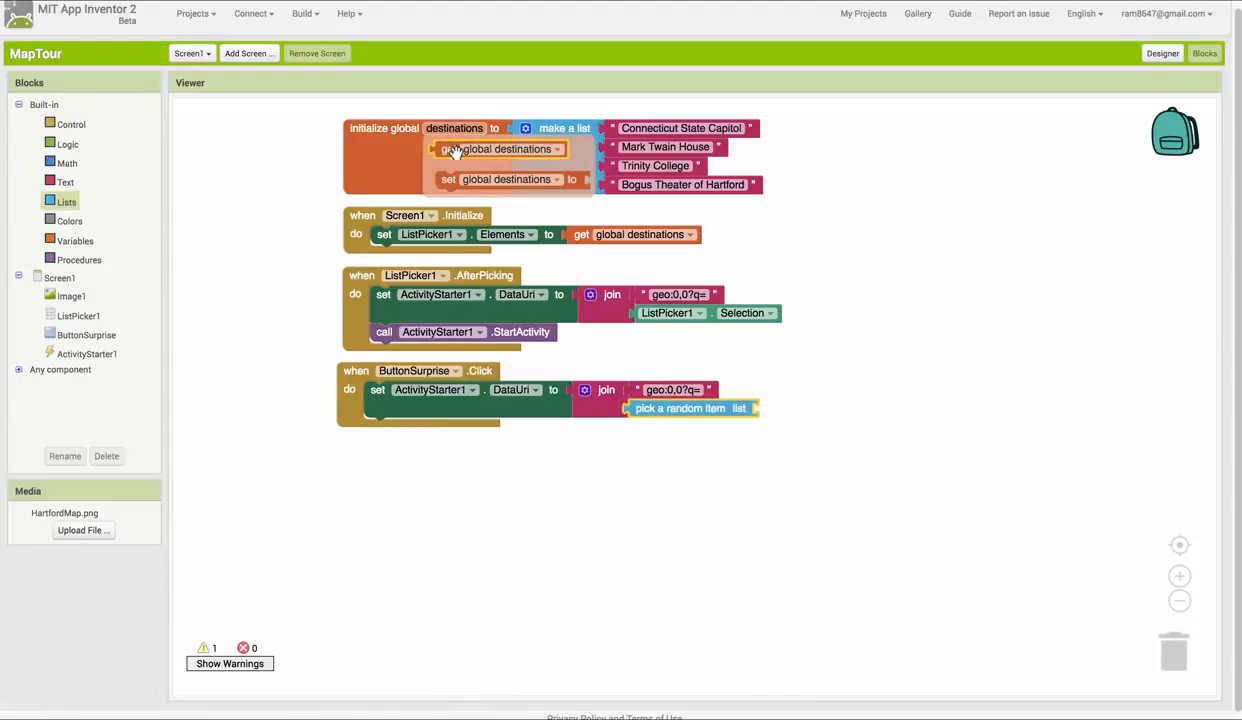
{"action": "left_click_drag", "start_coordinate": [500, 149], "coordinate": [825, 408]}
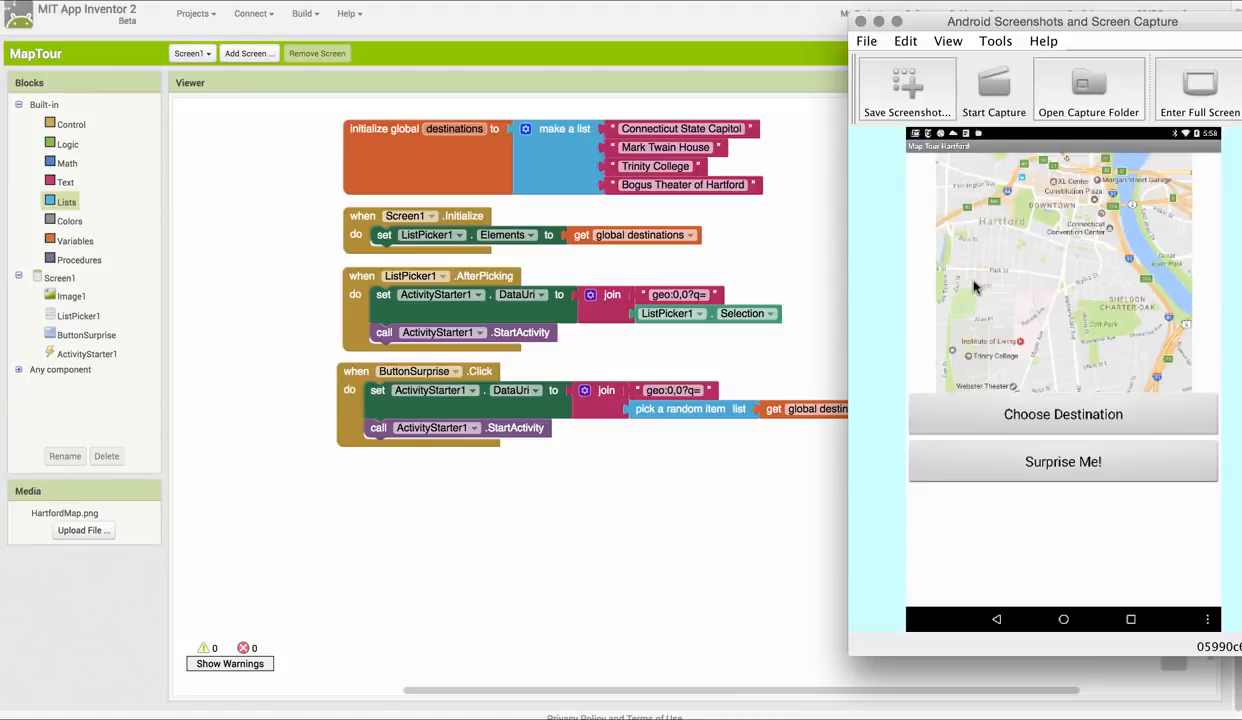
Try the Surprise Me! button in the mirrored phone app, then return to the Blocks workspace
{"action": "left_click", "coordinate": [1063, 414]}
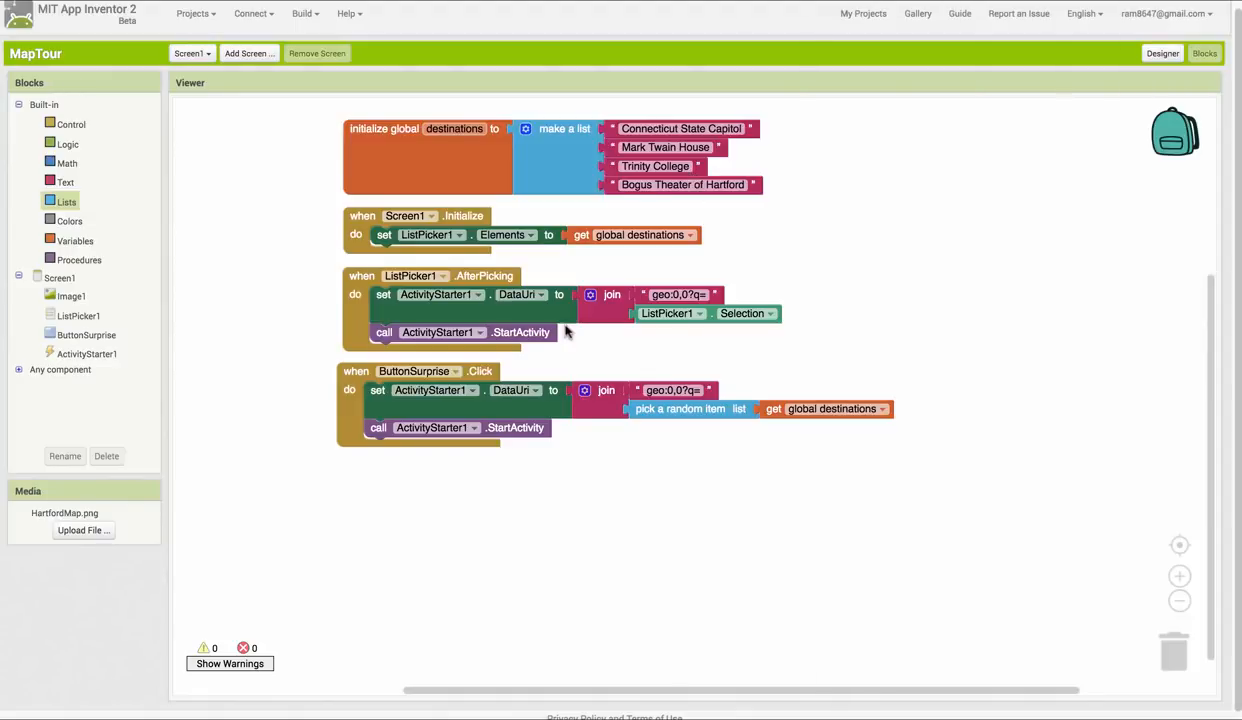
{"action": "left_click", "coordinate": [66, 201]}
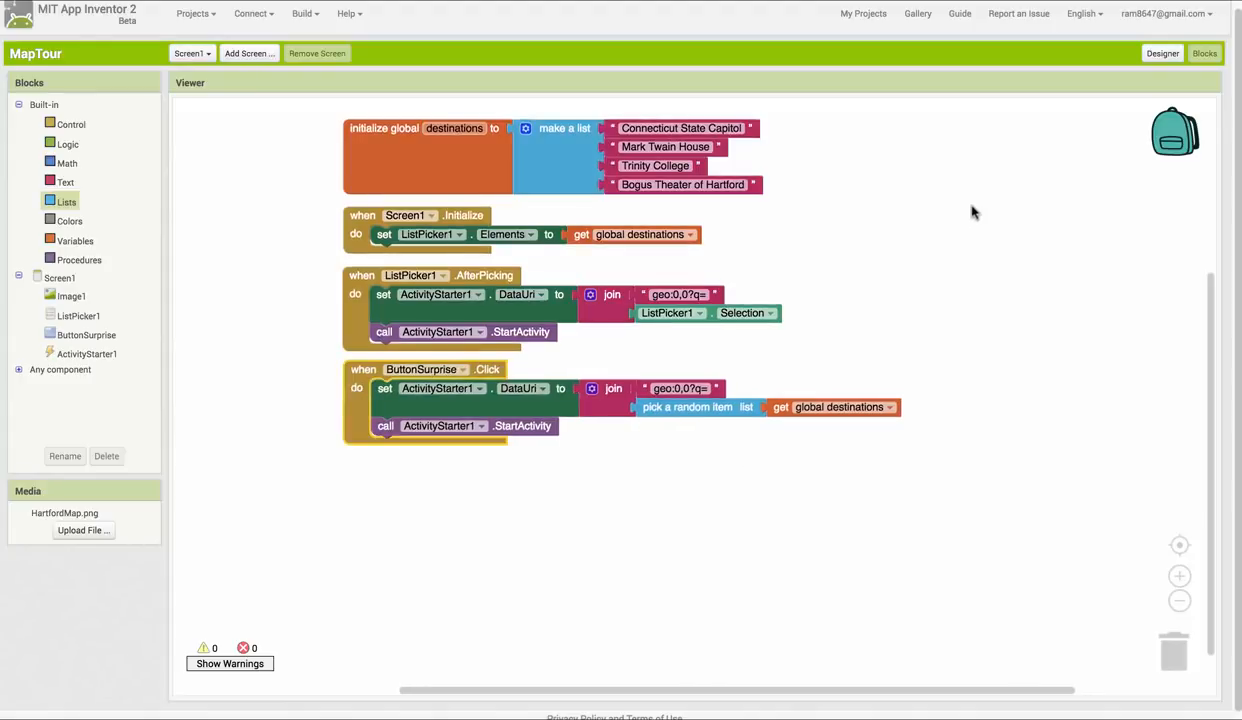
{"action": "mouse_move", "coordinate": [1088, 90]}
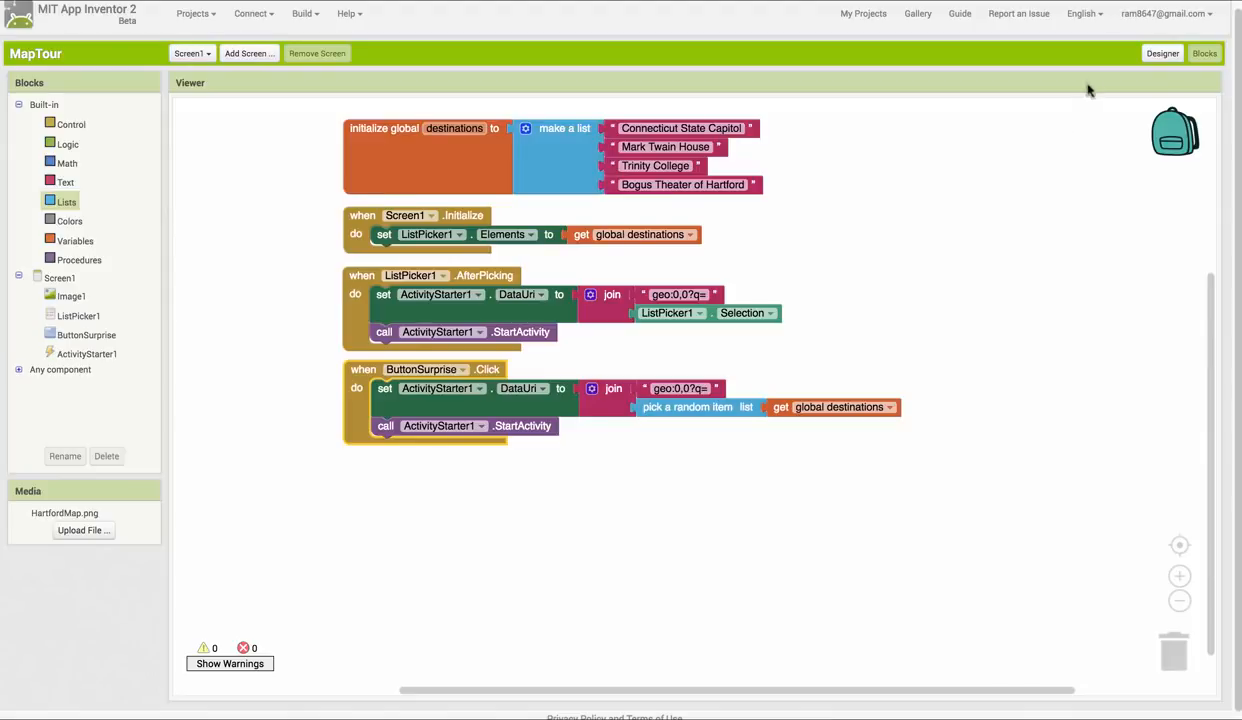
Add a ButtonDirections button labelled Directions below Surprise Me!, full-width, then return to Blocks
{"action": "left_click", "coordinate": [1162, 53]}
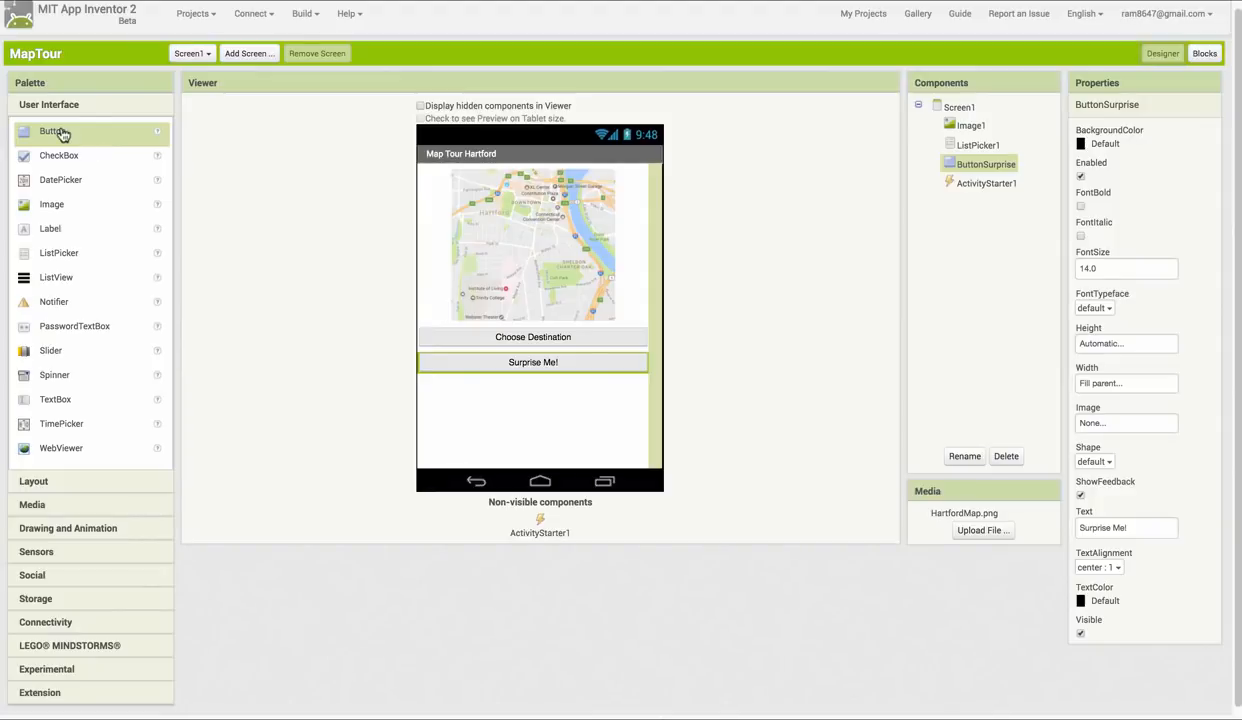
{"action": "left_click_drag", "start_coordinate": [52, 131], "coordinate": [456, 387]}
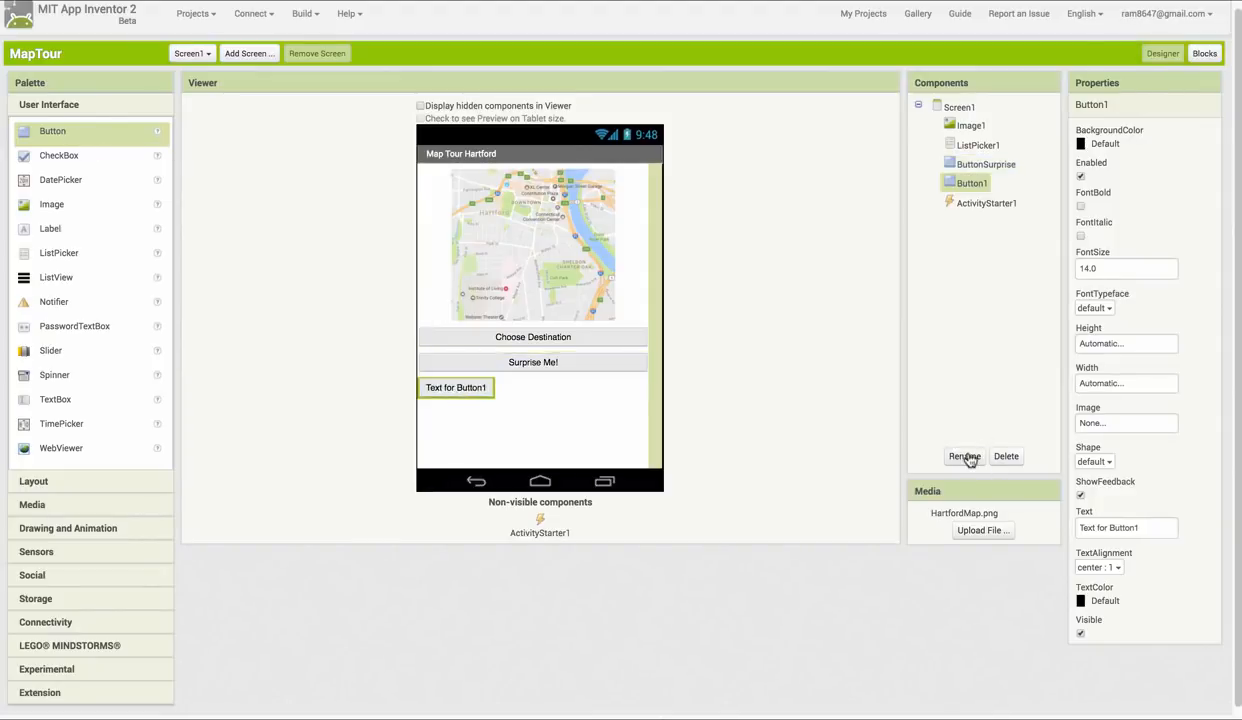
{"action": "left_click", "coordinate": [963, 456]}
{"action": "type", "text": "ButtonDirections"}
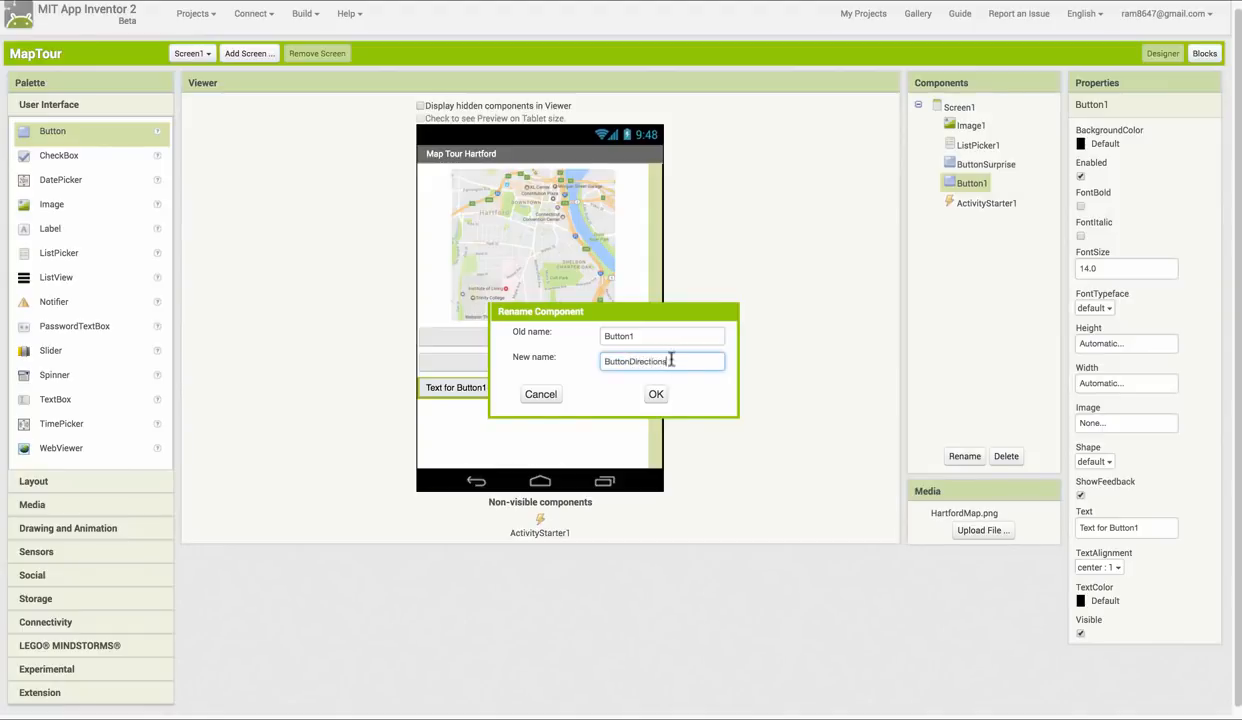
{"action": "left_click", "coordinate": [655, 393]}
{"action": "type", "text": "Directions"}
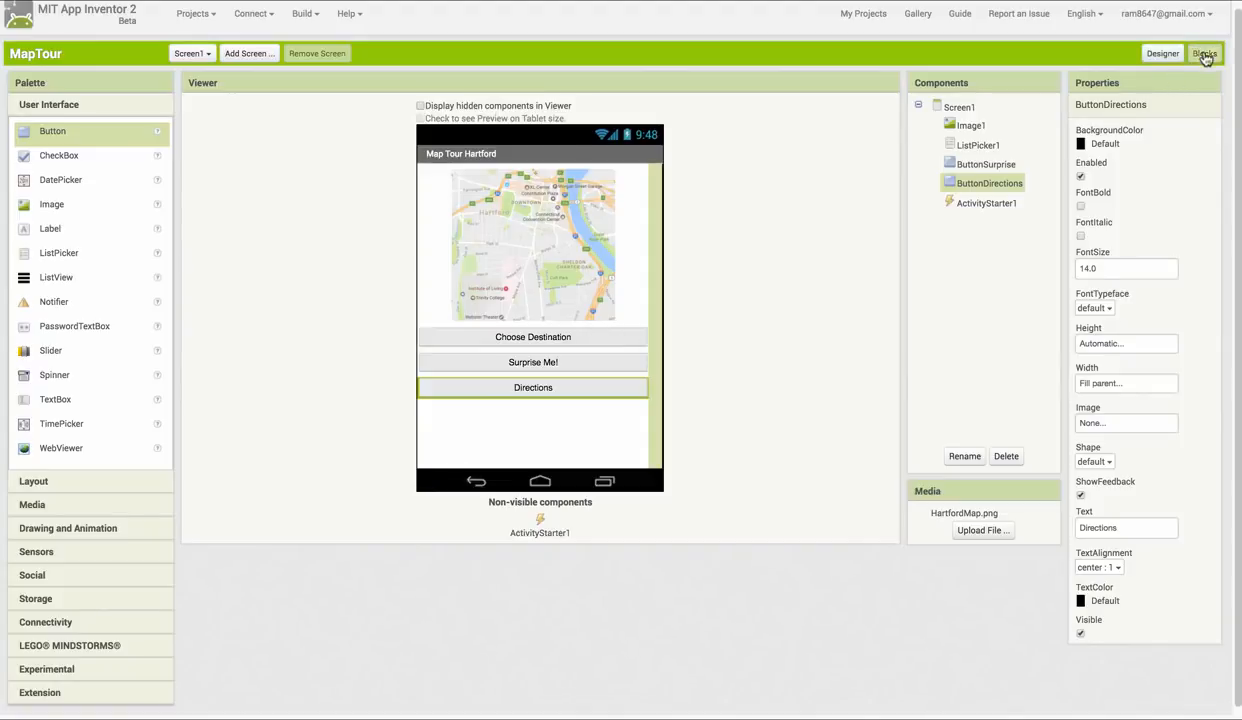
{"action": "left_click", "coordinate": [1205, 53]}
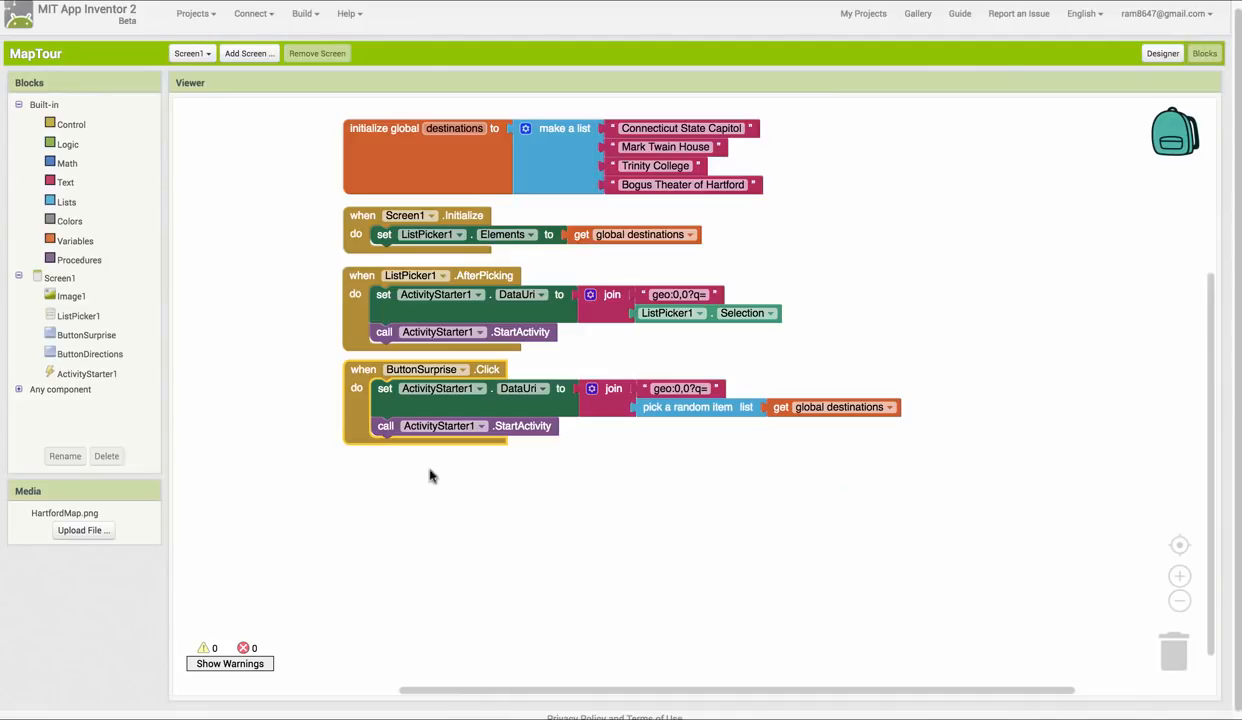
{"action": "mouse_move", "coordinate": [120, 365]}
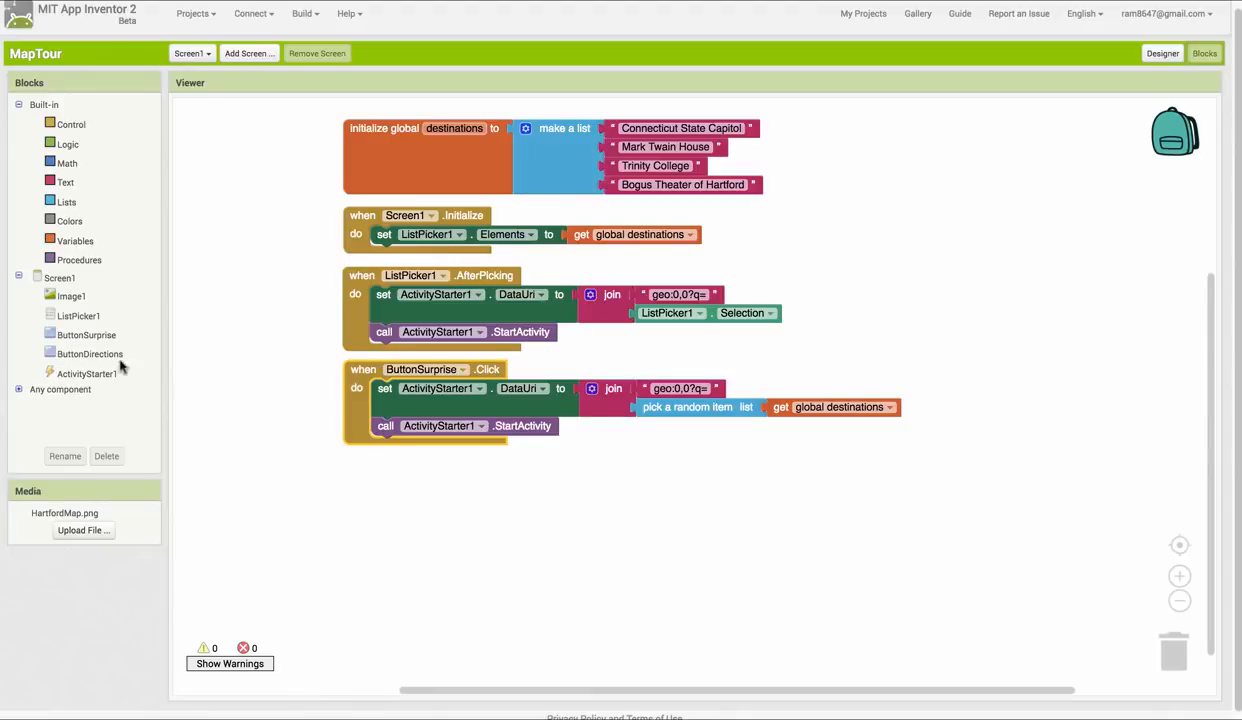
Build ButtonDirections.Click joining 'google.navigation:q=' with ListPicker1.Selection into DataUri and starting ActivityStarter1
{"action": "left_click", "coordinate": [89, 353]}
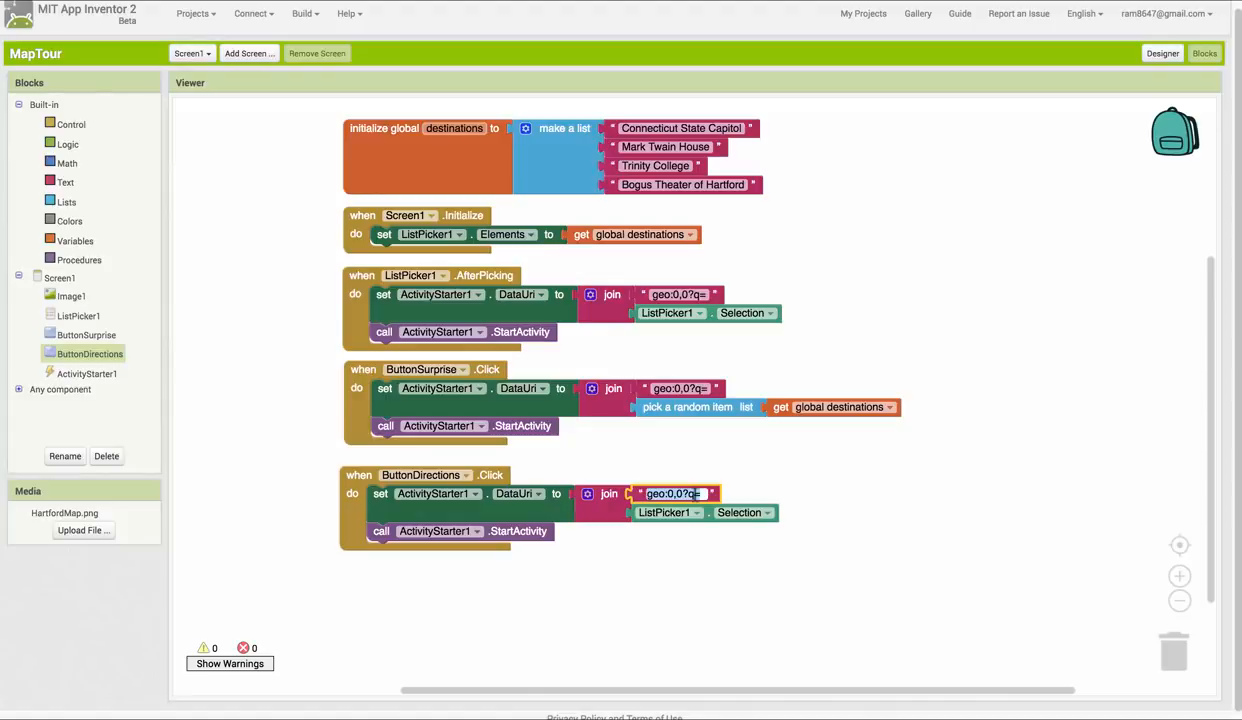
{"action": "mouse_move", "coordinate": [670, 493]}
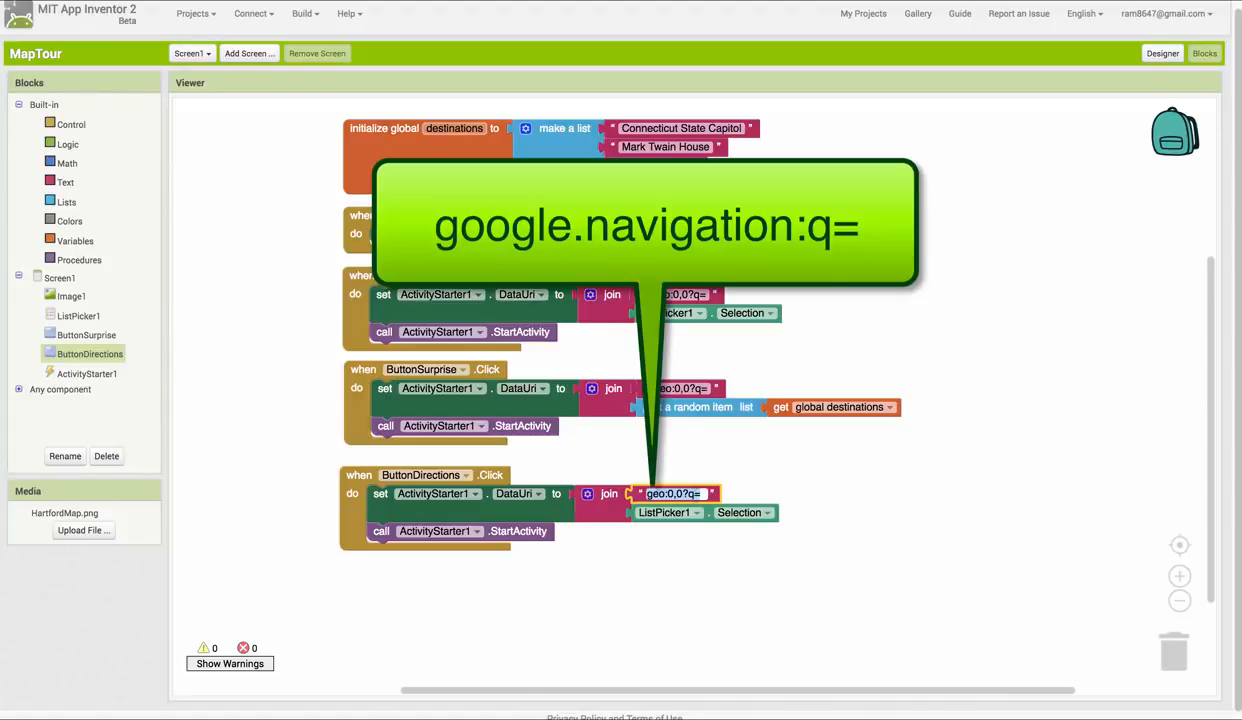
{"action": "type", "text": "google.navi"}
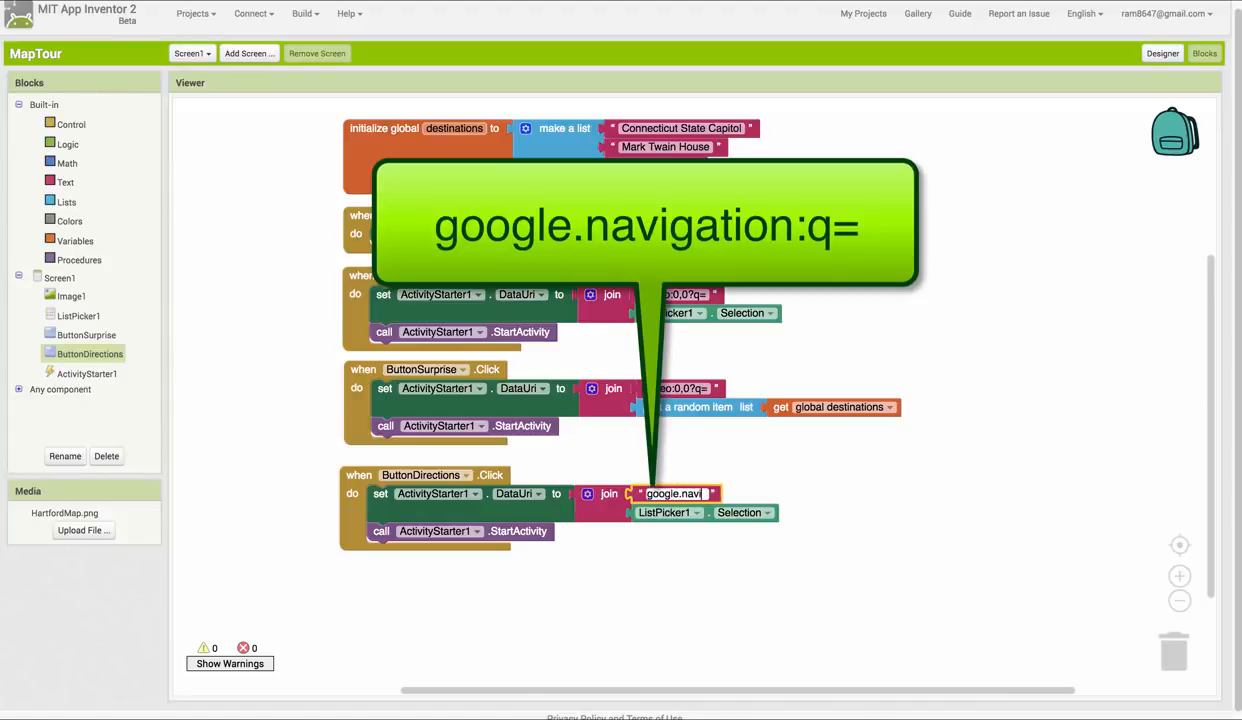
{"action": "type", "text": "google.navigation:q="}
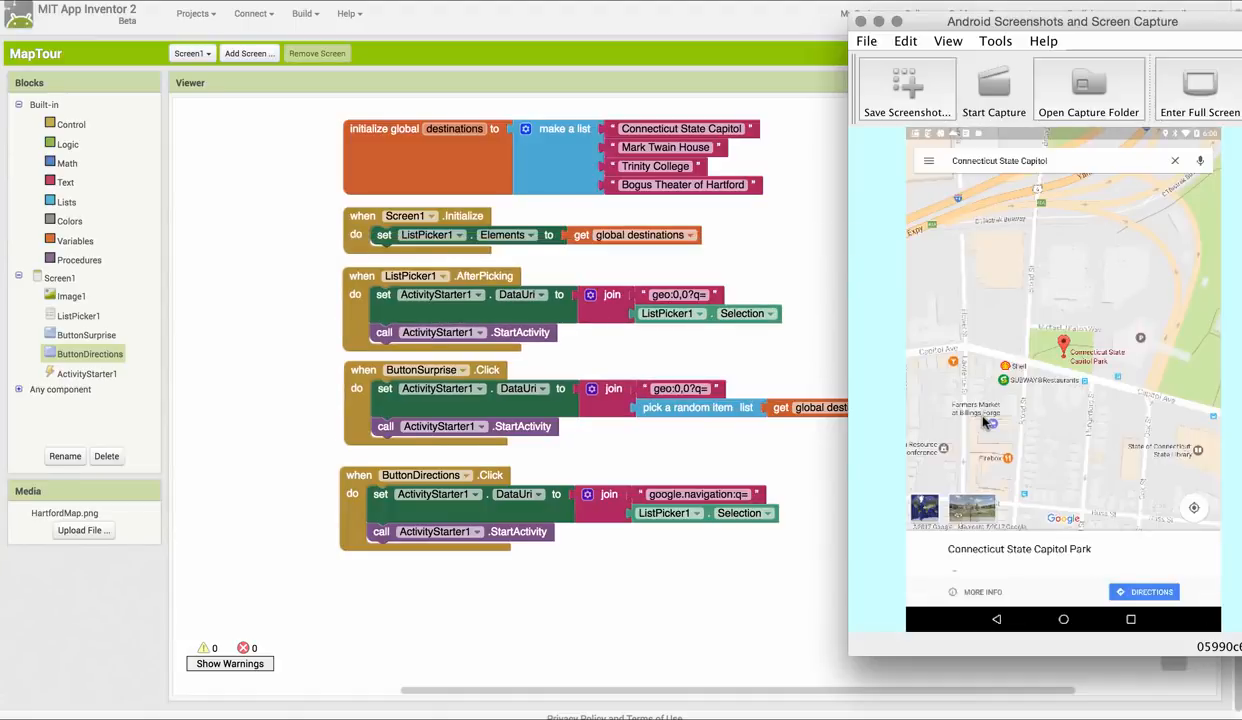
Go back from the Connecticut State Capitol map to the Map Tour home screen
{"action": "left_click", "coordinate": [996, 618]}
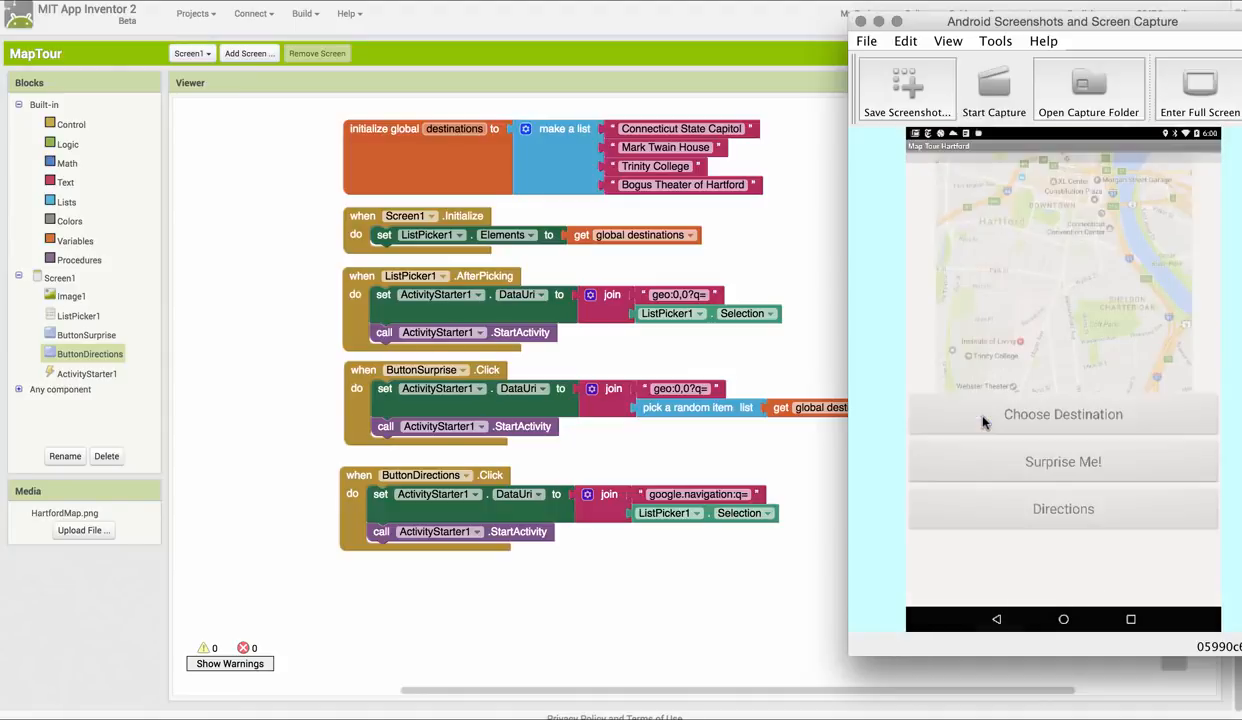